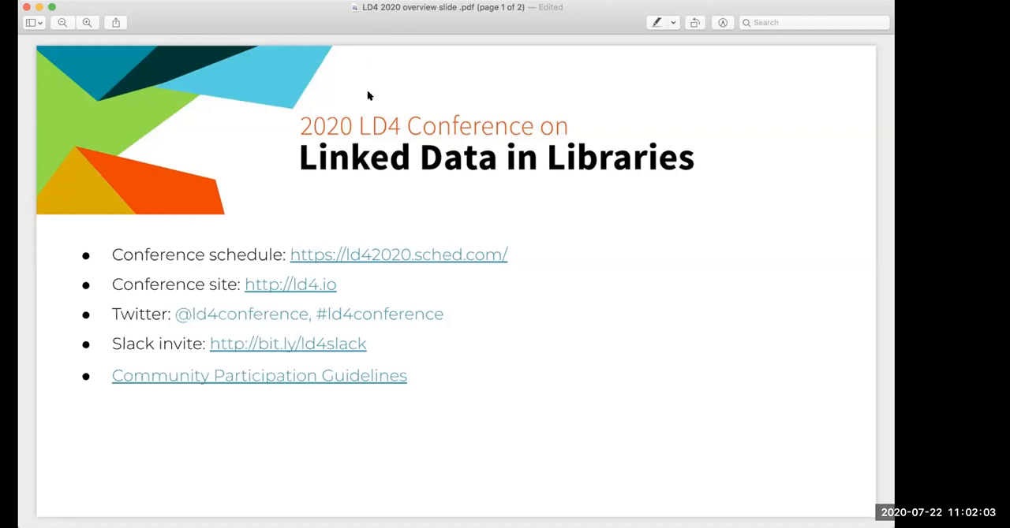
{"action": "mouse_move", "coordinate": [390, 116]}
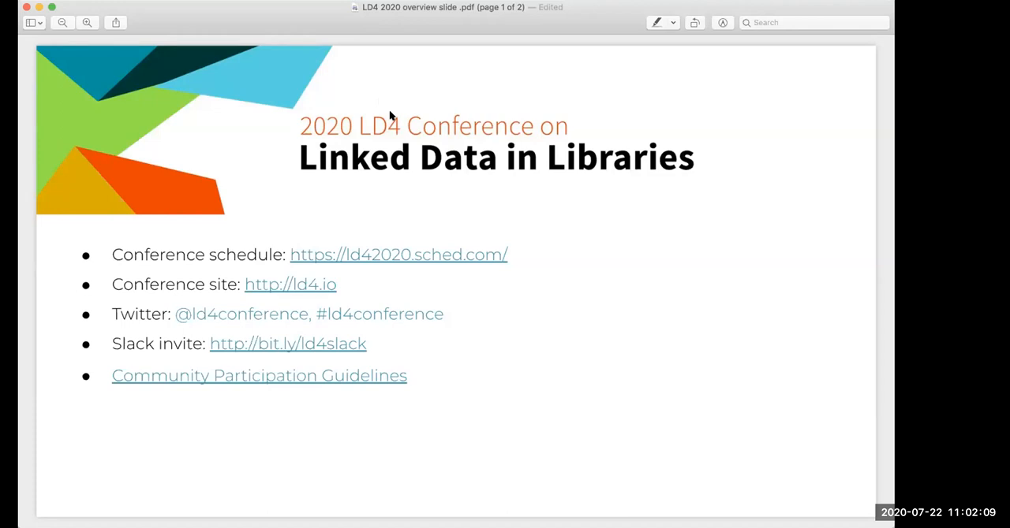
{"action": "mouse_move", "coordinate": [390, 117]}
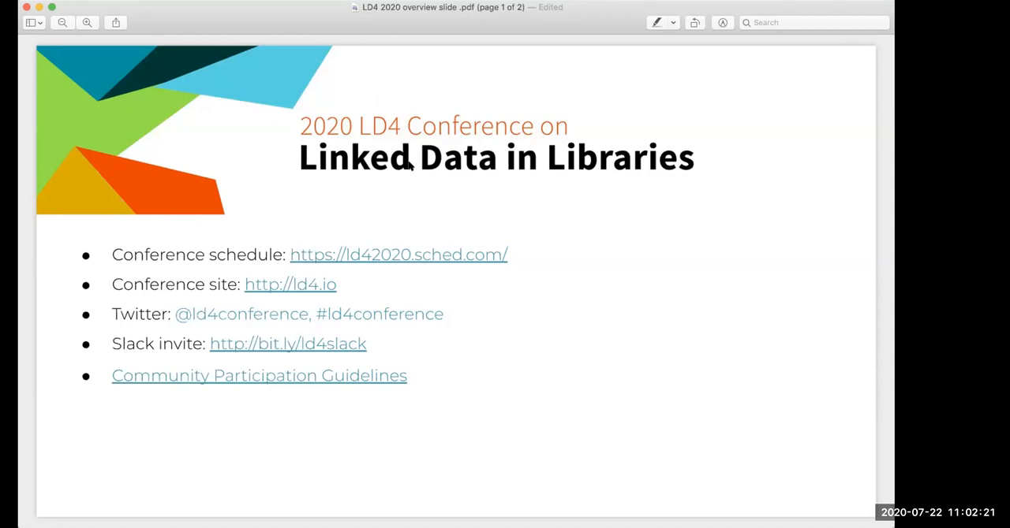
{"action": "mouse_move", "coordinate": [505, 237]}
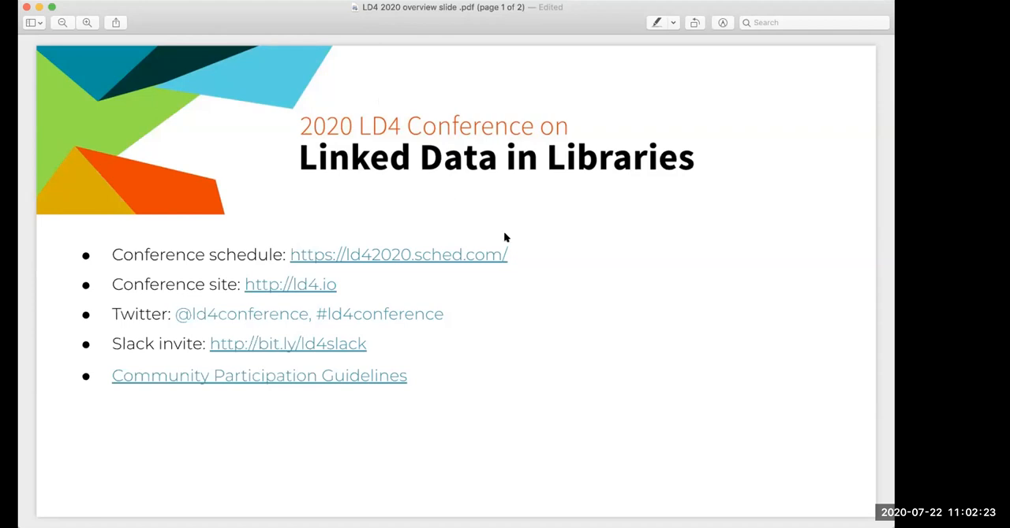
{"action": "mouse_move", "coordinate": [379, 16]}
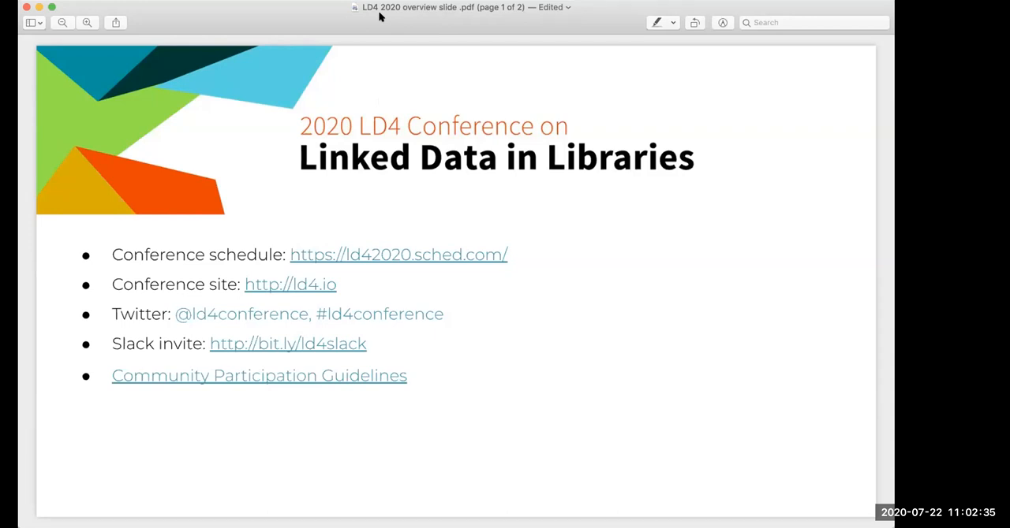
{"action": "mouse_move", "coordinate": [477, 35]}
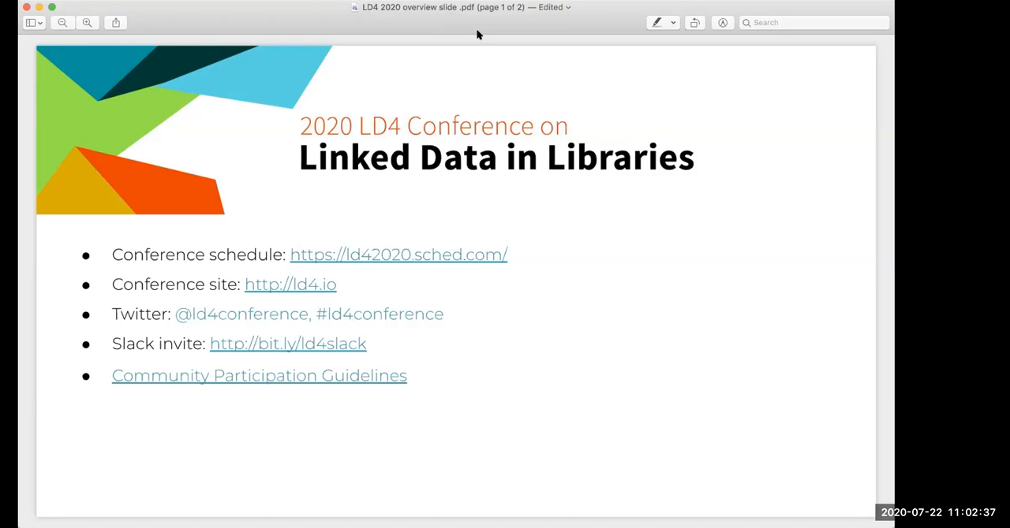
{"action": "mouse_move", "coordinate": [547, 158]}
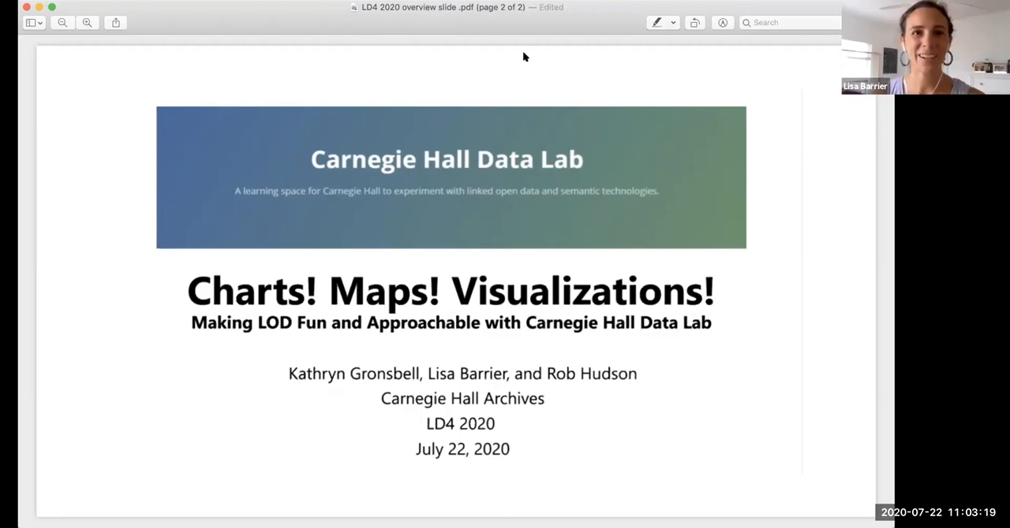
{"action": "mouse_move", "coordinate": [607, 91]}
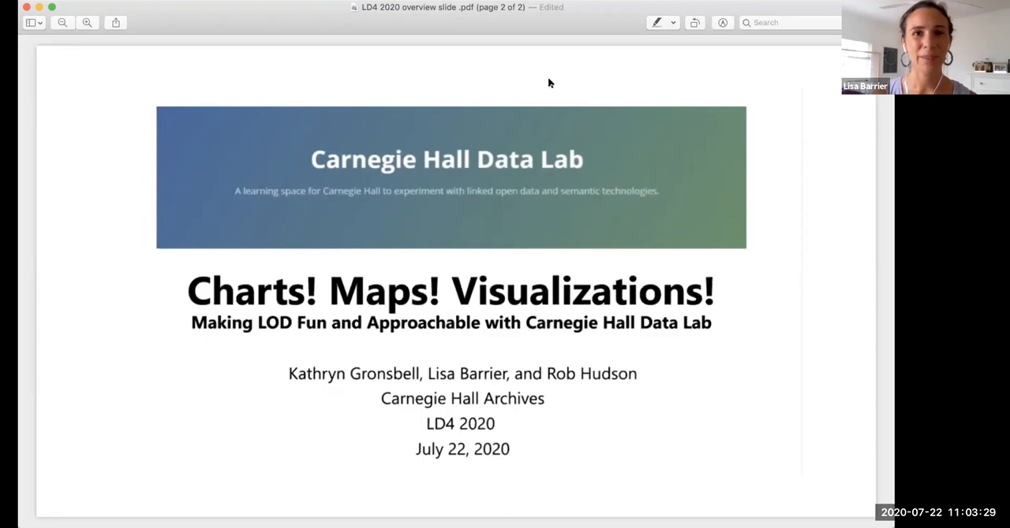
{"action": "mouse_move", "coordinate": [434, 82]}
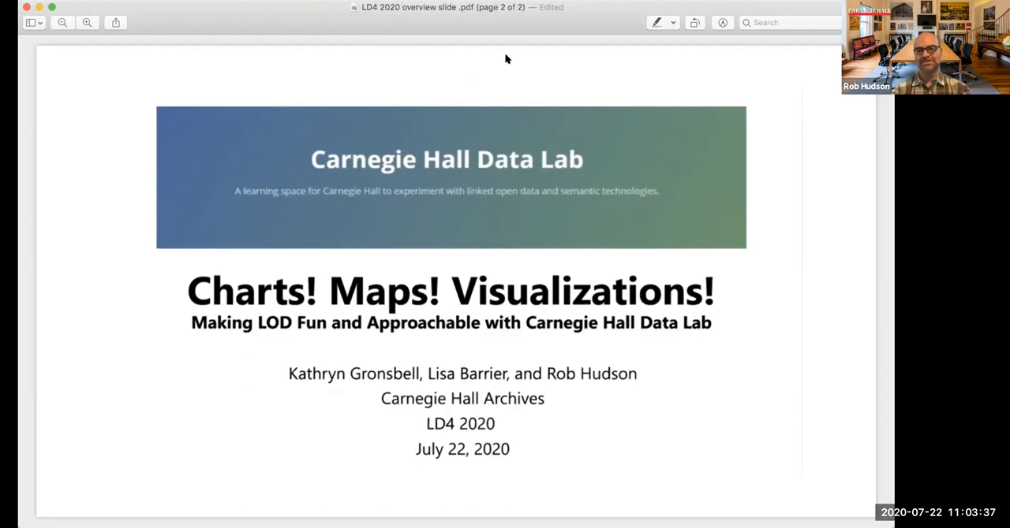
{"action": "mouse_move", "coordinate": [496, 59]}
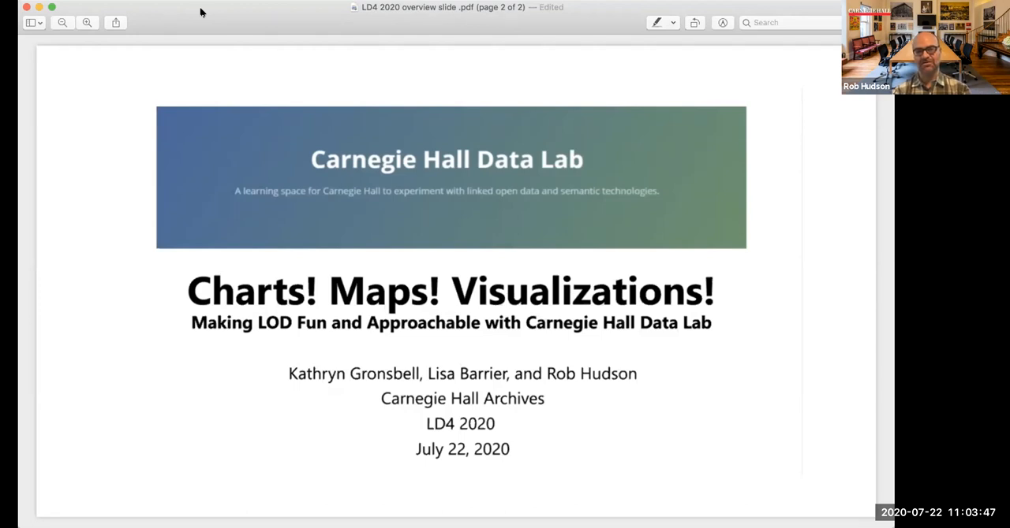
{"action": "mouse_move", "coordinate": [324, 18]}
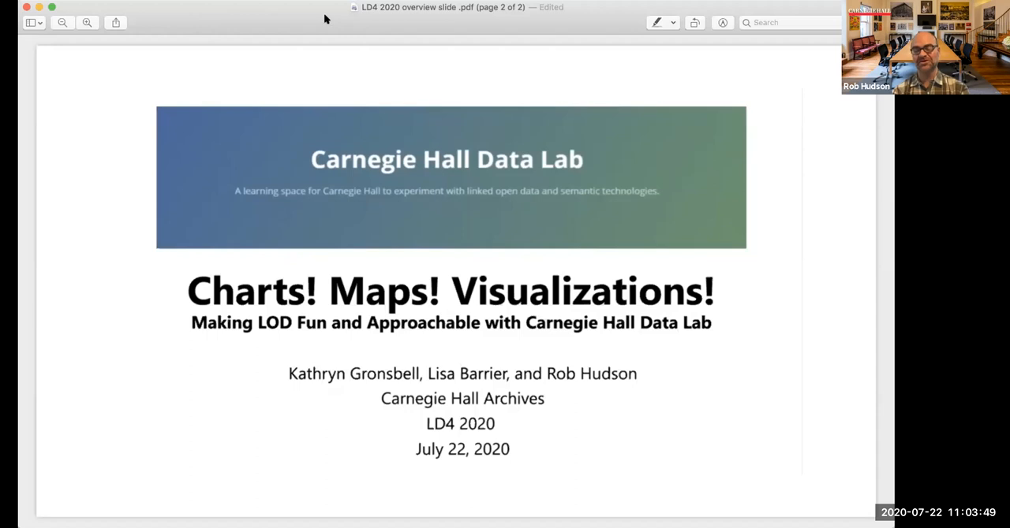
{"action": "mouse_move", "coordinate": [298, 42]}
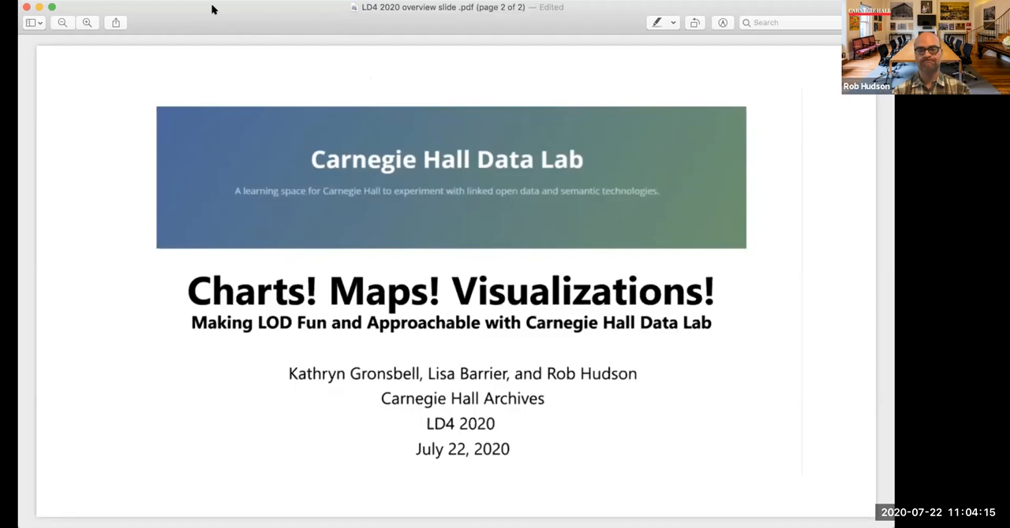
{"action": "mouse_move", "coordinate": [388, 189]}
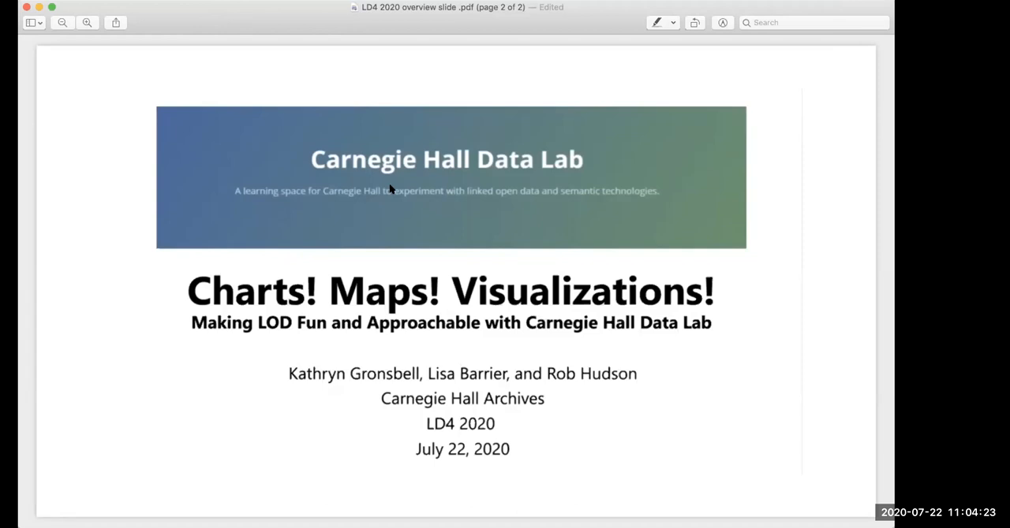
{"action": "mouse_move", "coordinate": [399, 231]}
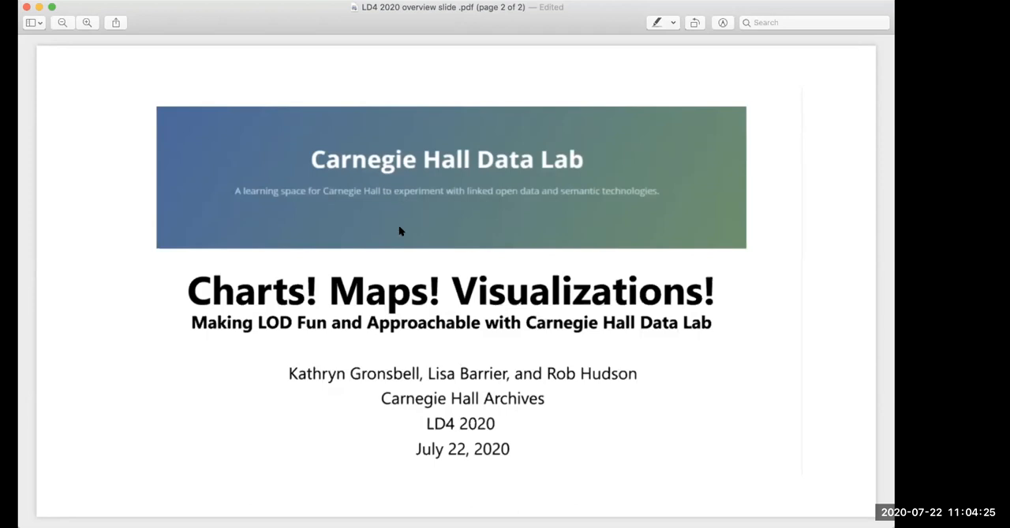
{"action": "mouse_move", "coordinate": [367, 199]}
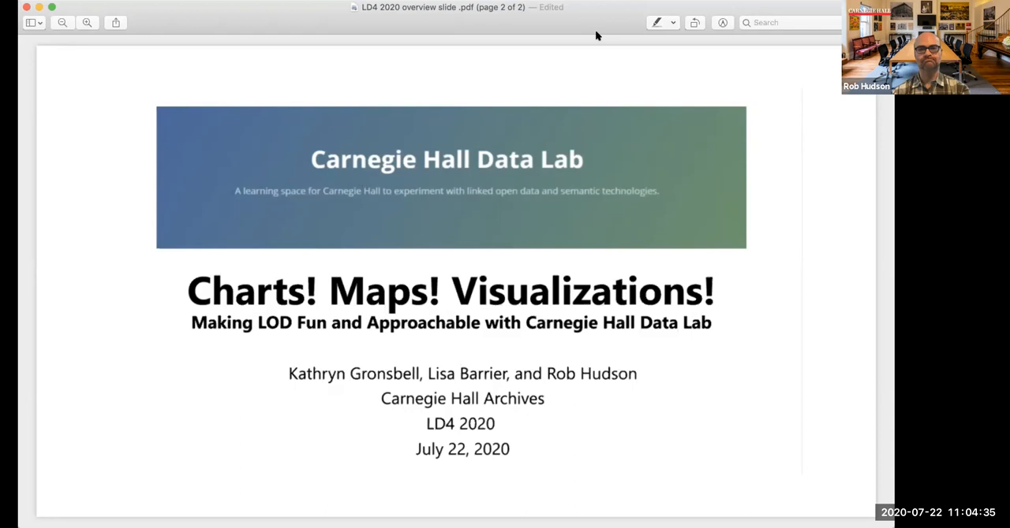
{"action": "mouse_move", "coordinate": [593, 44]}
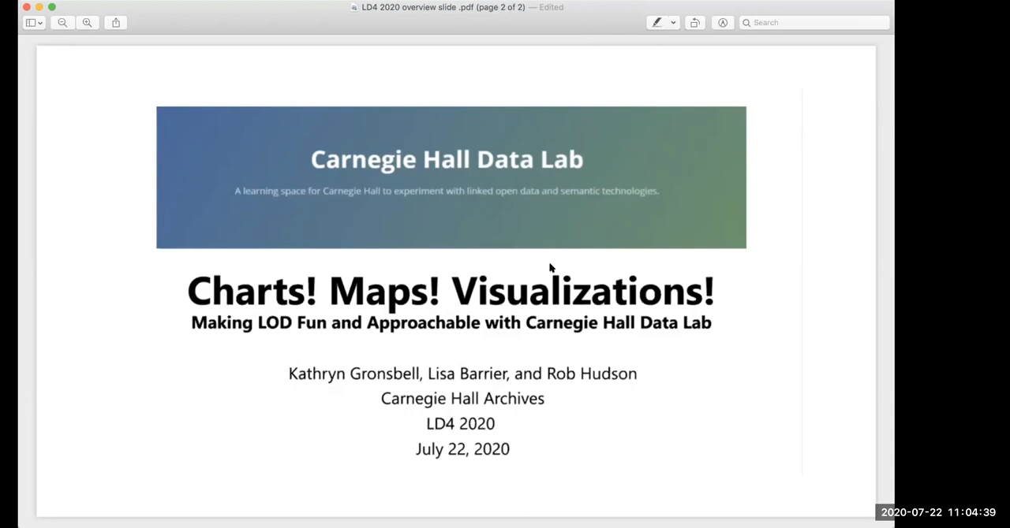
{"action": "mouse_move", "coordinate": [454, 259]}
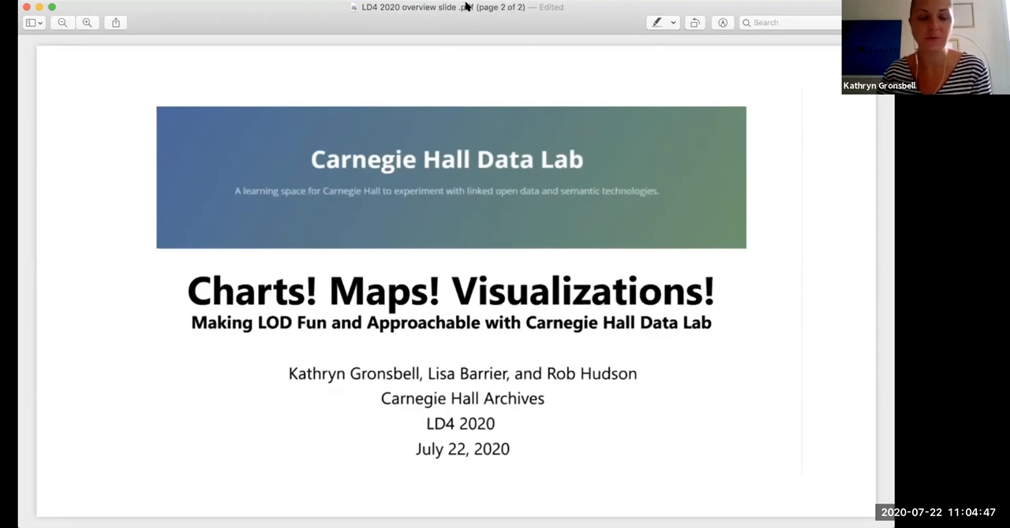
{"action": "mouse_move", "coordinate": [645, 16]}
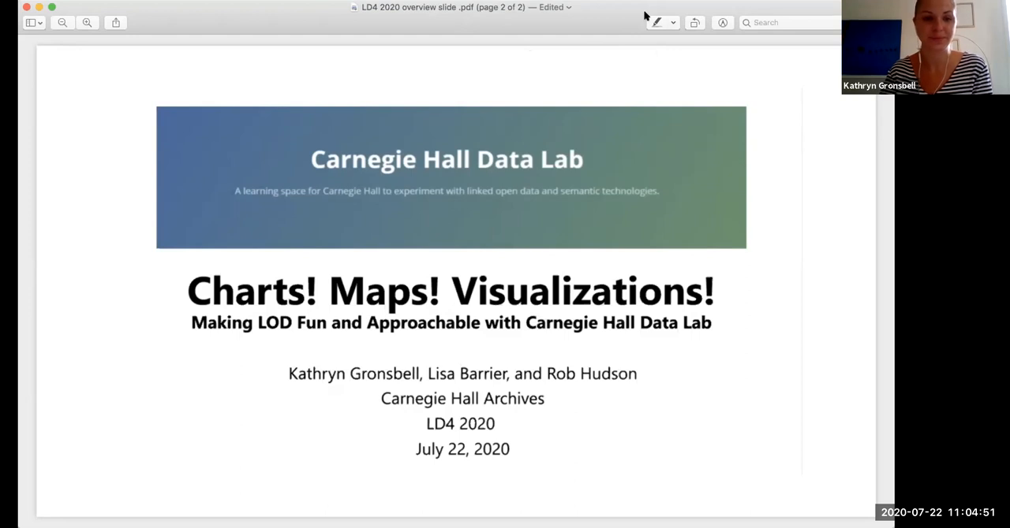
{"action": "mouse_move", "coordinate": [440, 59]}
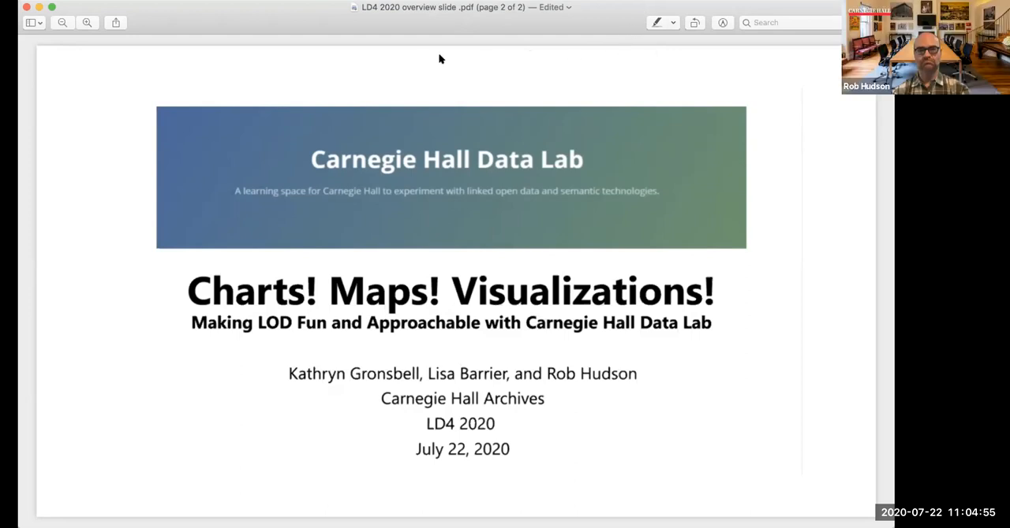
{"action": "mouse_move", "coordinate": [387, 20]}
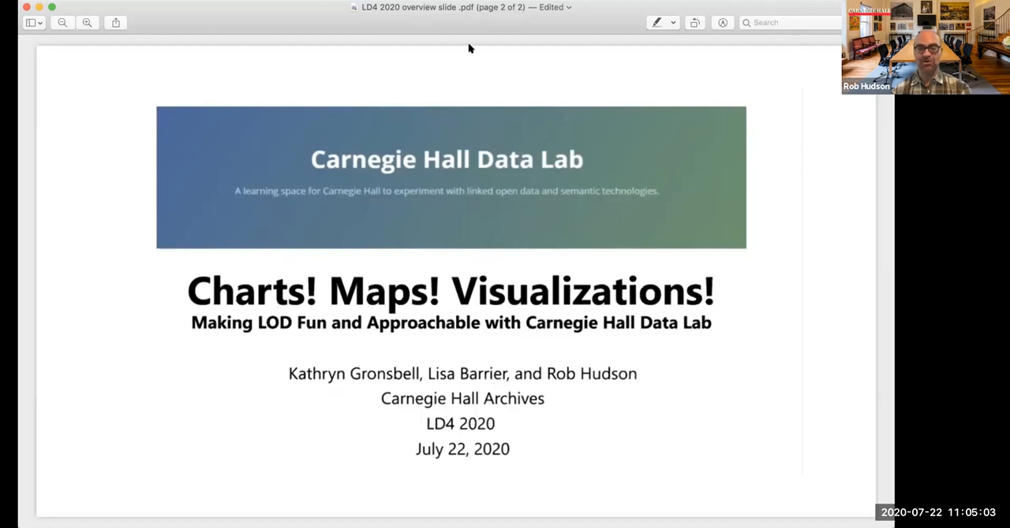
{"action": "mouse_move", "coordinate": [494, 39]}
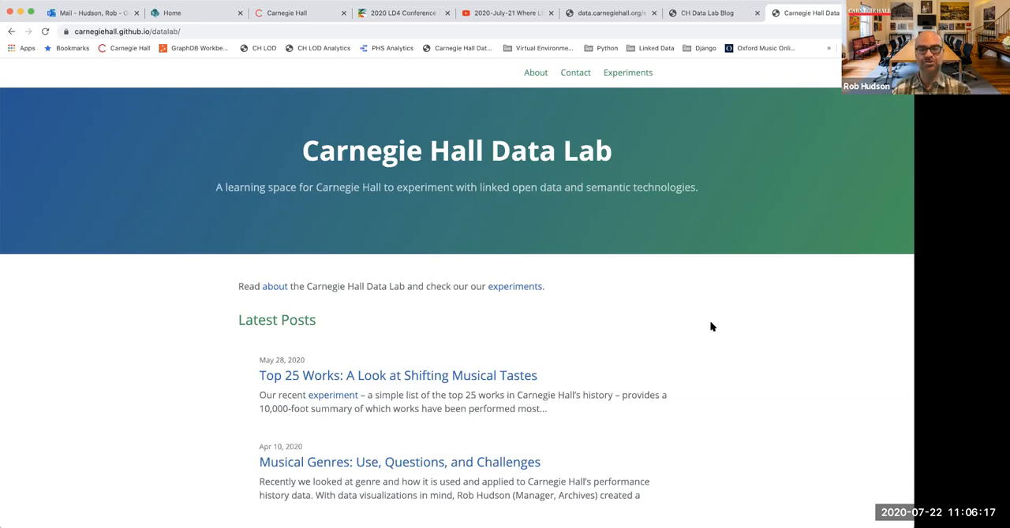
{"action": "mouse_move", "coordinate": [708, 325]}
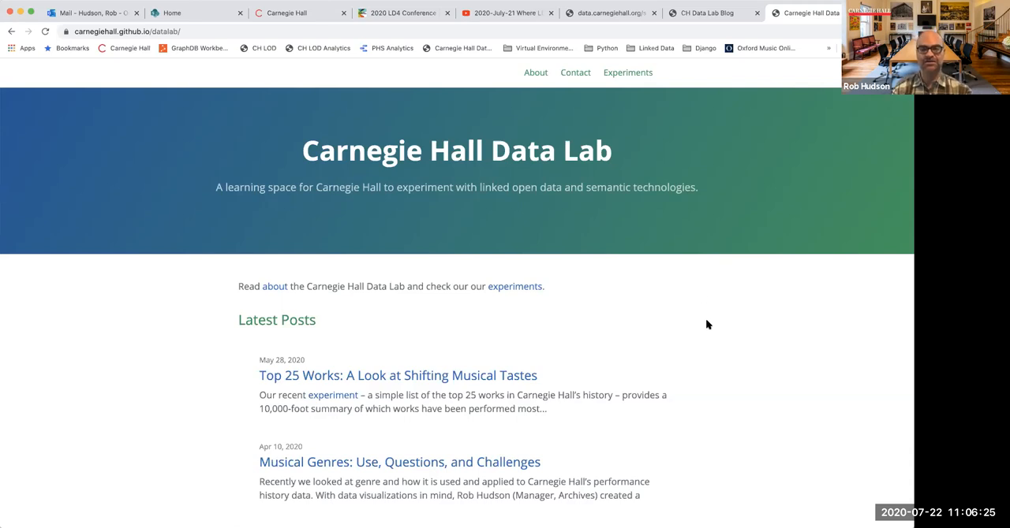
{"action": "mouse_move", "coordinate": [698, 277]}
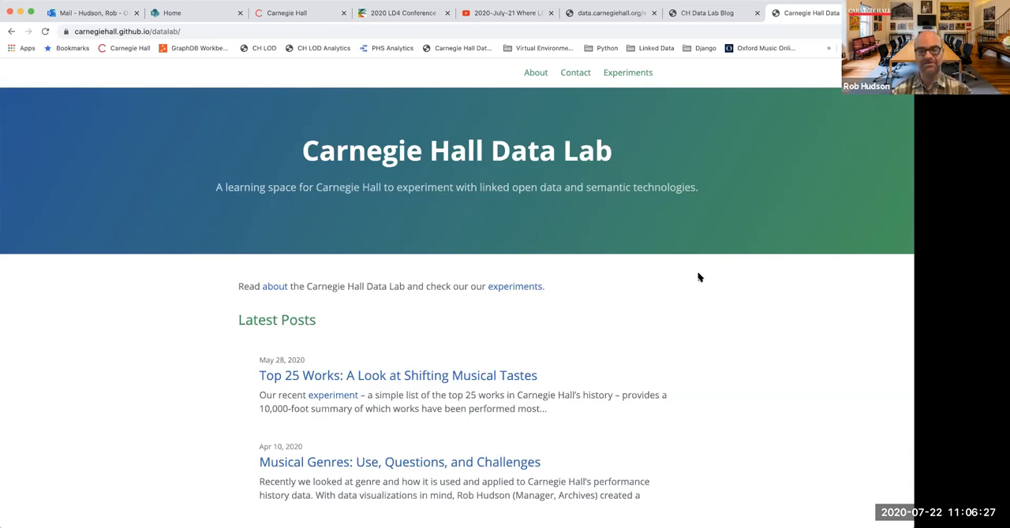
{"action": "mouse_move", "coordinate": [696, 276]}
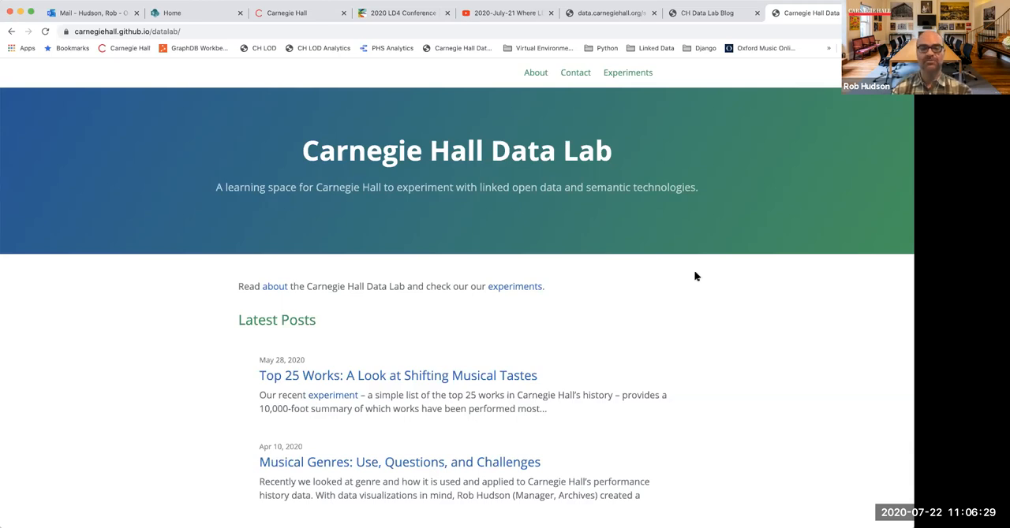
{"action": "mouse_move", "coordinate": [683, 298]}
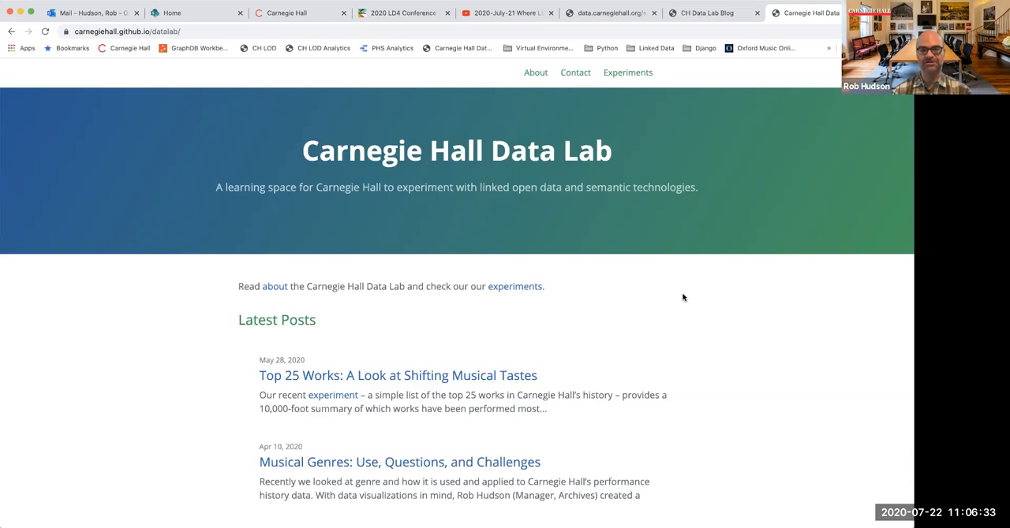
{"action": "mouse_move", "coordinate": [639, 114]}
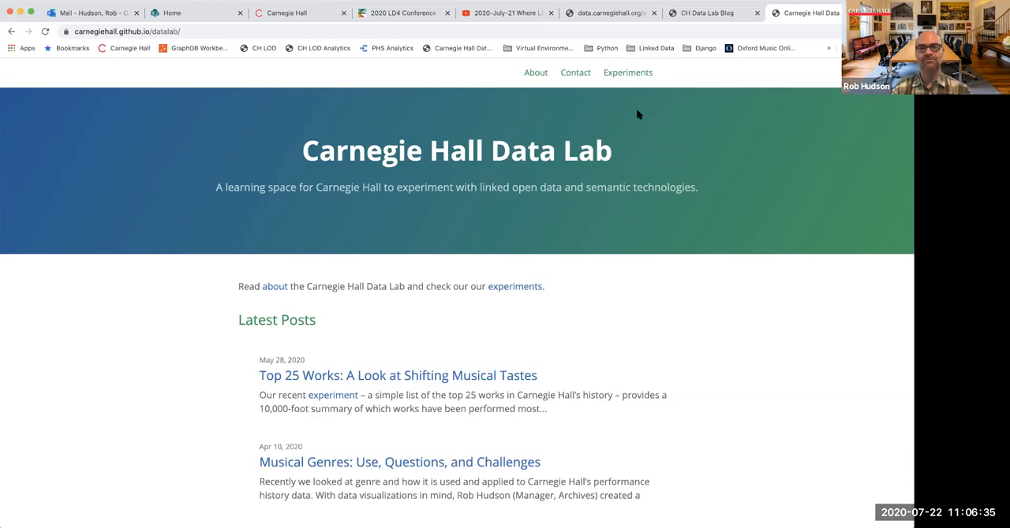
{"action": "mouse_move", "coordinate": [630, 259]}
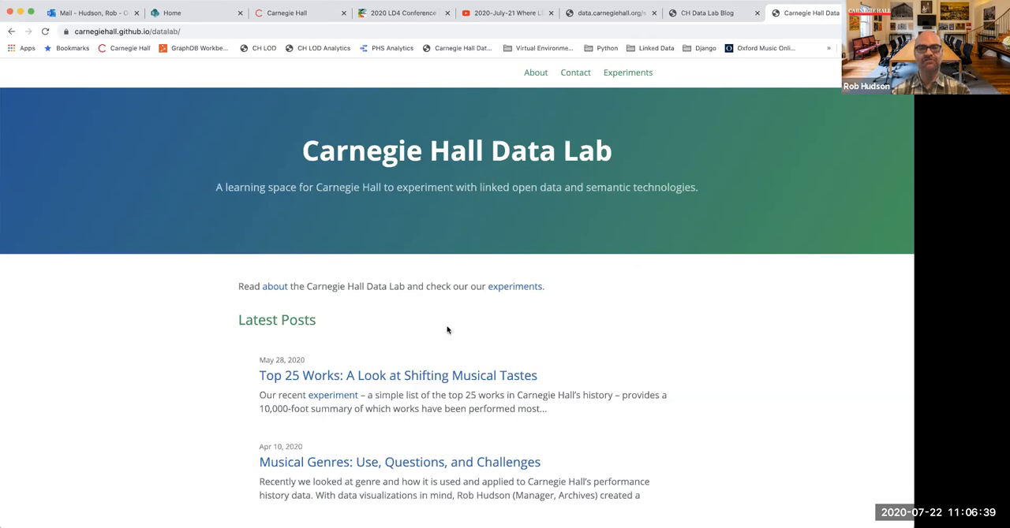
{"action": "scroll", "scroll_direction": "down", "scroll_amount": 3}
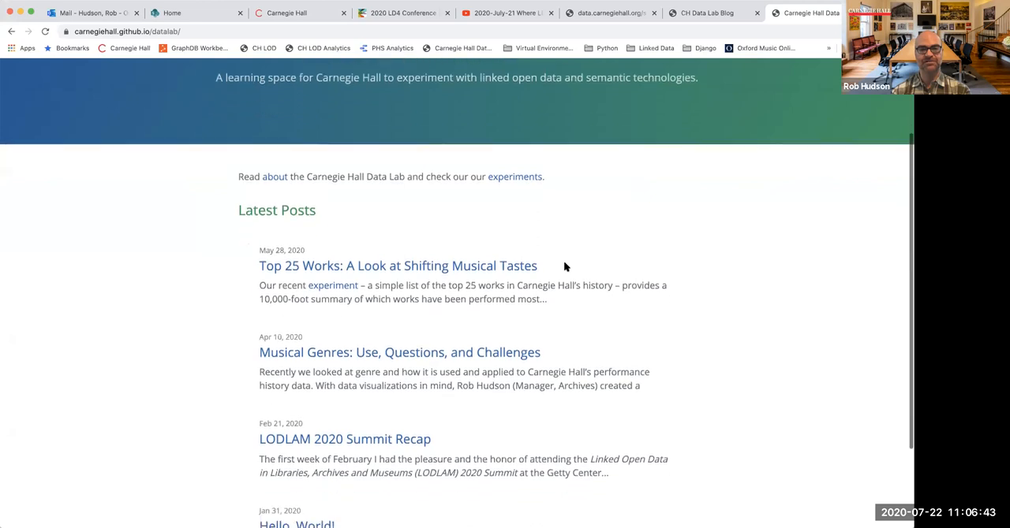
{"action": "scroll", "scroll_direction": "down", "scroll_amount": 3}
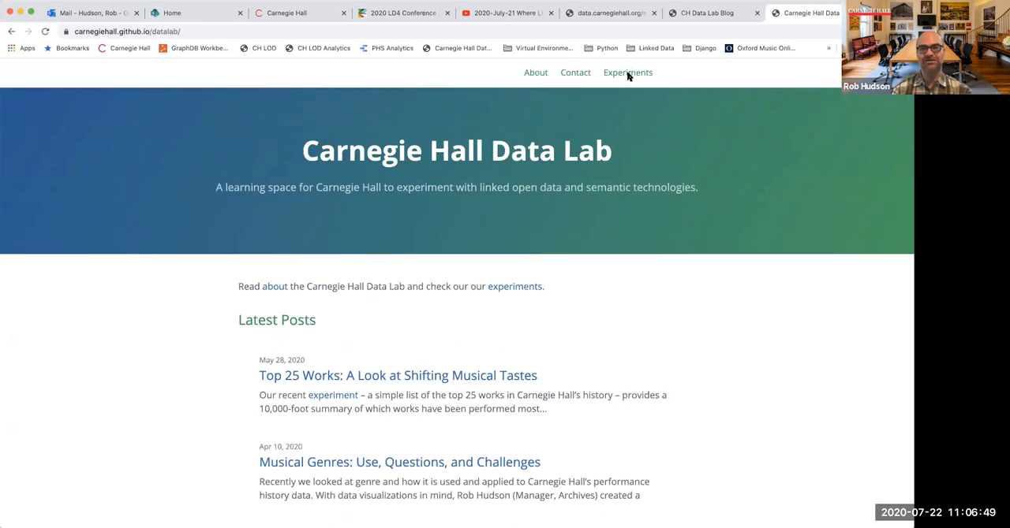
Open the Whose Birthday is Today? map and view guitarist Manuel Moreno Jiménez's Wikidata entry
{"action": "left_click", "coordinate": [627, 71]}
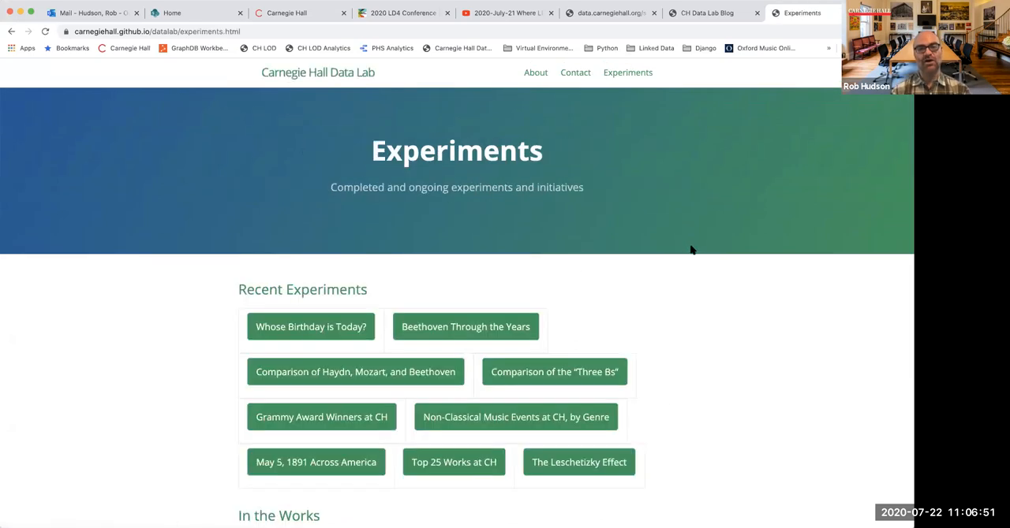
{"action": "mouse_move", "coordinate": [689, 264]}
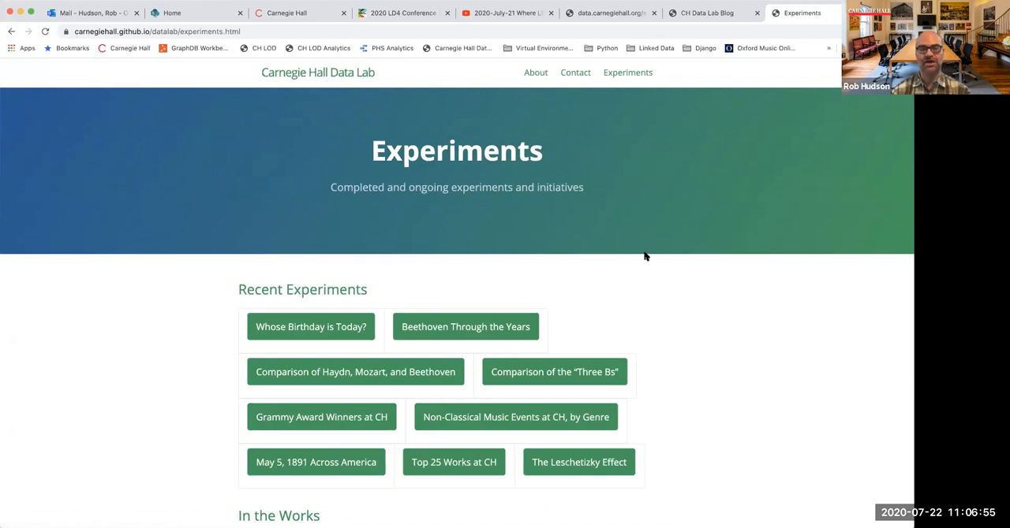
{"action": "mouse_move", "coordinate": [314, 321]}
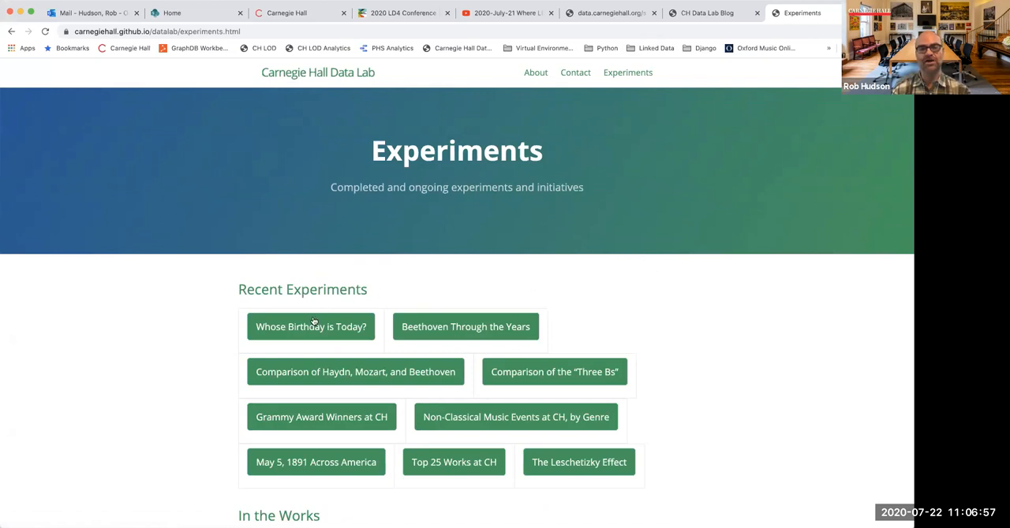
{"action": "left_click", "coordinate": [310, 327]}
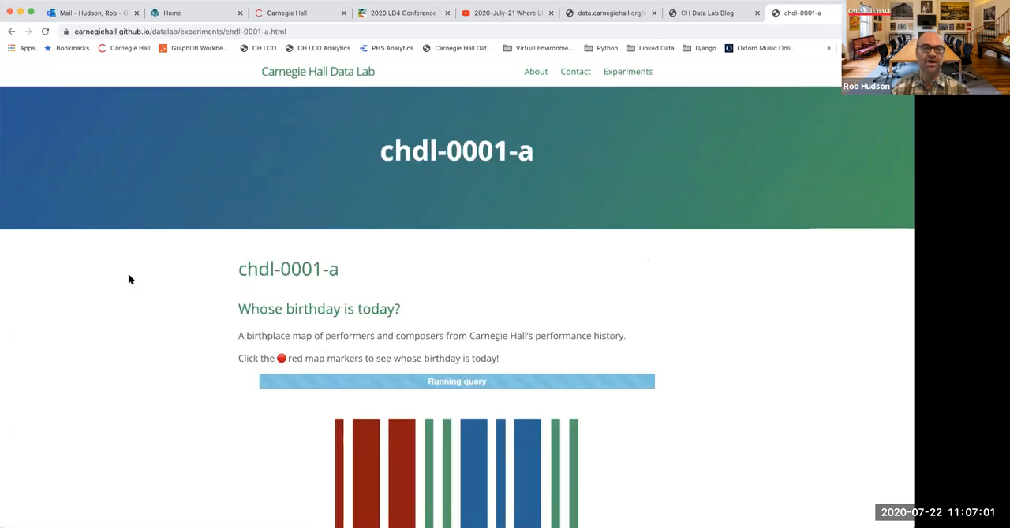
{"action": "scroll", "scroll_direction": "down", "scroll_amount": 3}
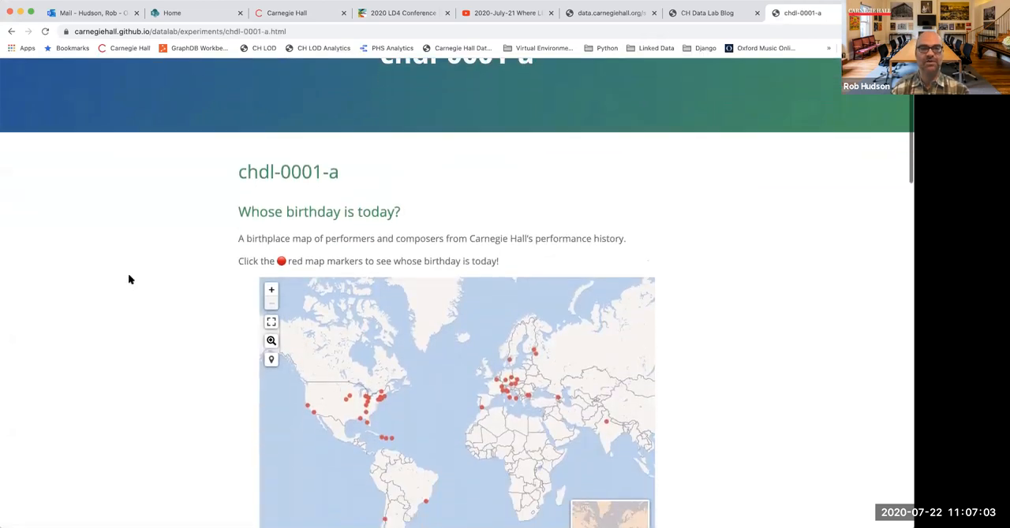
{"action": "scroll", "scroll_direction": "down", "scroll_amount": 3}
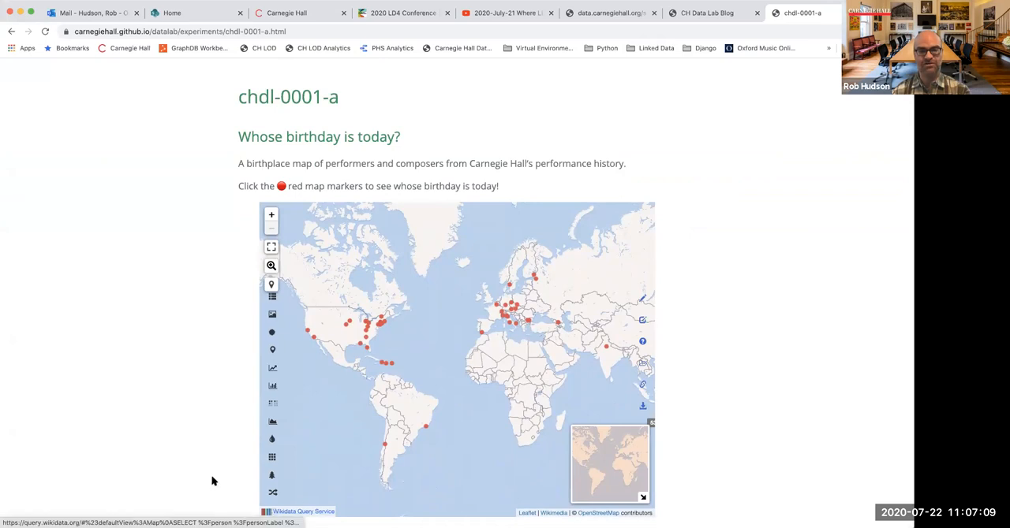
{"action": "scroll", "scroll_direction": "down", "scroll_amount": 3}
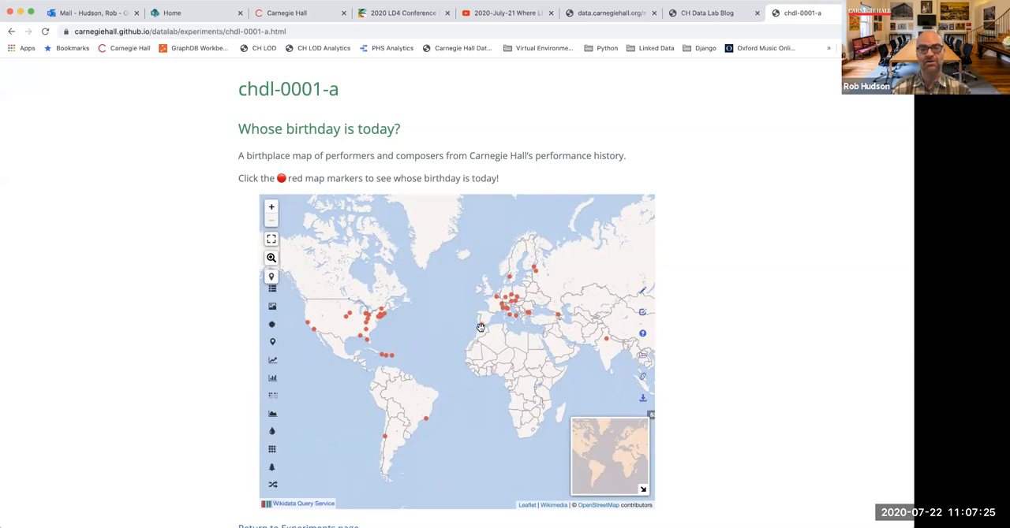
{"action": "left_click", "coordinate": [482, 315]}
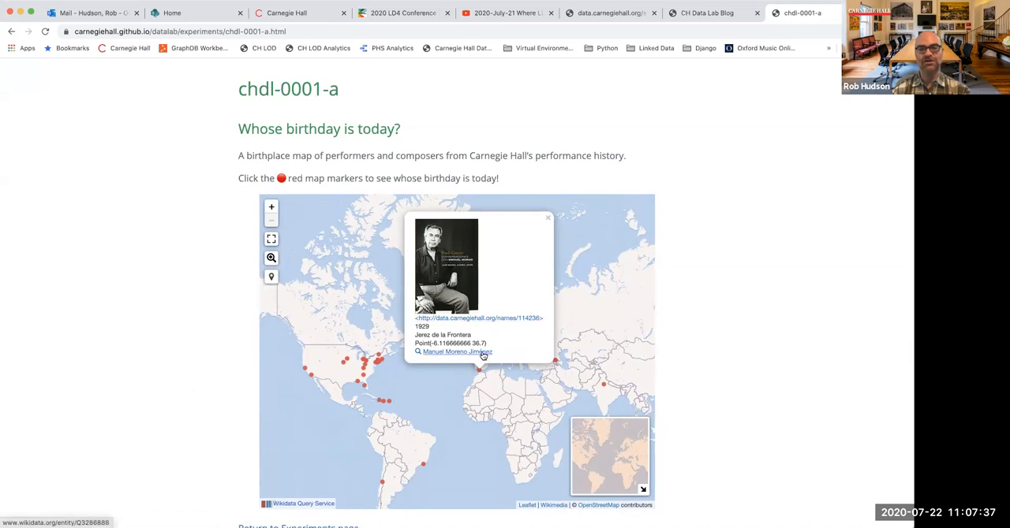
{"action": "left_click", "coordinate": [457, 353]}
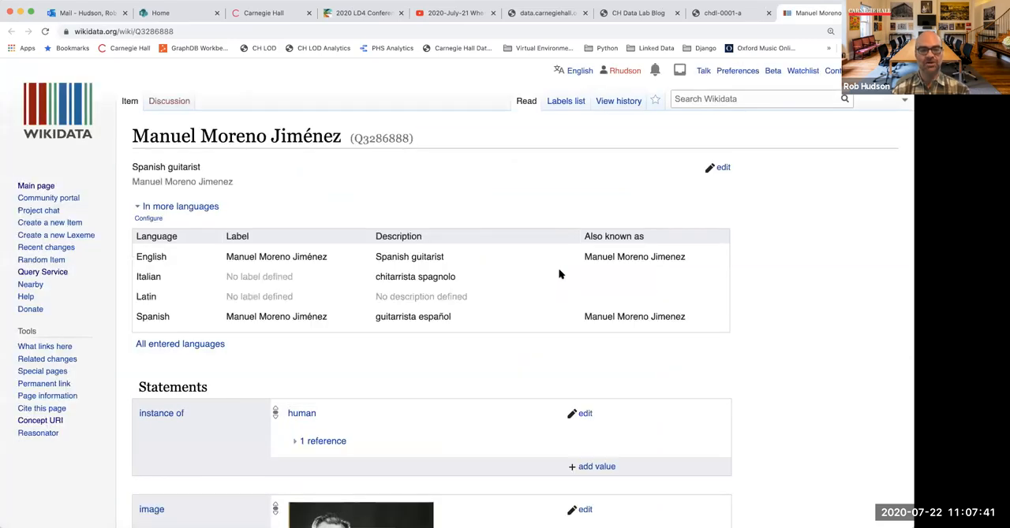
Open Carnegie Hall agent ID 114236 for Manuel Morao, then return to the birthday map tab
{"action": "type", "text": "carn"}
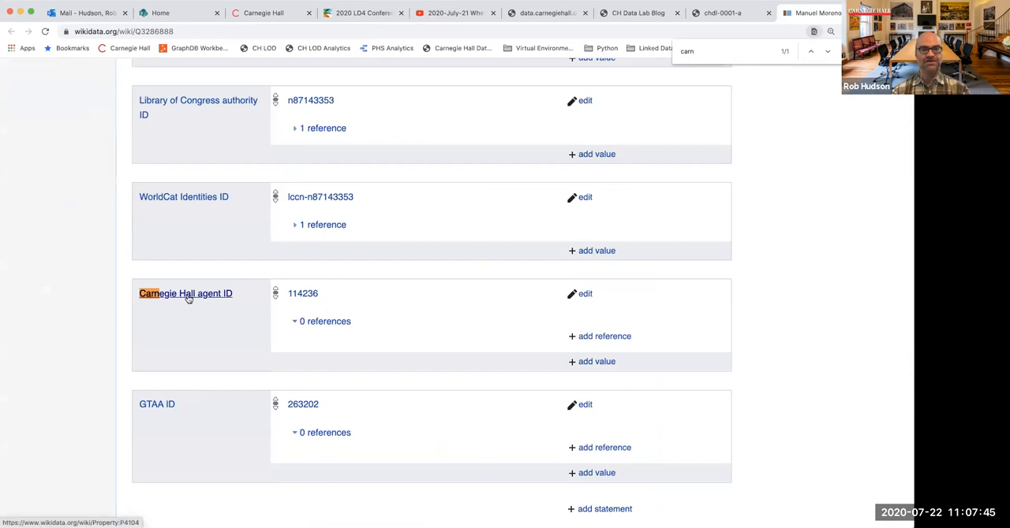
{"action": "left_click", "coordinate": [303, 294]}
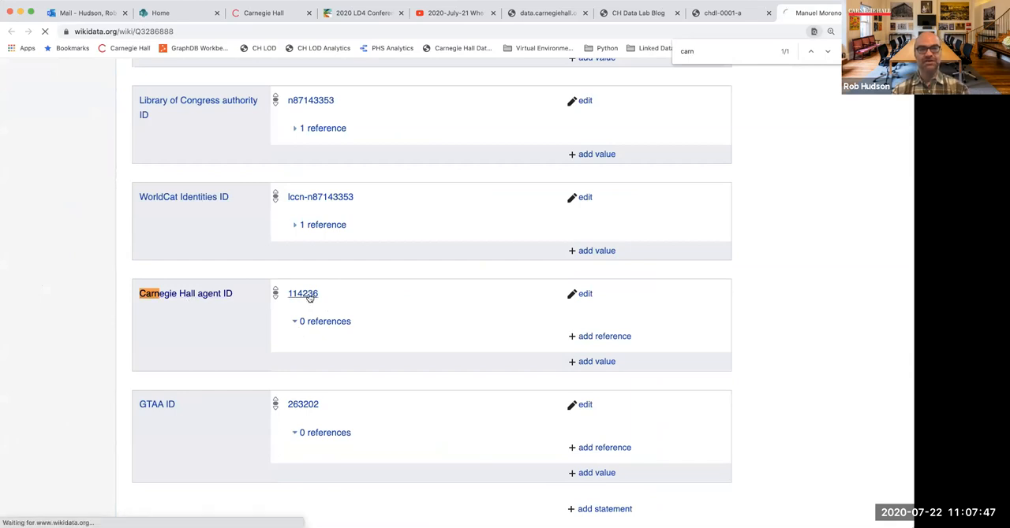
{"action": "left_click", "coordinate": [303, 294]}
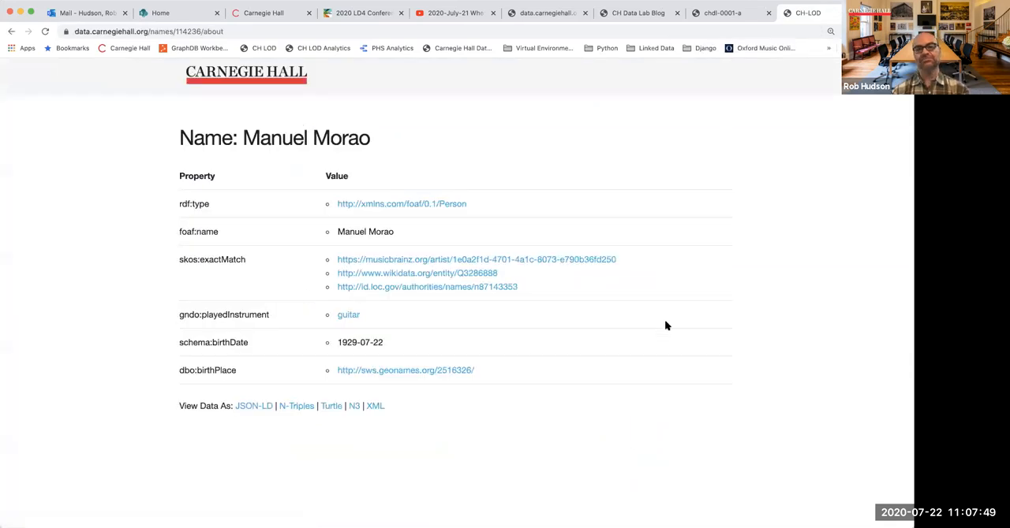
{"action": "mouse_move", "coordinate": [656, 325]}
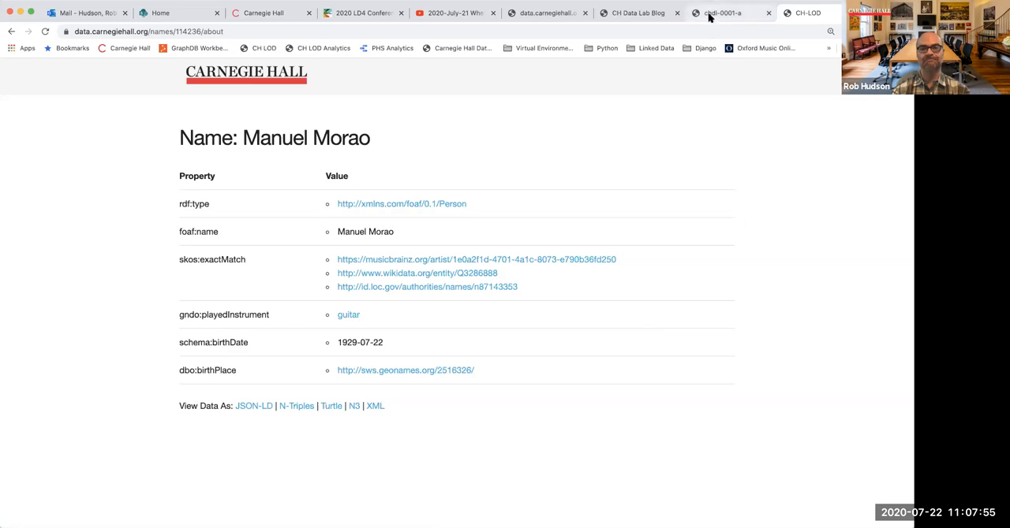
{"action": "left_click", "coordinate": [720, 13]}
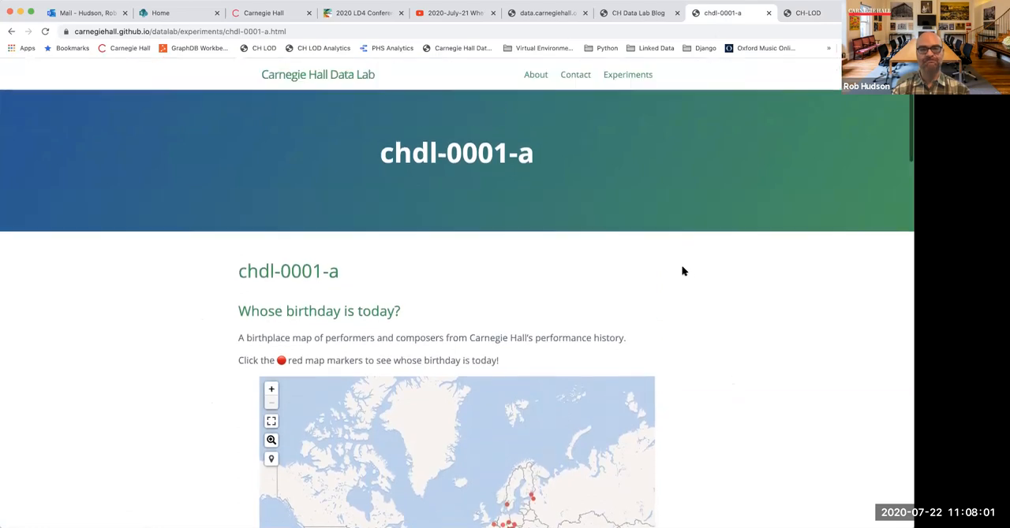
Open Grammy Award Winners at CH and scroll through its grid of winning artists
{"action": "left_click", "coordinate": [627, 74]}
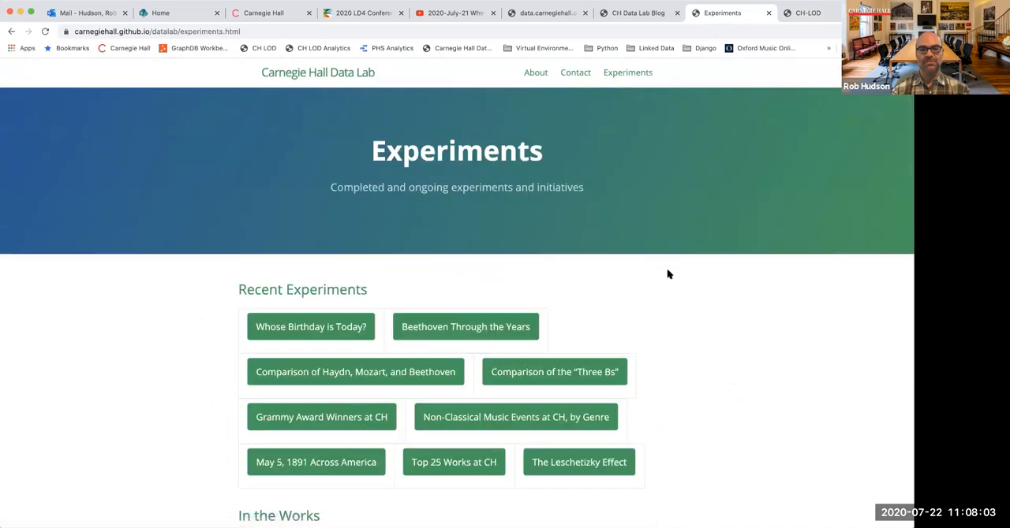
{"action": "scroll", "scroll_direction": "down", "scroll_amount": 3}
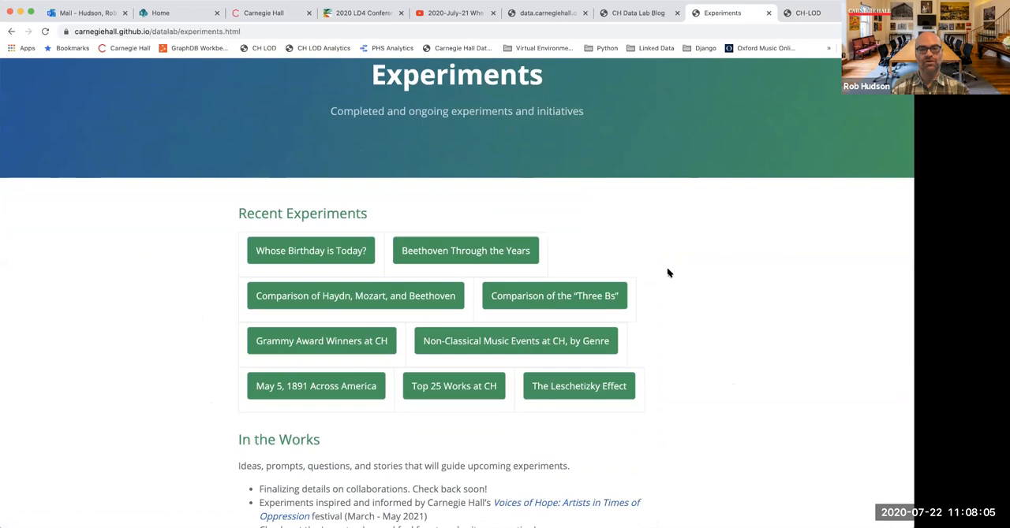
{"action": "mouse_move", "coordinate": [366, 349]}
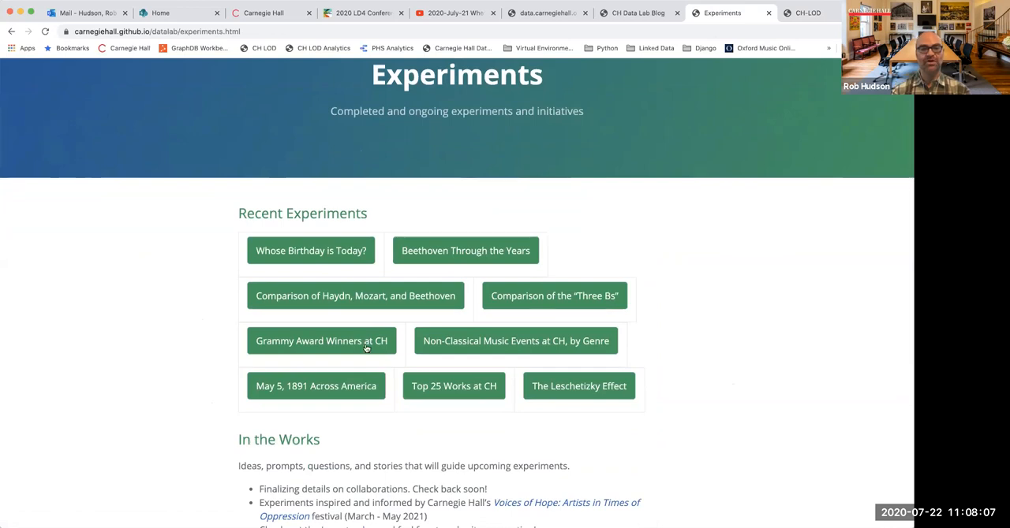
{"action": "left_click", "coordinate": [321, 341]}
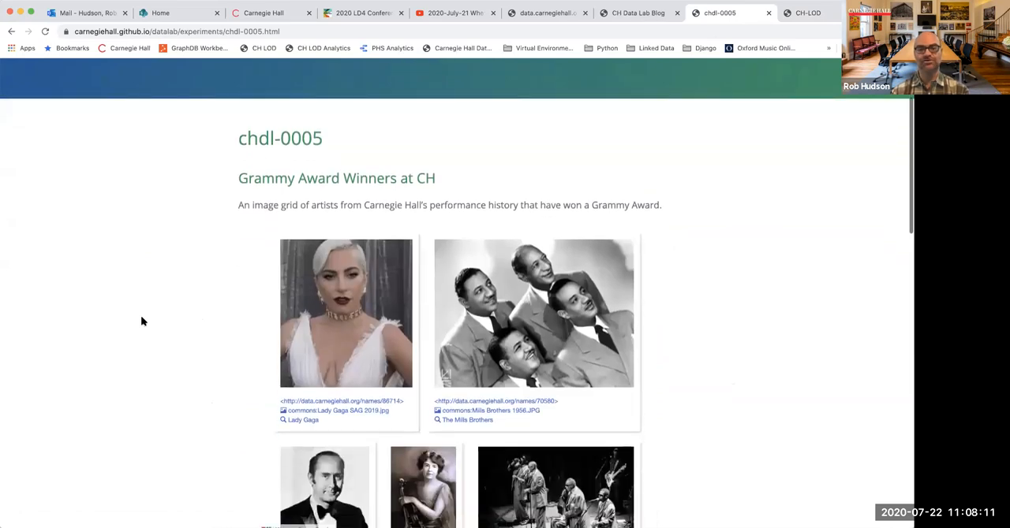
{"action": "scroll", "scroll_direction": "down", "scroll_amount": 3}
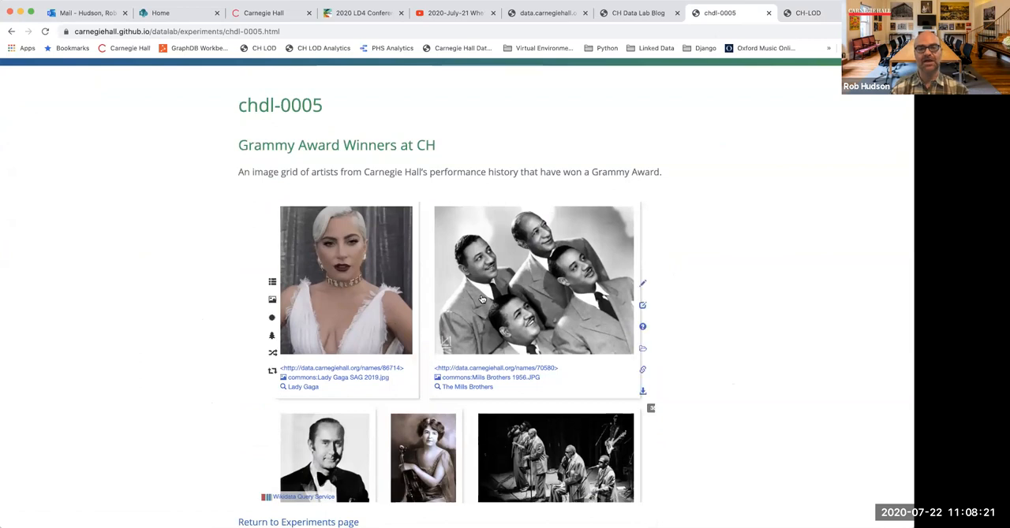
{"action": "scroll", "scroll_direction": "down", "scroll_amount": 3}
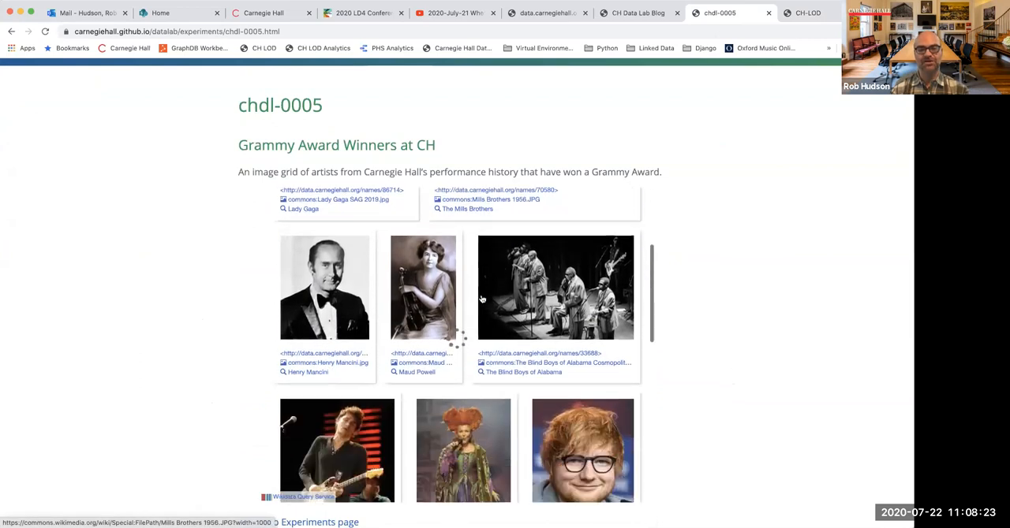
{"action": "scroll", "scroll_direction": "down", "scroll_amount": 3}
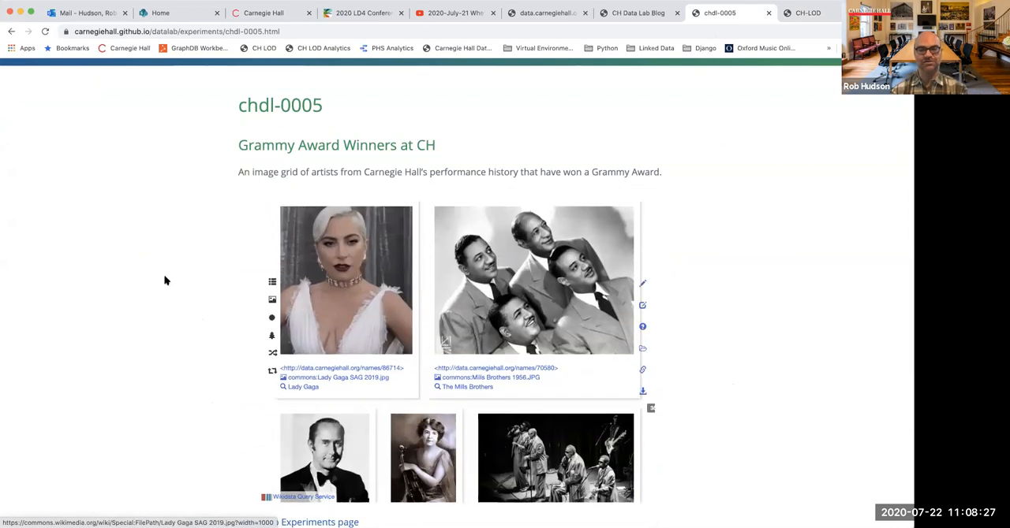
{"action": "scroll", "scroll_direction": "down", "scroll_amount": 3}
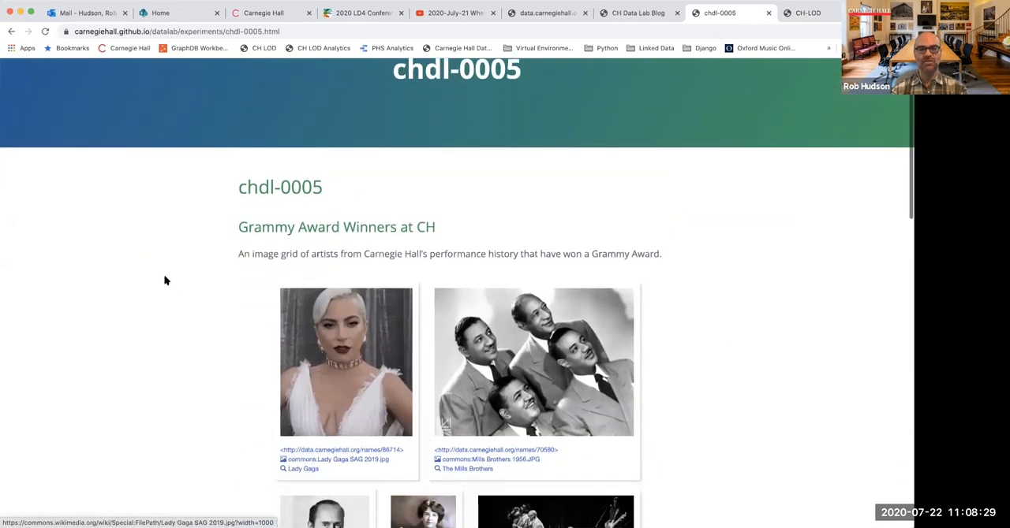
{"action": "scroll", "scroll_direction": "down", "scroll_amount": 3}
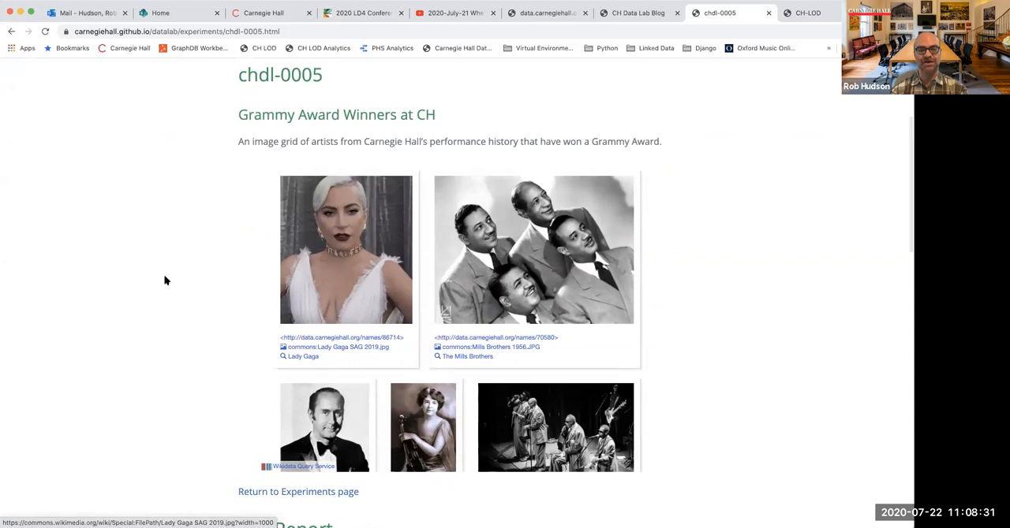
{"action": "scroll", "scroll_direction": "down", "scroll_amount": 3}
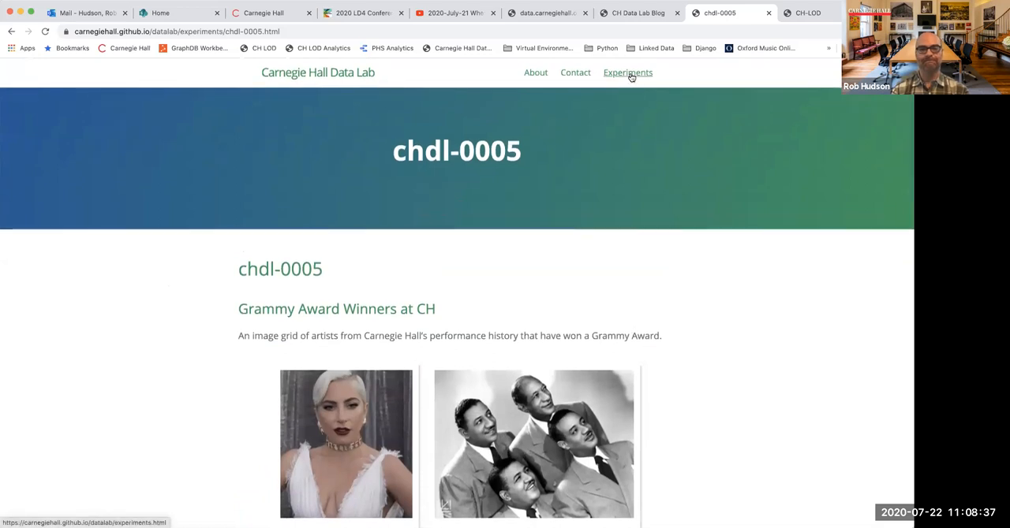
Return to the Experiments page and scroll to the Recent Experiments and In the Works sections
{"action": "left_click", "coordinate": [627, 72]}
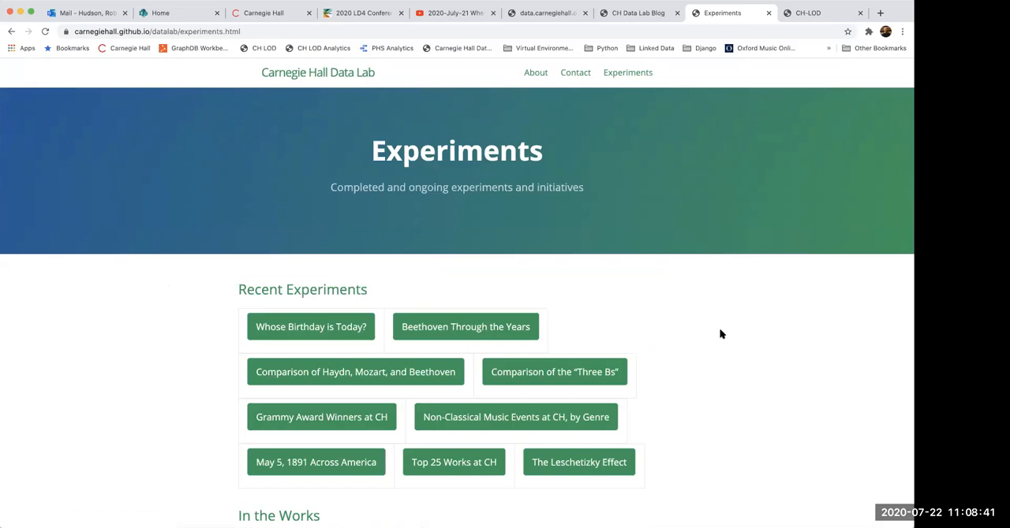
{"action": "mouse_move", "coordinate": [720, 337]}
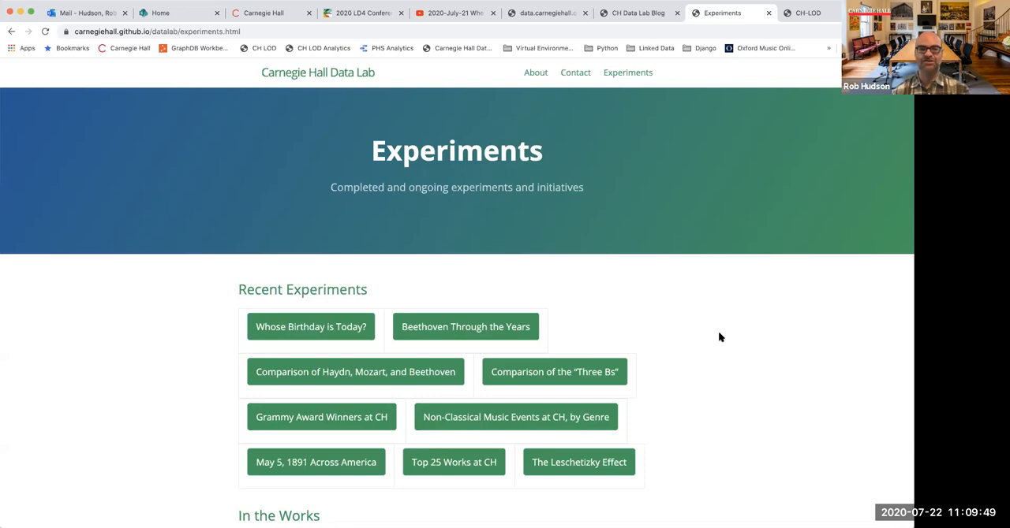
{"action": "scroll", "scroll_direction": "down", "scroll_amount": 3}
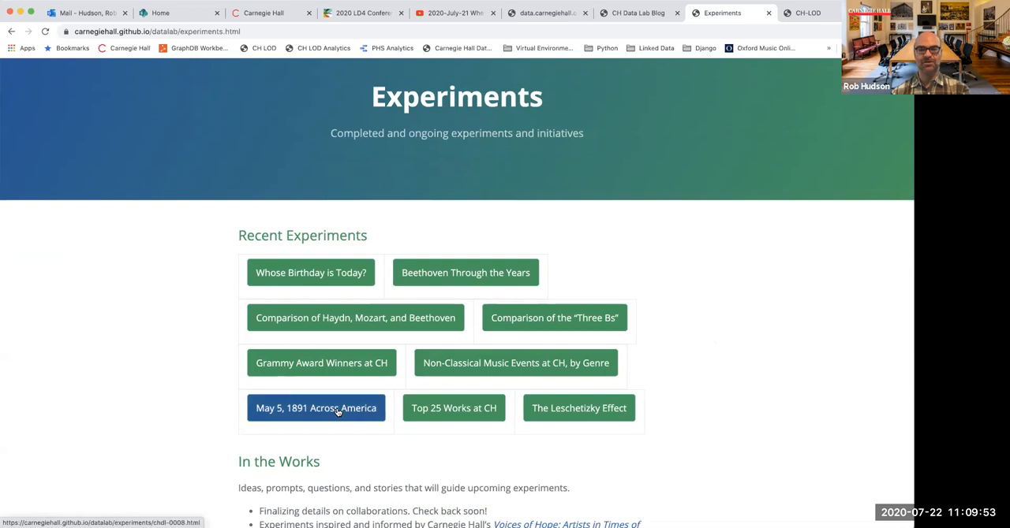
Open May 5, 1891 Across America and view the Phoenix Arizona Republican's front pages
{"action": "left_click", "coordinate": [315, 408]}
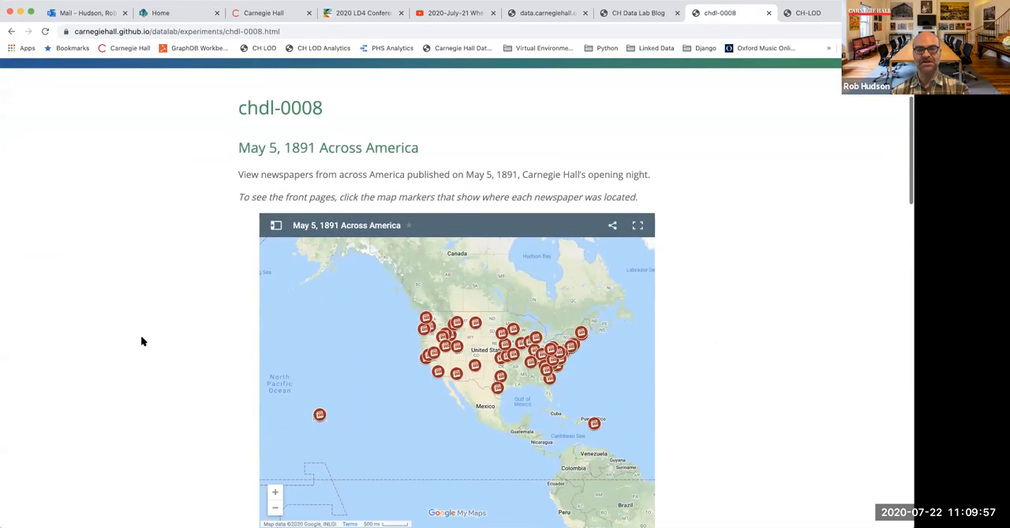
{"action": "scroll", "scroll_direction": "down", "scroll_amount": 3}
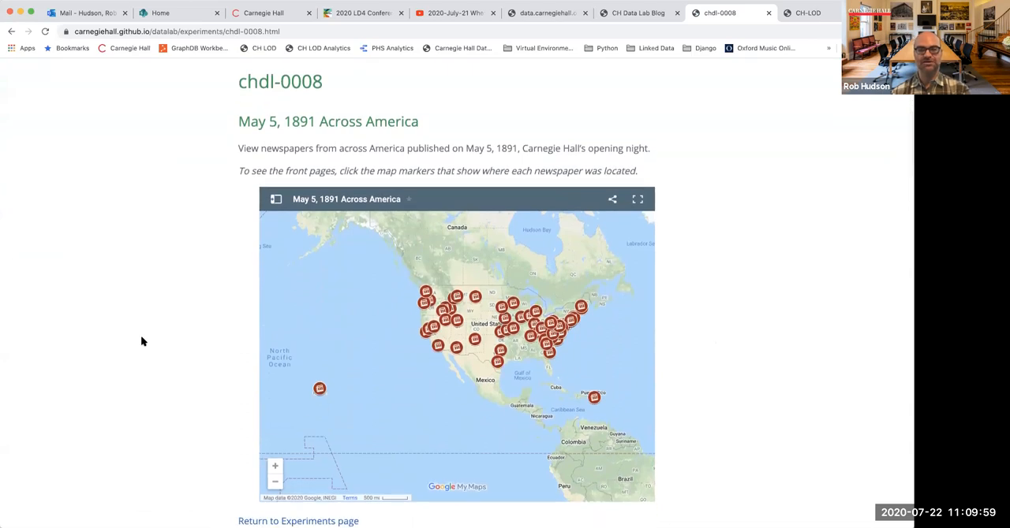
{"action": "mouse_move", "coordinate": [260, 368]}
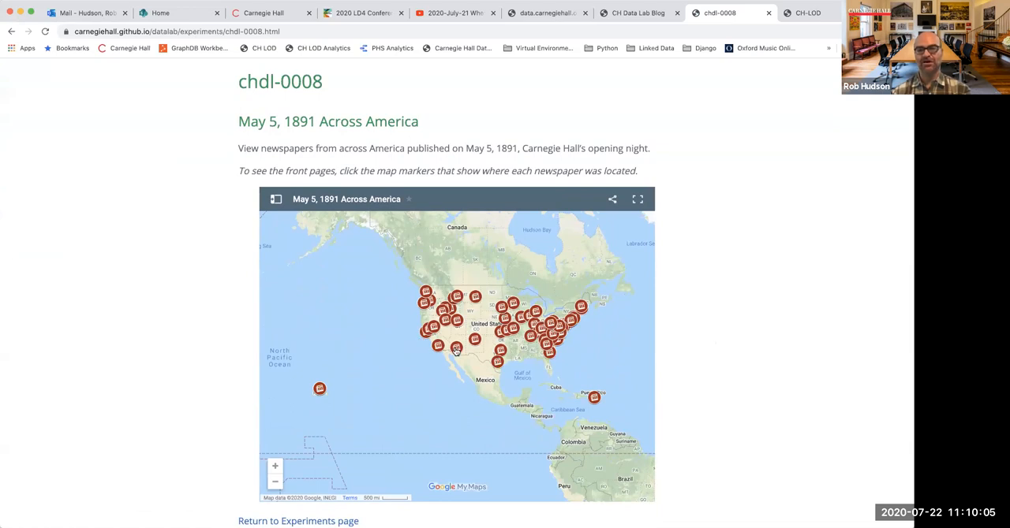
{"action": "left_click", "coordinate": [457, 348]}
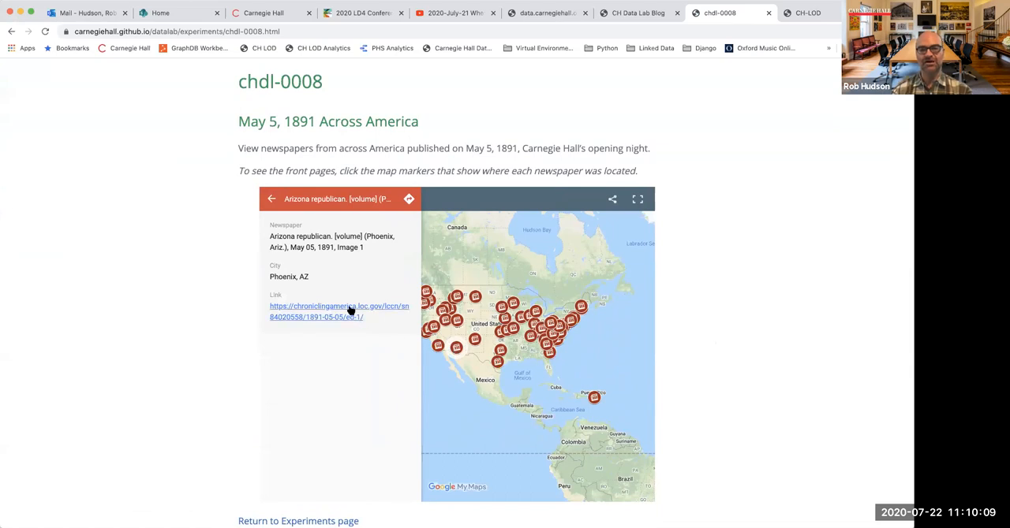
{"action": "left_click", "coordinate": [338, 312]}
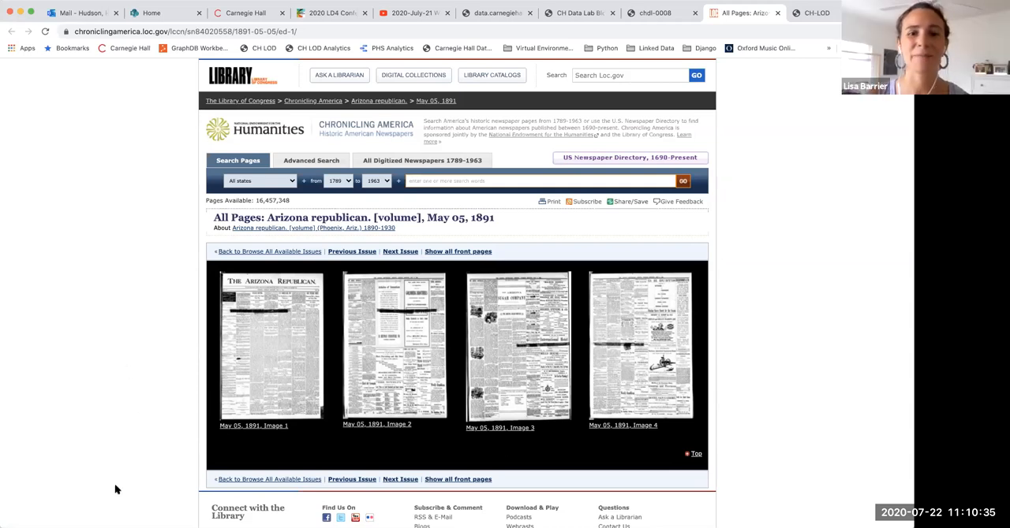
{"action": "mouse_move", "coordinate": [132, 471]}
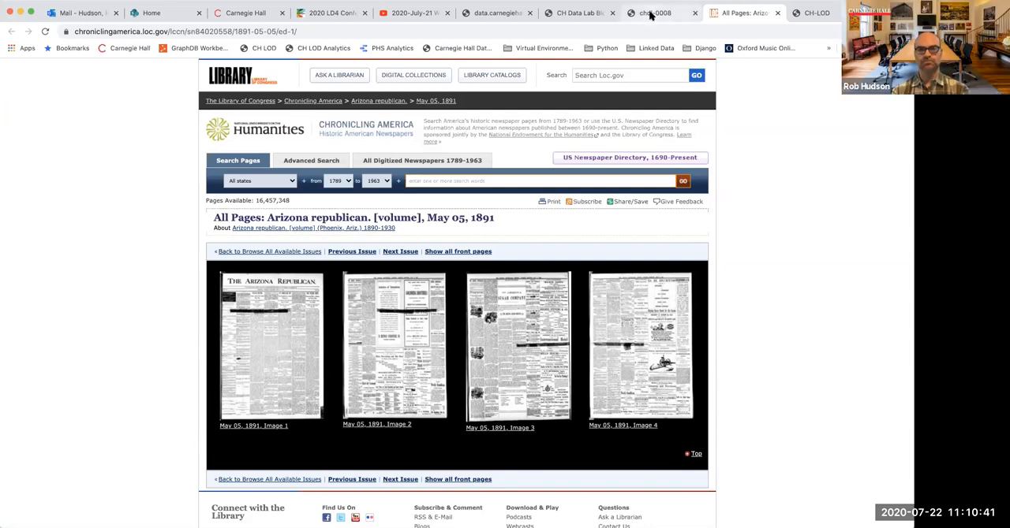
Switch to the chdl-0008 tab showing the May 5, 1891 map experiment
{"action": "left_click", "coordinate": [654, 12]}
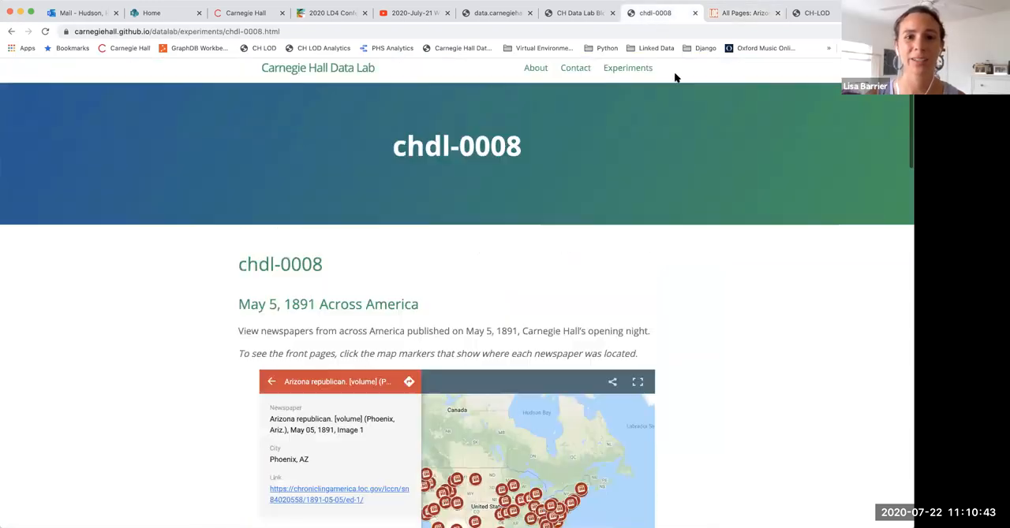
Open The Leschetizky Effect experiment and start scrolling into its lab report
{"action": "left_click", "coordinate": [627, 67]}
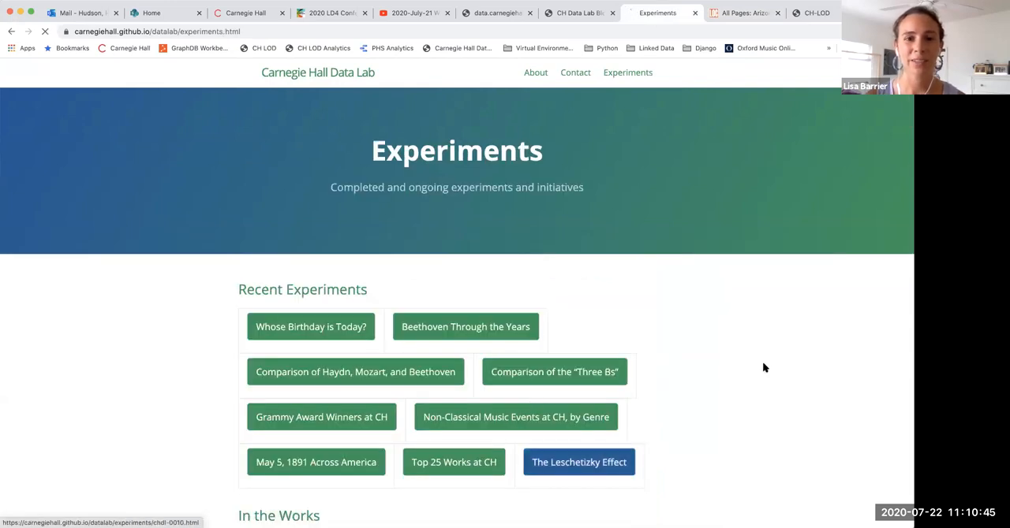
{"action": "left_click", "coordinate": [578, 462]}
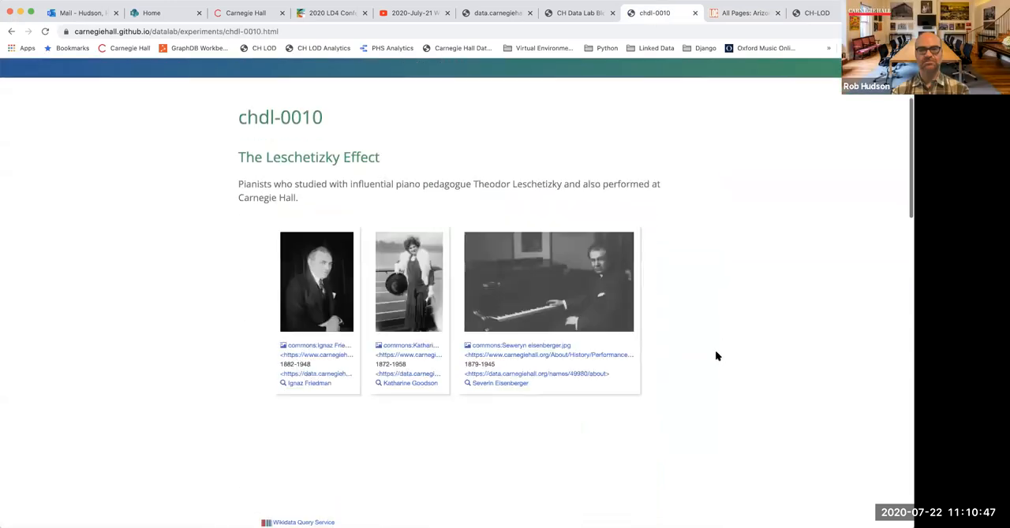
{"action": "scroll", "scroll_direction": "down", "scroll_amount": 3}
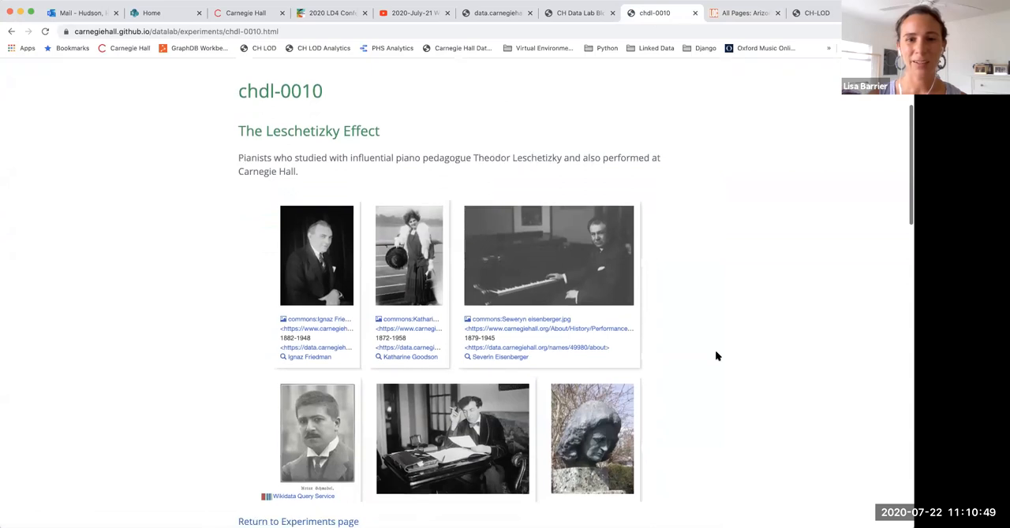
{"action": "scroll", "scroll_direction": "down", "scroll_amount": 3}
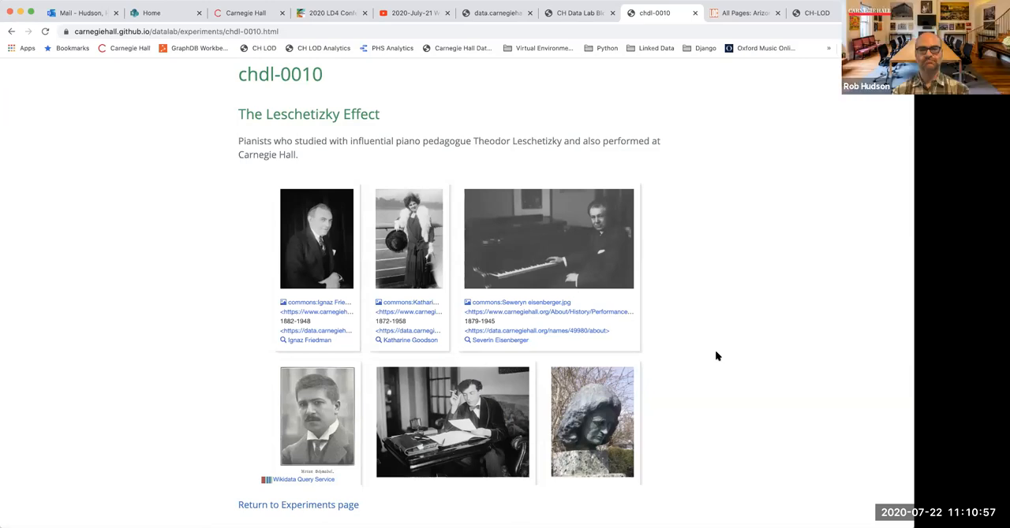
{"action": "scroll", "scroll_direction": "down", "scroll_amount": 3}
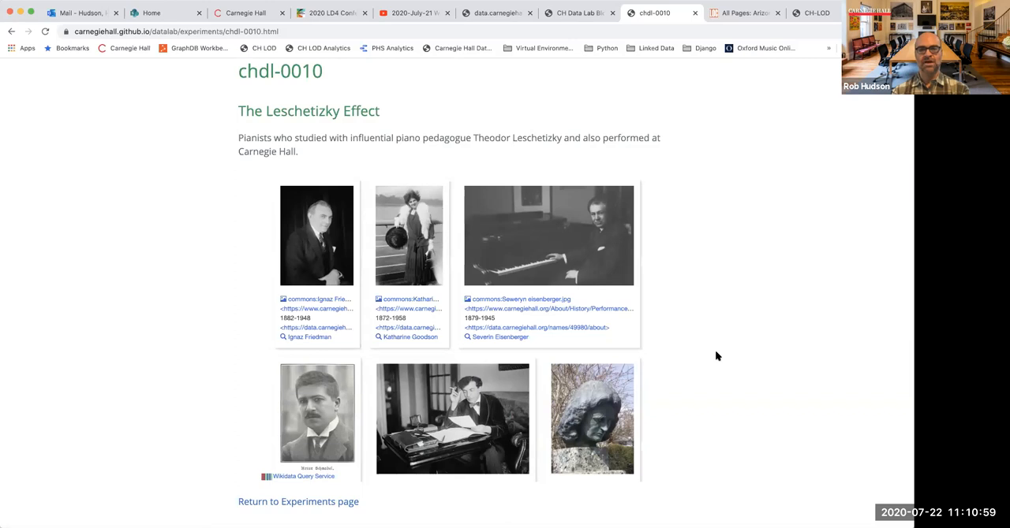
Scroll through the report's methods and query sections down to Conclusions
{"action": "scroll", "scroll_direction": "down", "scroll_amount": 3}
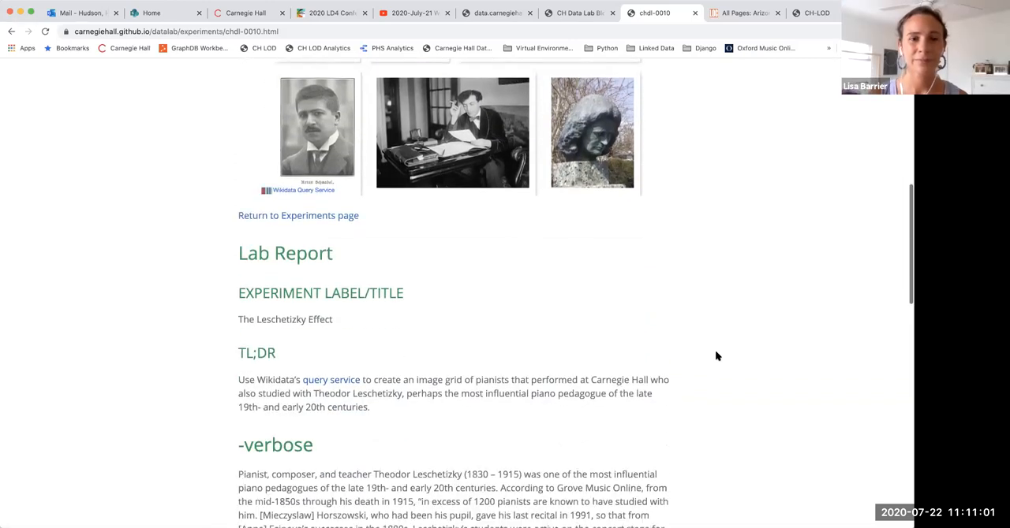
{"action": "scroll", "scroll_direction": "down", "scroll_amount": 3}
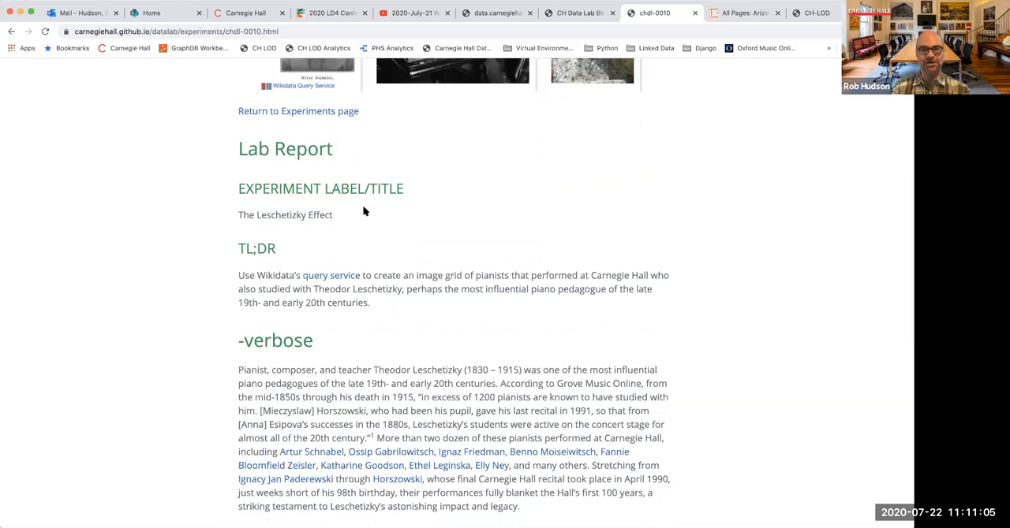
{"action": "mouse_move", "coordinate": [198, 141]}
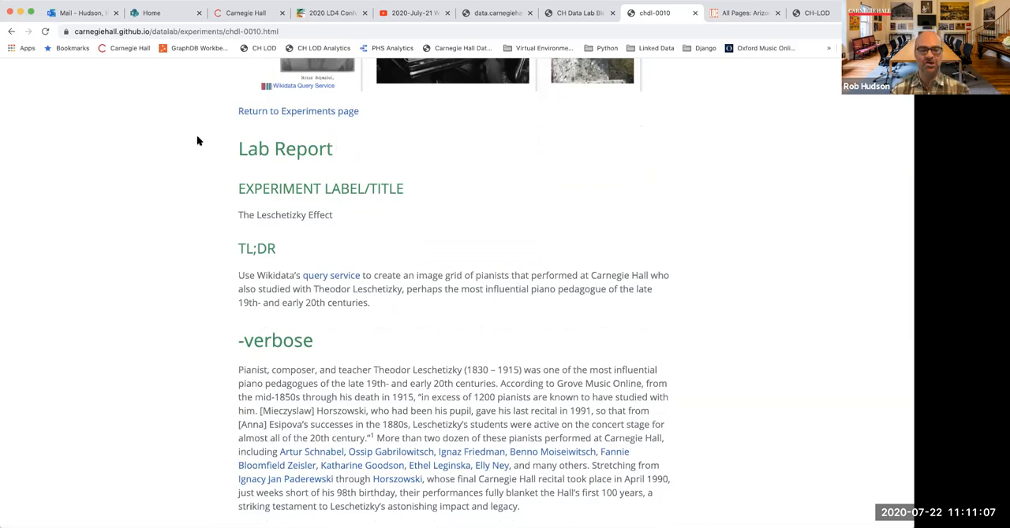
{"action": "scroll", "scroll_direction": "down", "scroll_amount": 3}
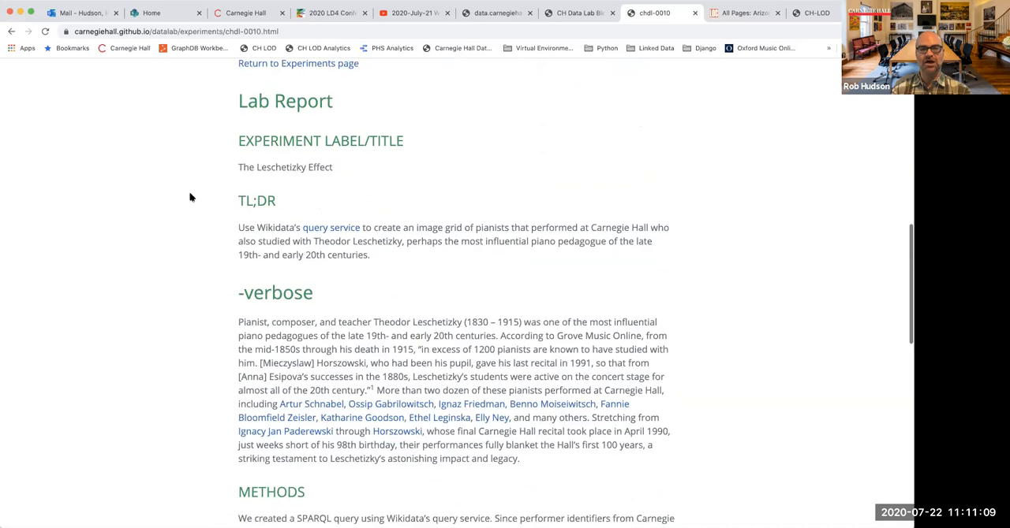
{"action": "scroll", "scroll_direction": "down", "scroll_amount": 3}
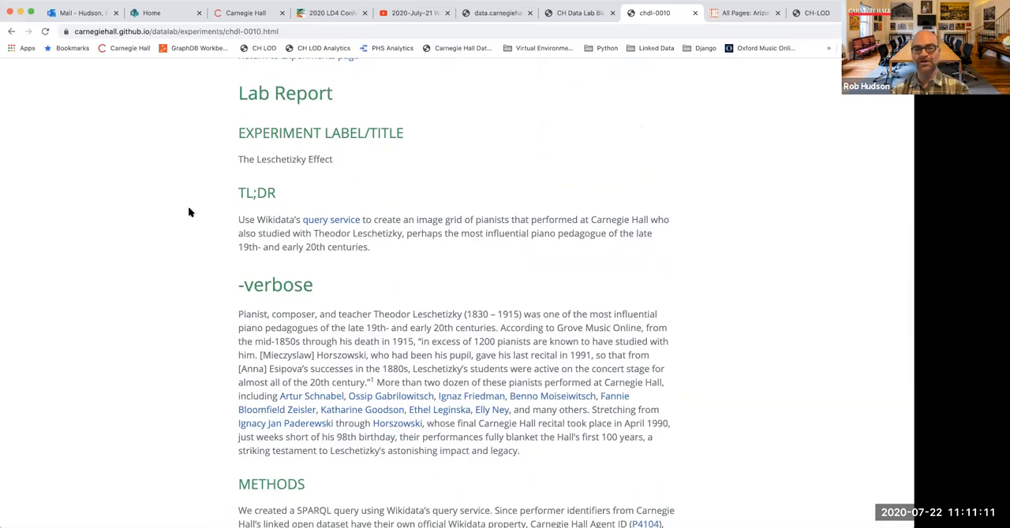
{"action": "scroll", "scroll_direction": "down", "scroll_amount": 3}
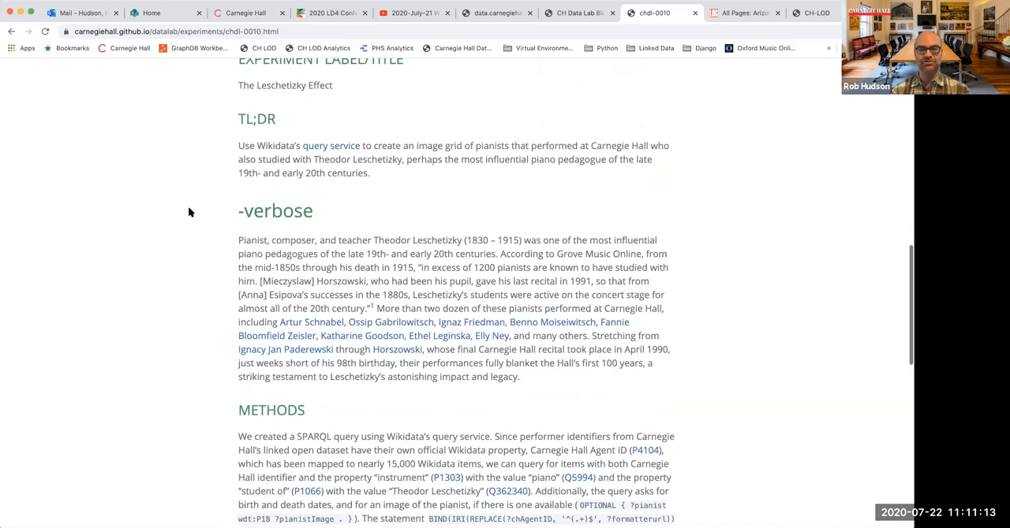
{"action": "scroll", "scroll_direction": "down", "scroll_amount": 3}
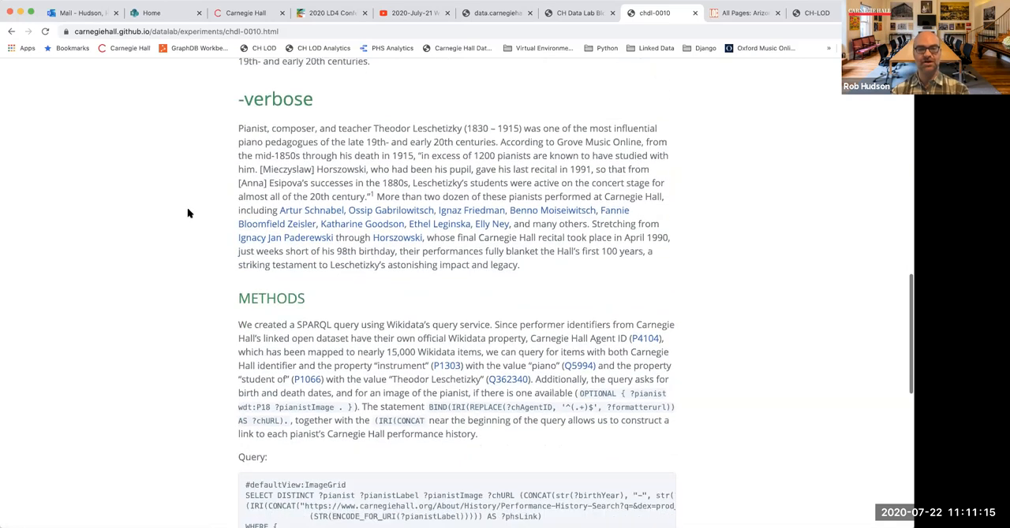
{"action": "scroll", "scroll_direction": "down", "scroll_amount": 3}
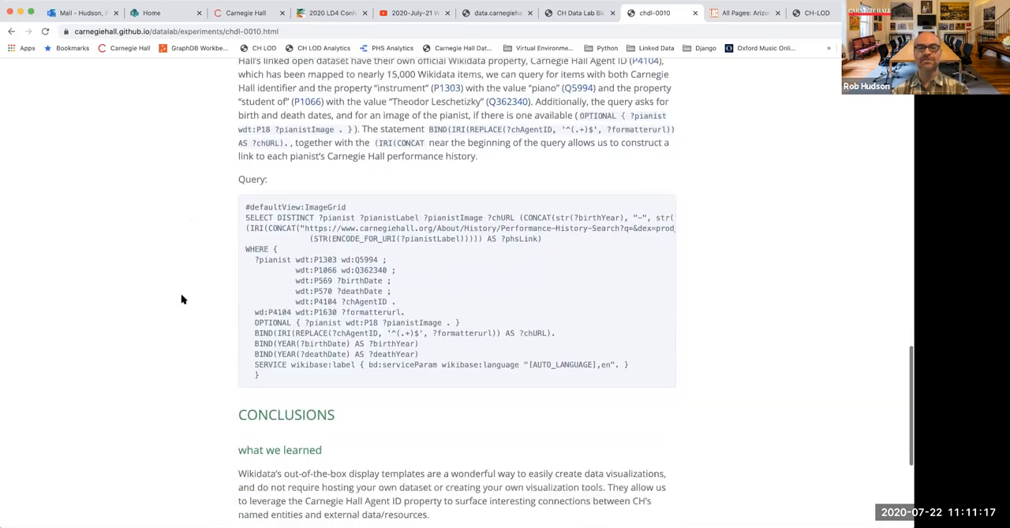
{"action": "scroll", "scroll_direction": "down", "scroll_amount": 3}
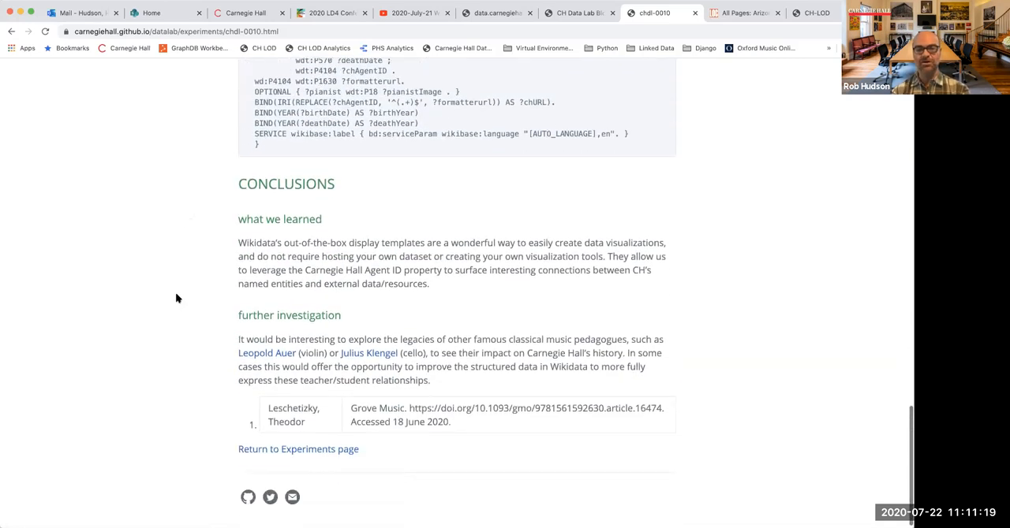
{"action": "mouse_move", "coordinate": [210, 357]}
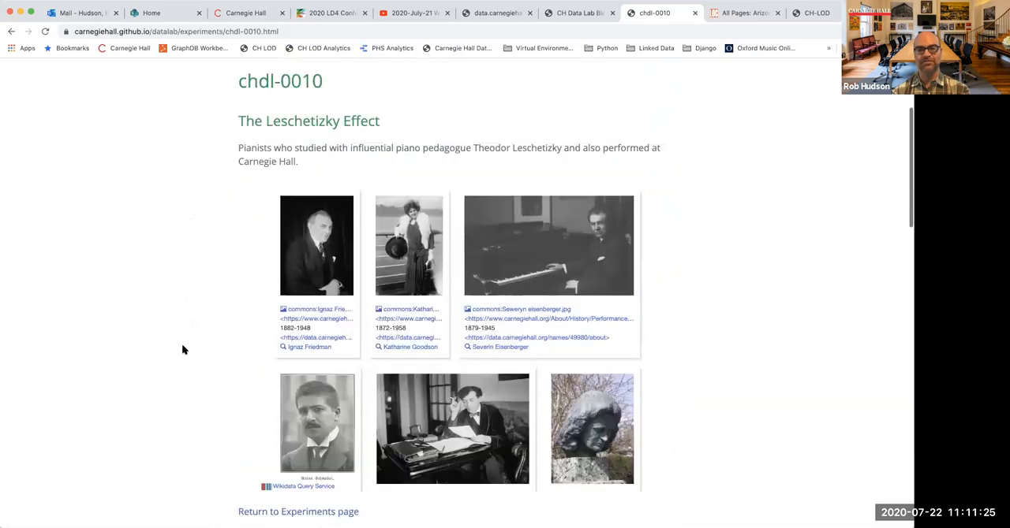
Scroll to the pianist image grid and open its SPARQL query in Wikidata Query Service
{"action": "scroll", "scroll_direction": "down", "scroll_amount": 3}
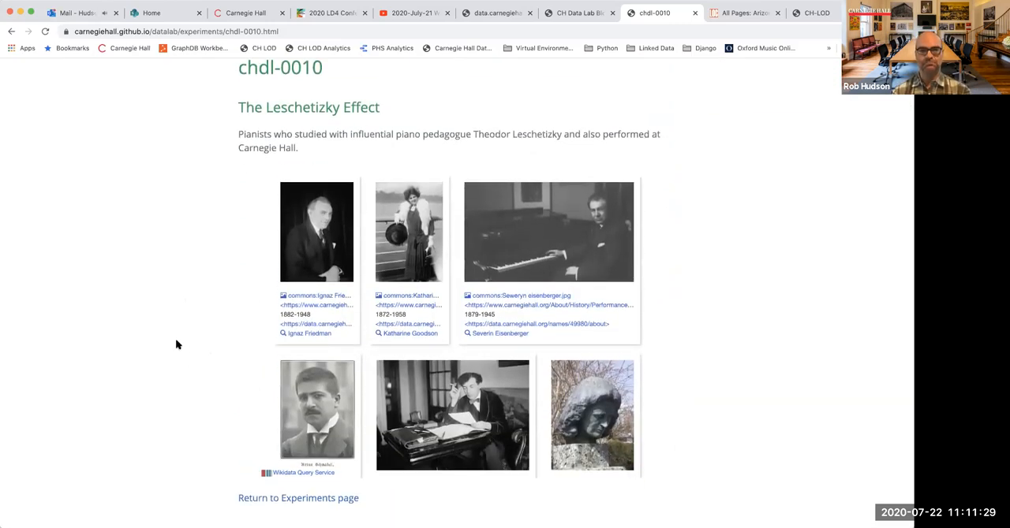
{"action": "scroll", "scroll_direction": "down", "scroll_amount": 3}
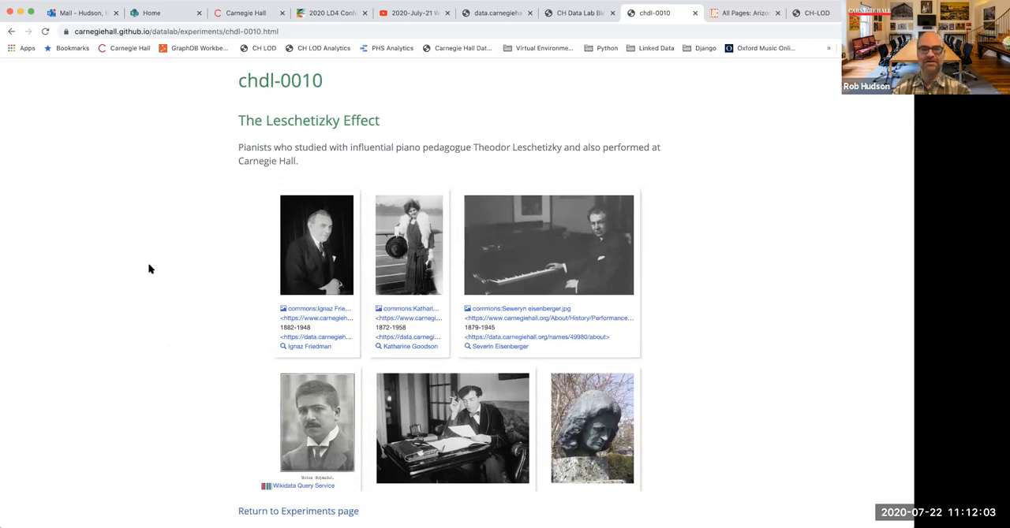
{"action": "scroll", "scroll_direction": "down", "scroll_amount": 3}
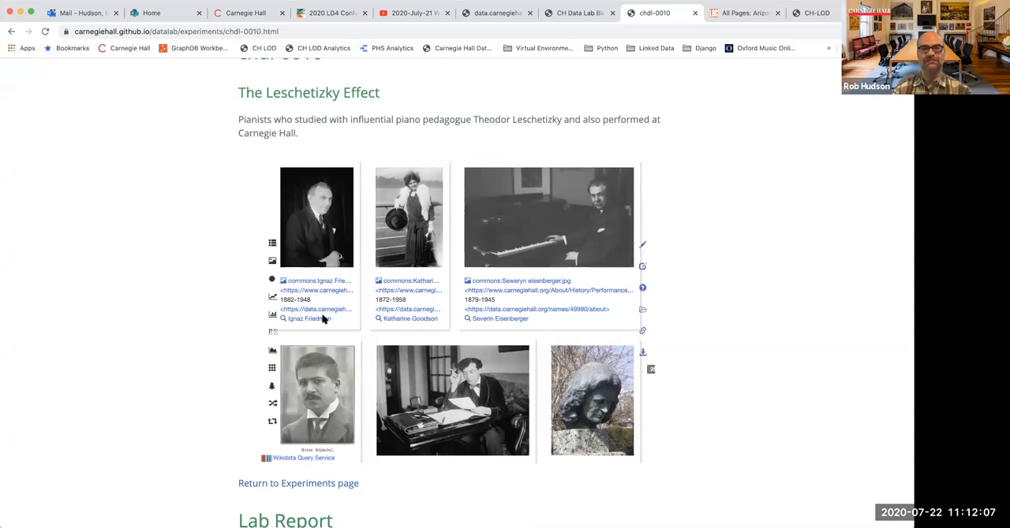
{"action": "scroll", "scroll_direction": "down", "scroll_amount": 3}
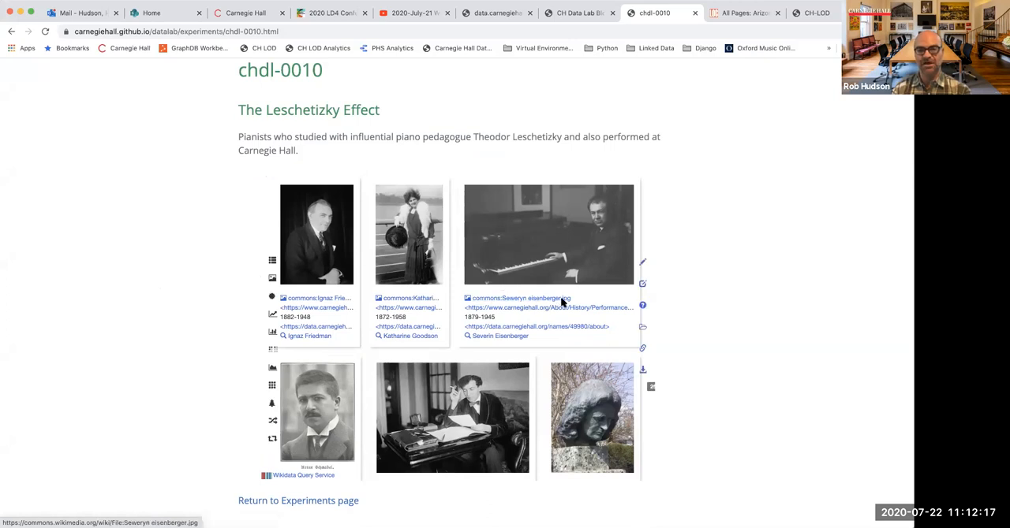
{"action": "left_click", "coordinate": [642, 262]}
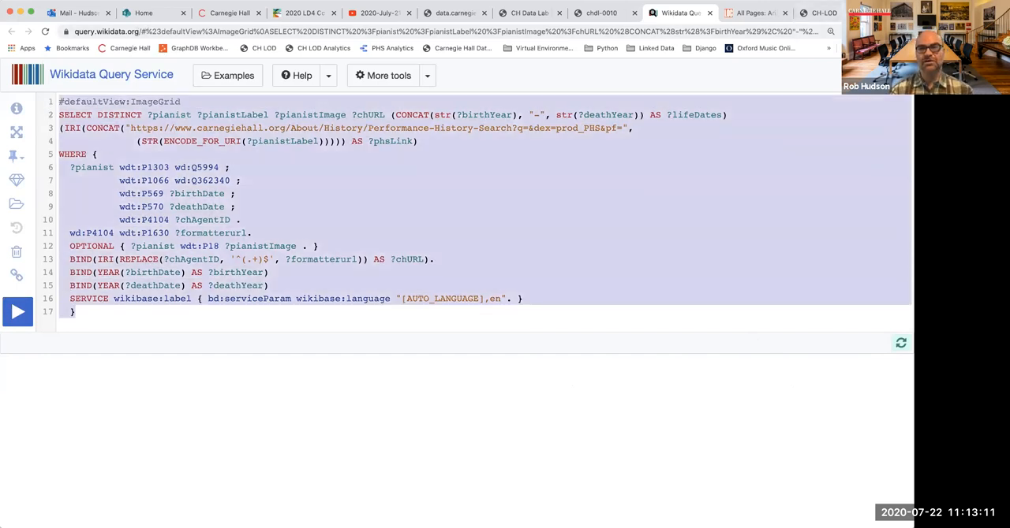
Run the Leschetizky pianist query on query.wikidata.org, returning a 25-result image grid
{"action": "left_click", "coordinate": [818, 13]}
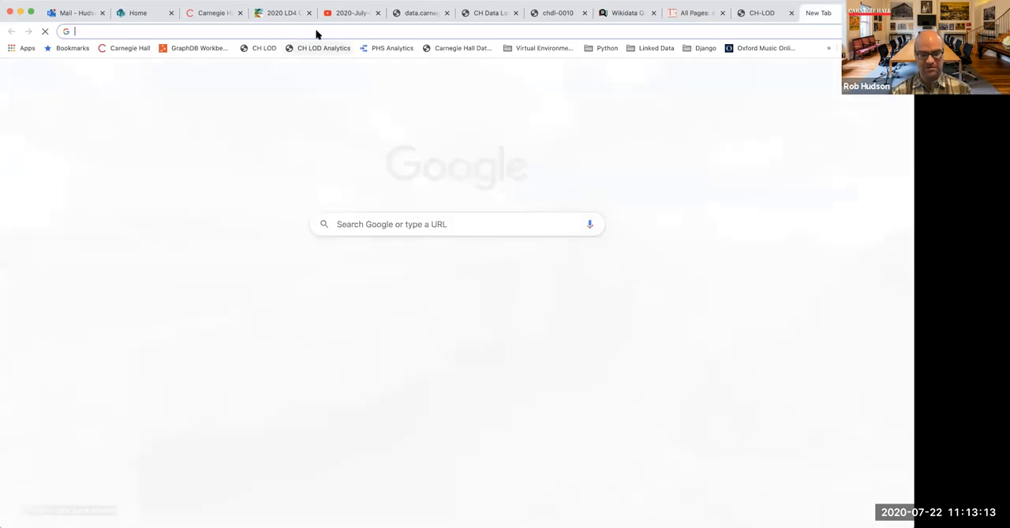
{"action": "type", "text": "quey"}
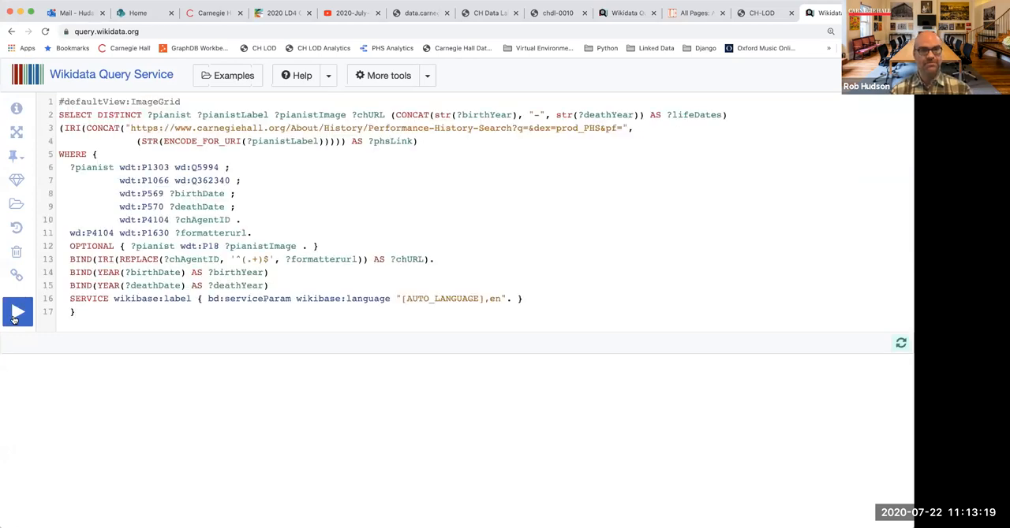
{"action": "left_click", "coordinate": [18, 312]}
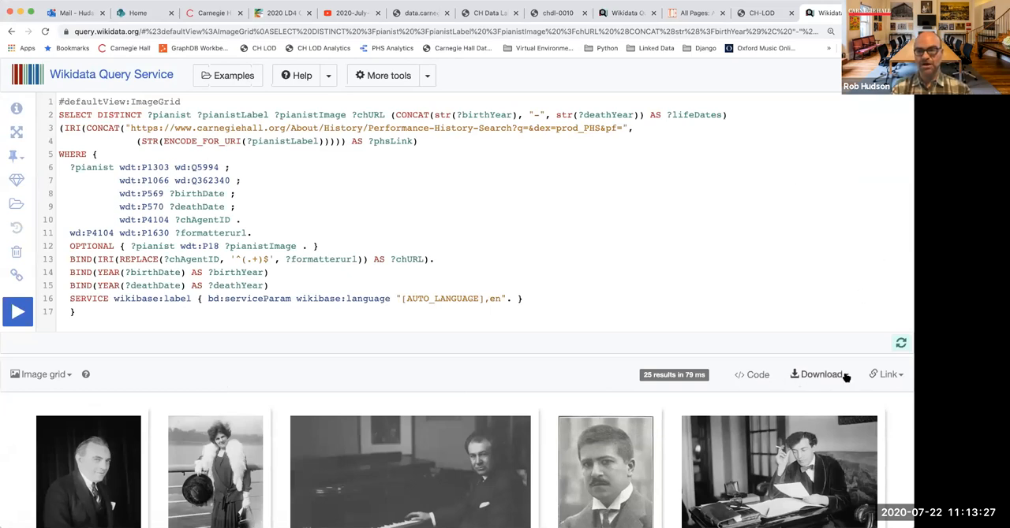
Show the result grid's embed code, then return to the chdl-0010 experiment tab
{"action": "left_click", "coordinate": [884, 374]}
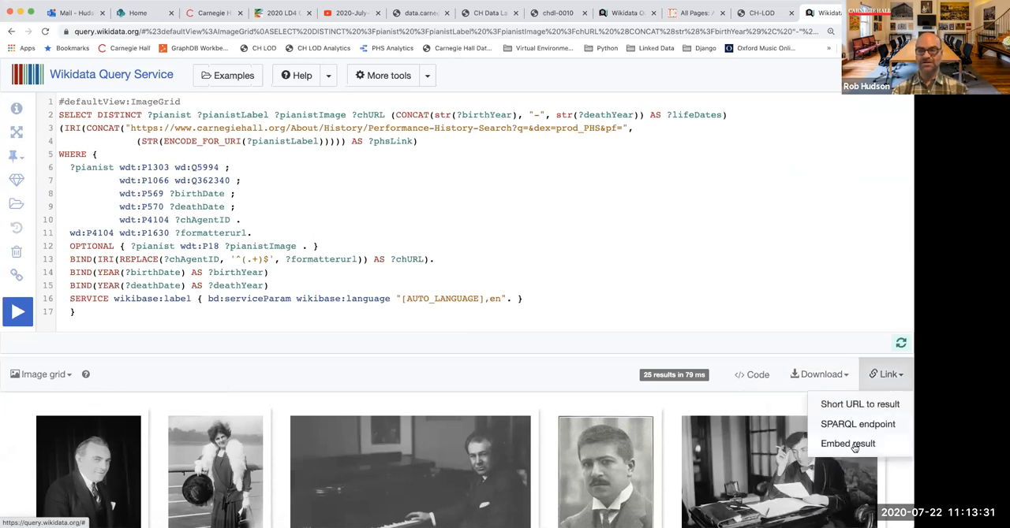
{"action": "left_click", "coordinate": [847, 443]}
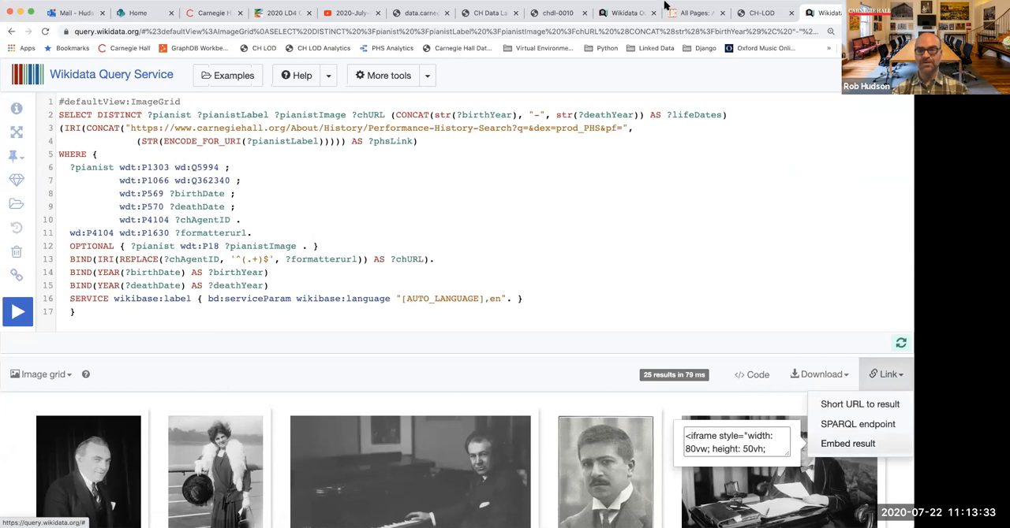
{"action": "mouse_move", "coordinate": [710, 436]}
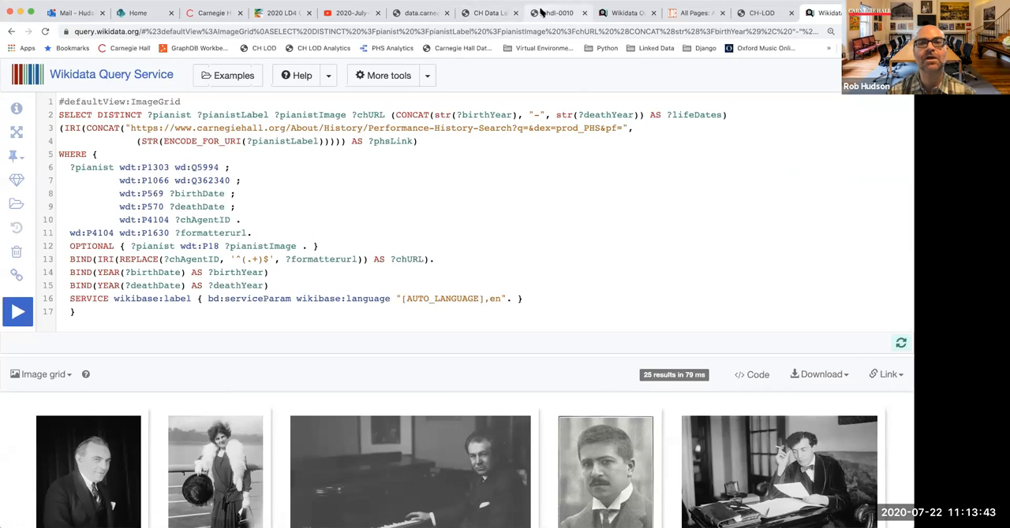
{"action": "left_click", "coordinate": [556, 13]}
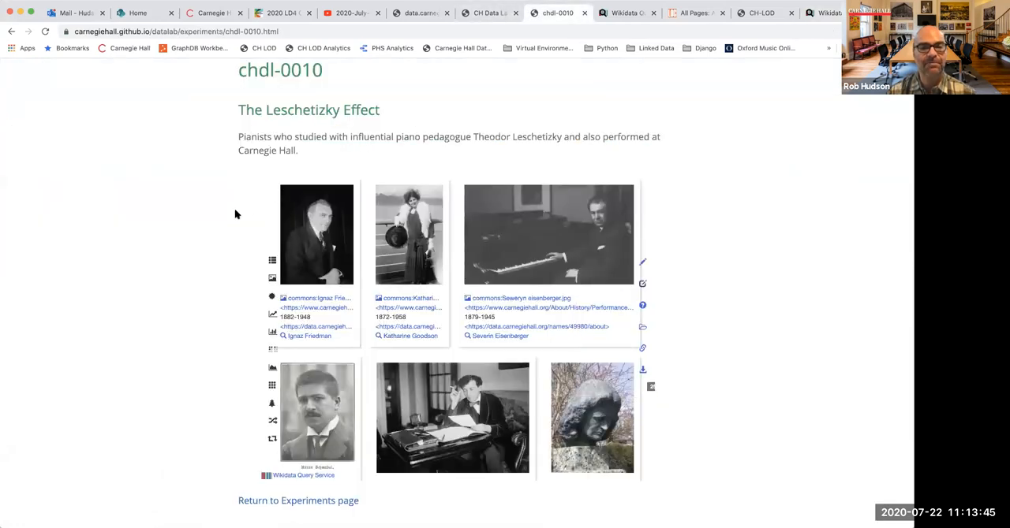
Scroll to the experiment page footer with the CarnegieHall/datalab GitHub link
{"action": "scroll", "scroll_direction": "down", "scroll_amount": 3}
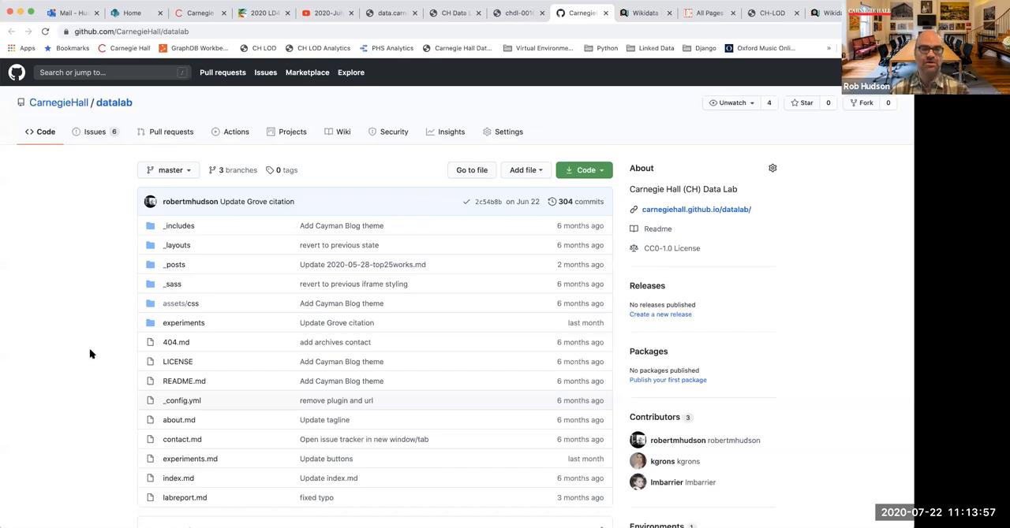
{"action": "mouse_move", "coordinate": [367, 298]}
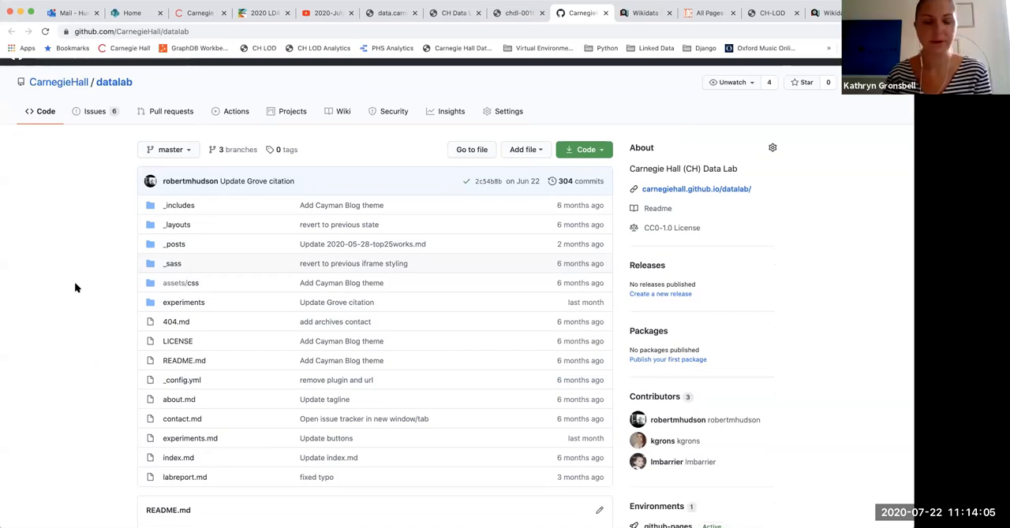
{"action": "mouse_move", "coordinate": [183, 302]}
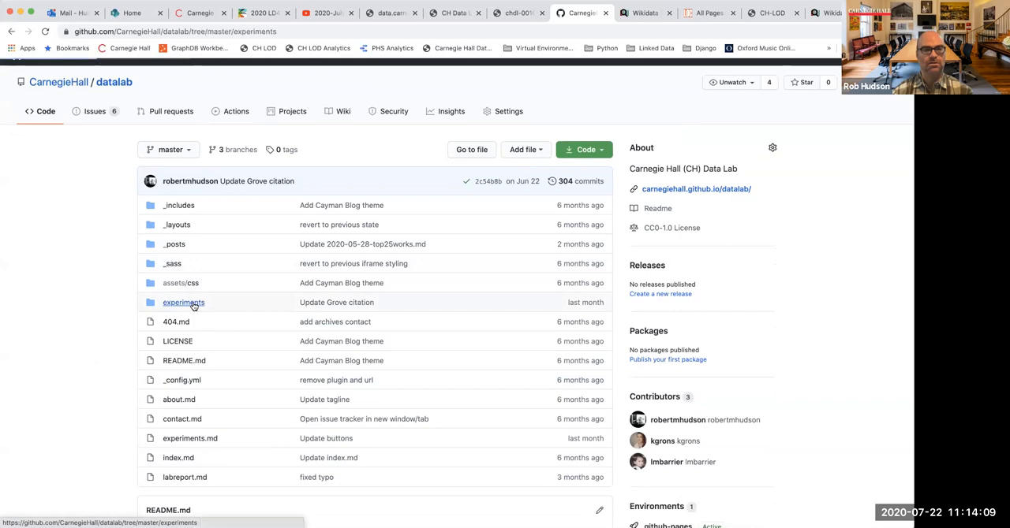
Open chdl-0010.md from the experiments folder of the CarnegieHall/datalab repo
{"action": "left_click", "coordinate": [183, 302]}
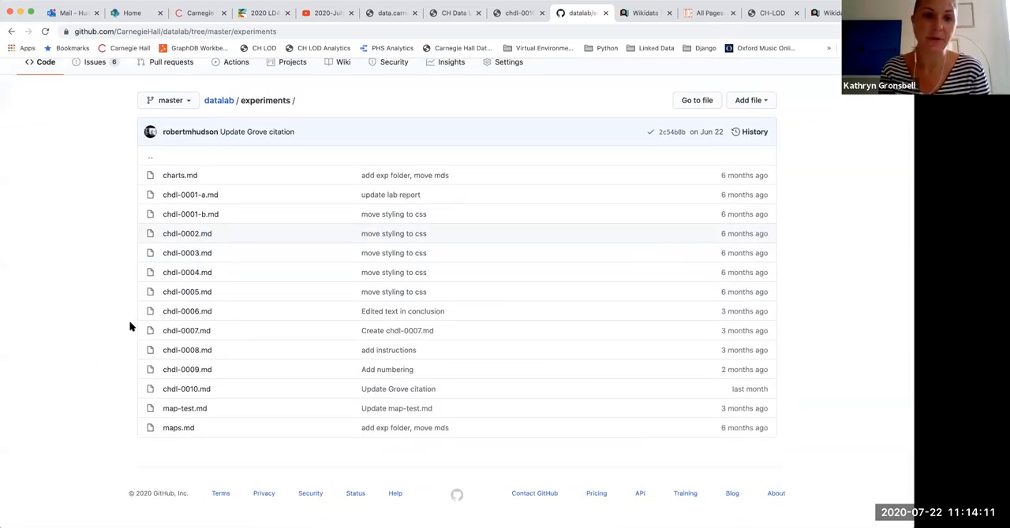
{"action": "left_click", "coordinate": [186, 389]}
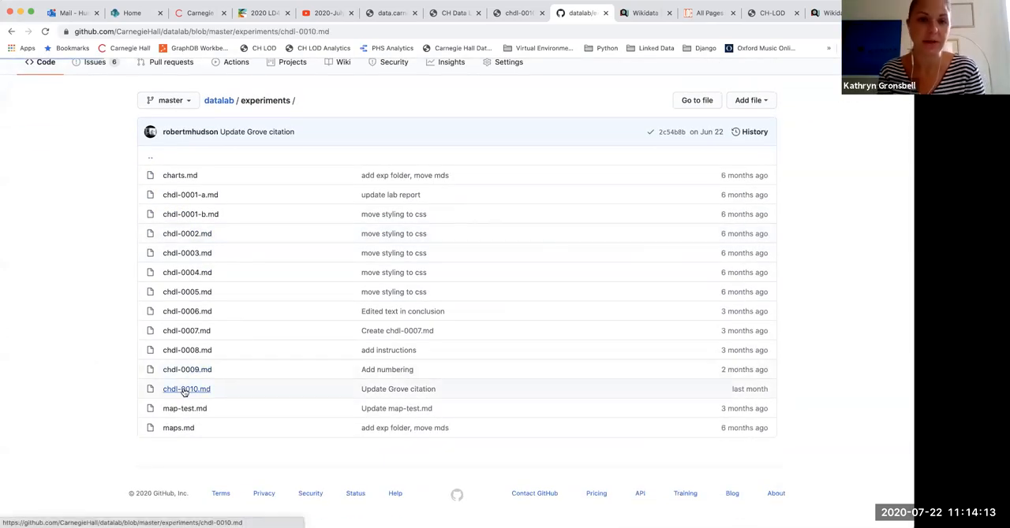
{"action": "left_click", "coordinate": [186, 389]}
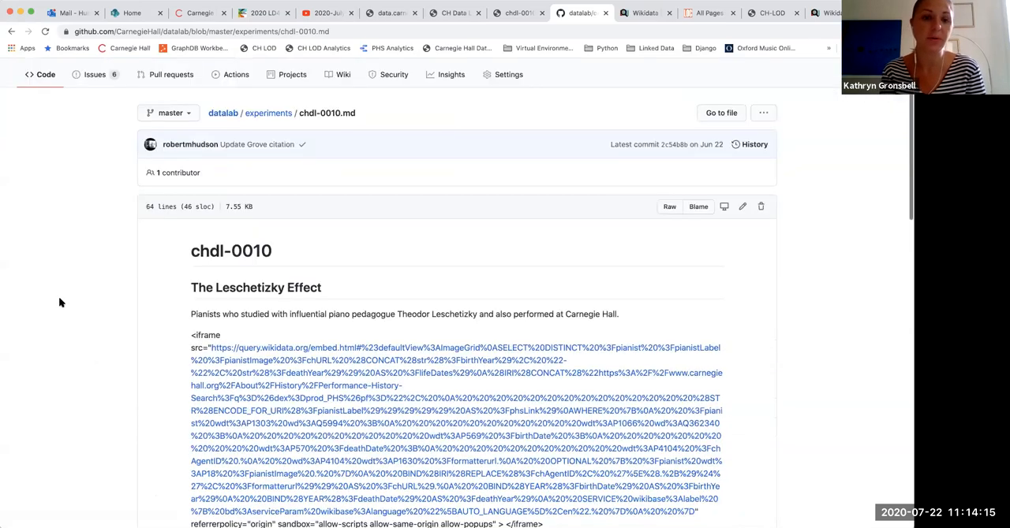
Scroll to the Lab Report section and open chdl-0010.md for editing
{"action": "scroll", "scroll_direction": "down", "scroll_amount": 3}
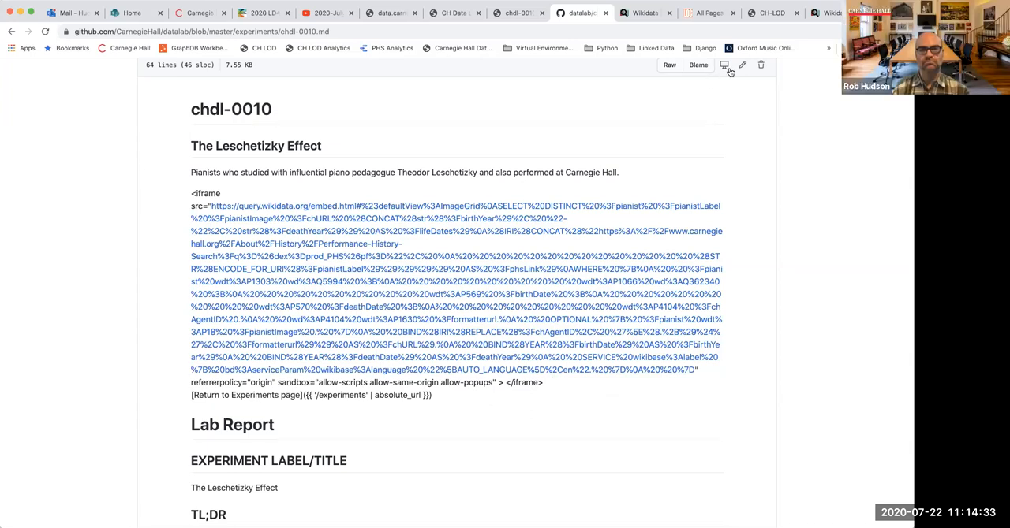
{"action": "left_click", "coordinate": [742, 65]}
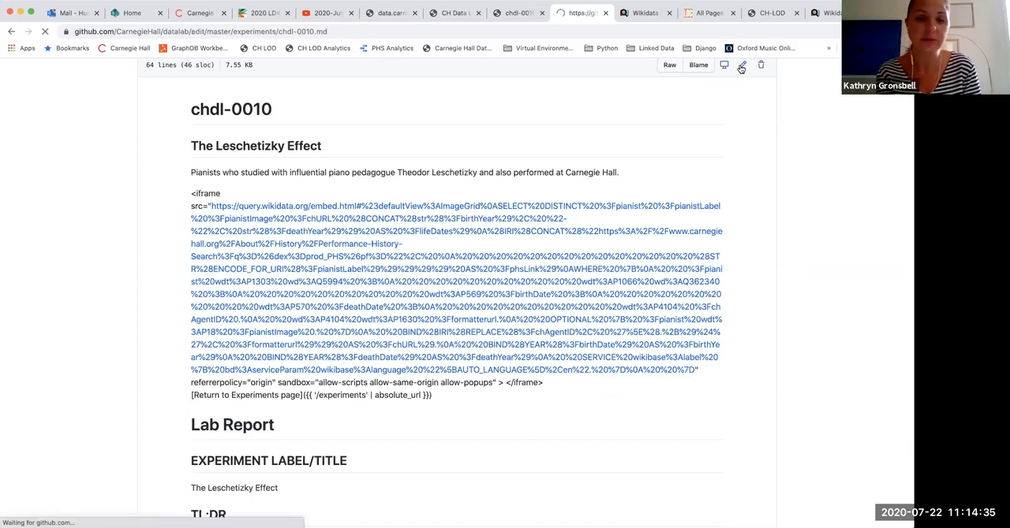
Review chdl-0010.md's raw markdown: iframe figure, Lab Report, TL;DR and verbose sections
{"action": "left_click", "coordinate": [740, 65]}
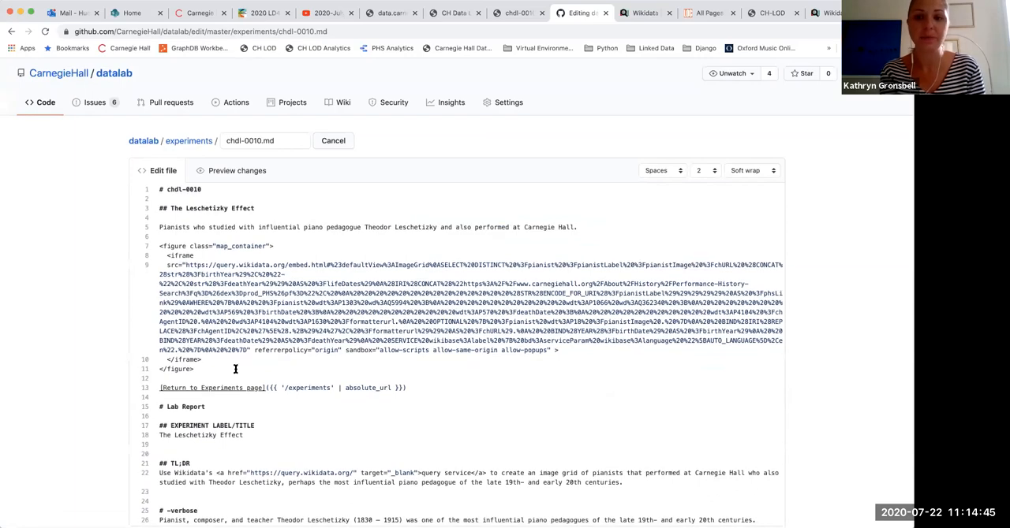
{"action": "scroll", "scroll_direction": "down", "scroll_amount": 3}
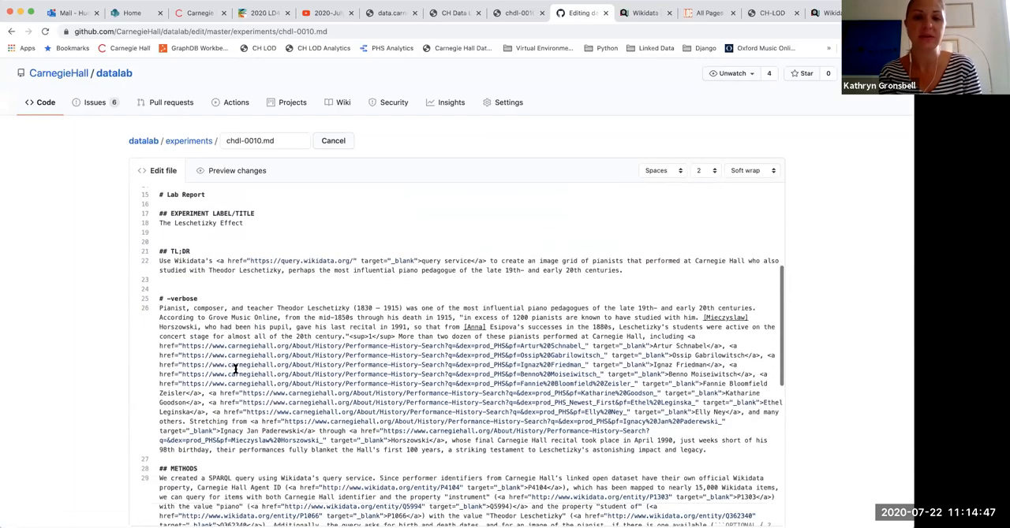
{"action": "scroll", "scroll_direction": "down", "scroll_amount": 3}
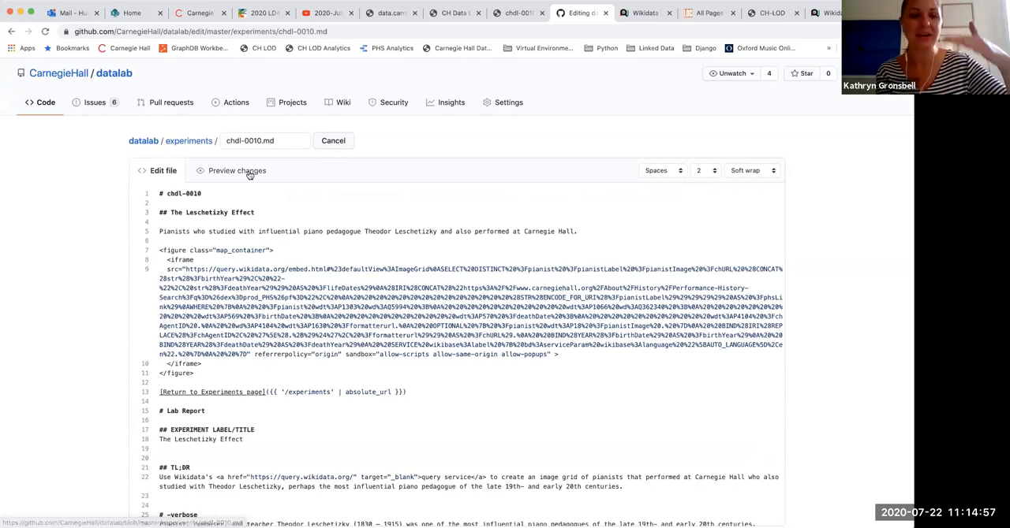
Preview the rendered changes, cancel editing, and scroll the file down to Lab Report
{"action": "left_click", "coordinate": [237, 170]}
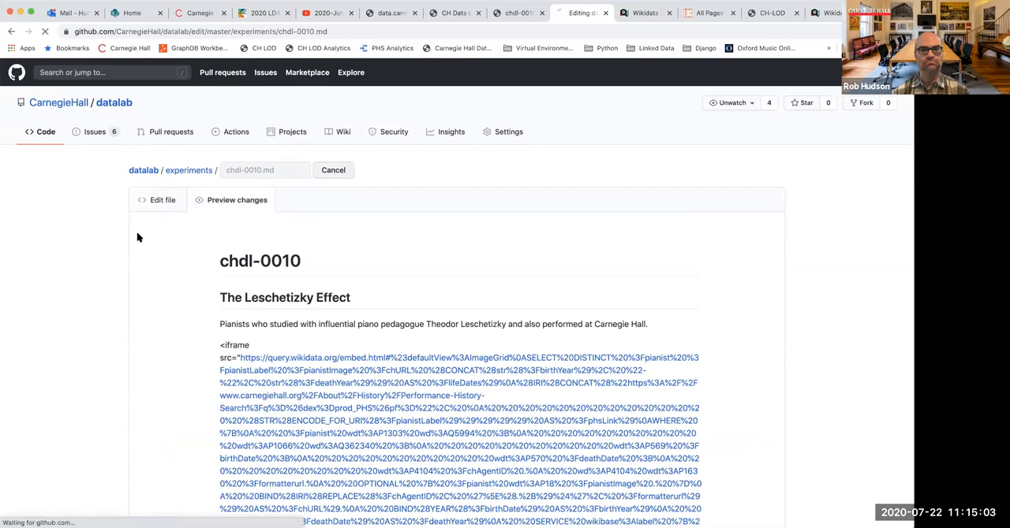
{"action": "left_click", "coordinate": [332, 169]}
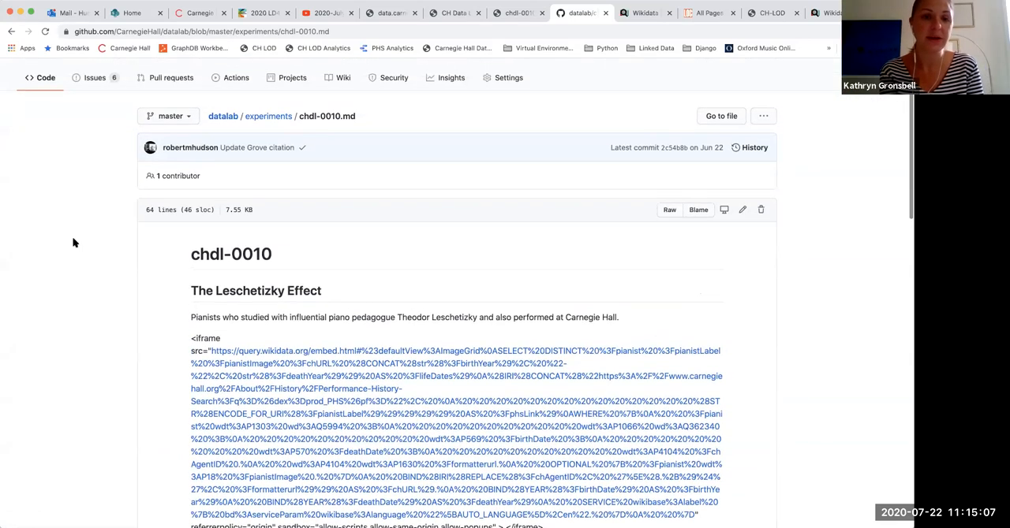
{"action": "scroll", "scroll_direction": "down", "scroll_amount": 3}
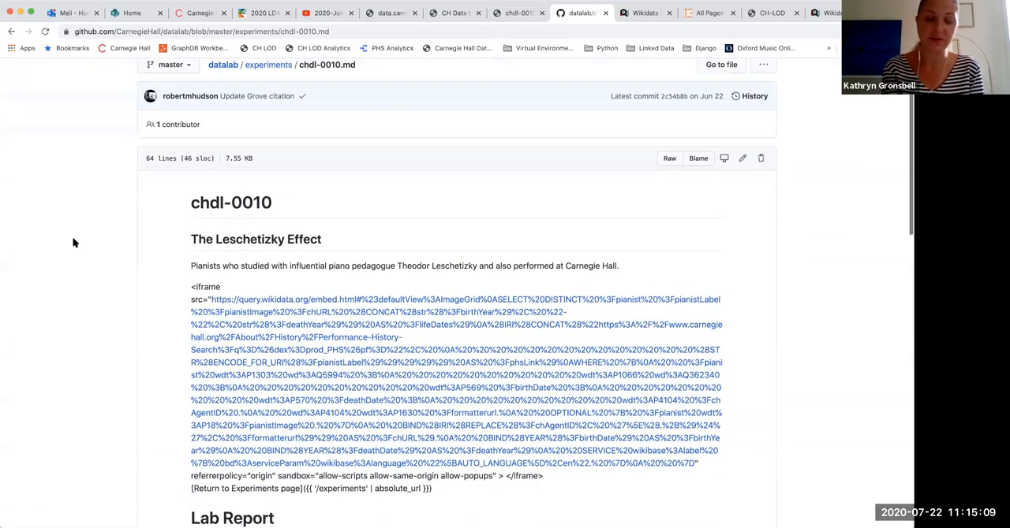
{"action": "scroll", "scroll_direction": "down", "scroll_amount": 3}
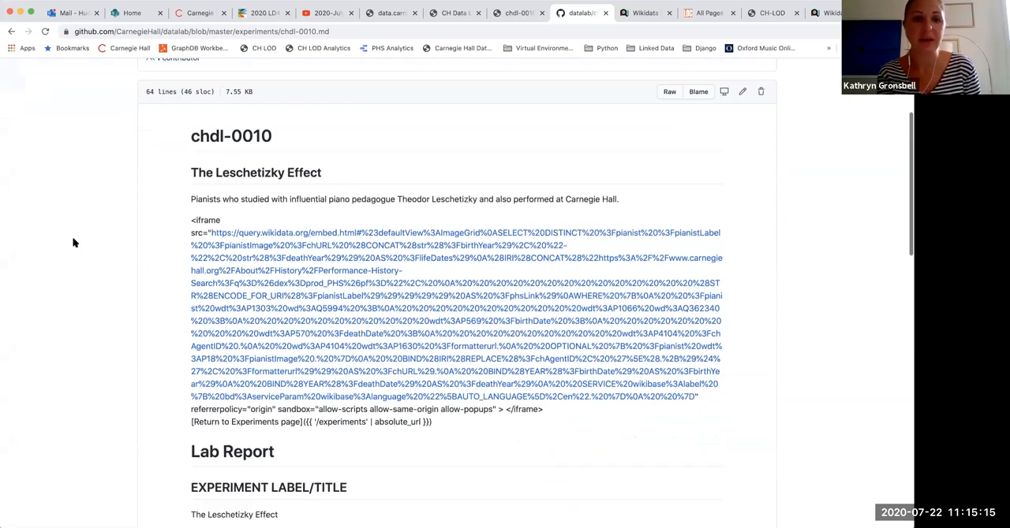
{"action": "scroll", "scroll_direction": "down", "scroll_amount": 3}
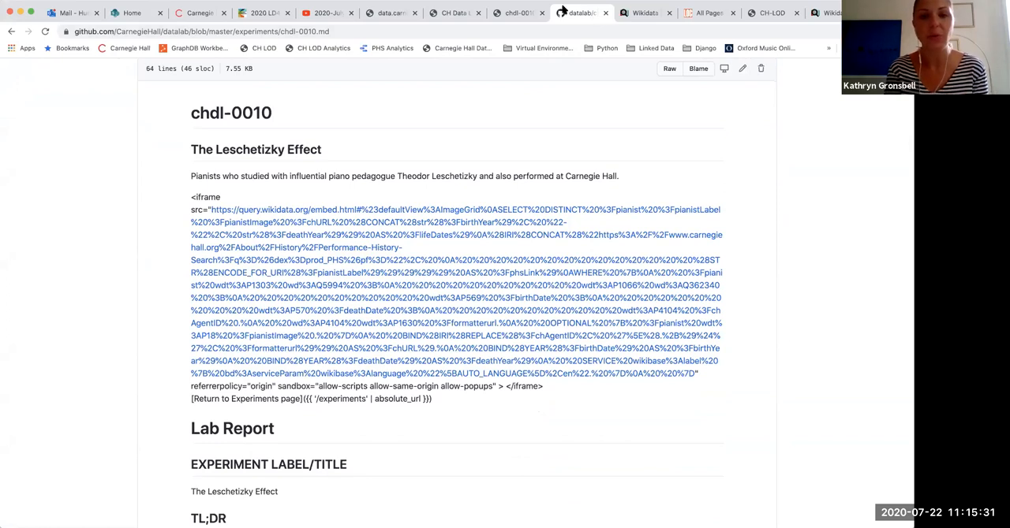
Show the live chdl-0010.html Leschetizky Effect page's pianist image grid from the top
{"action": "left_click", "coordinate": [516, 13]}
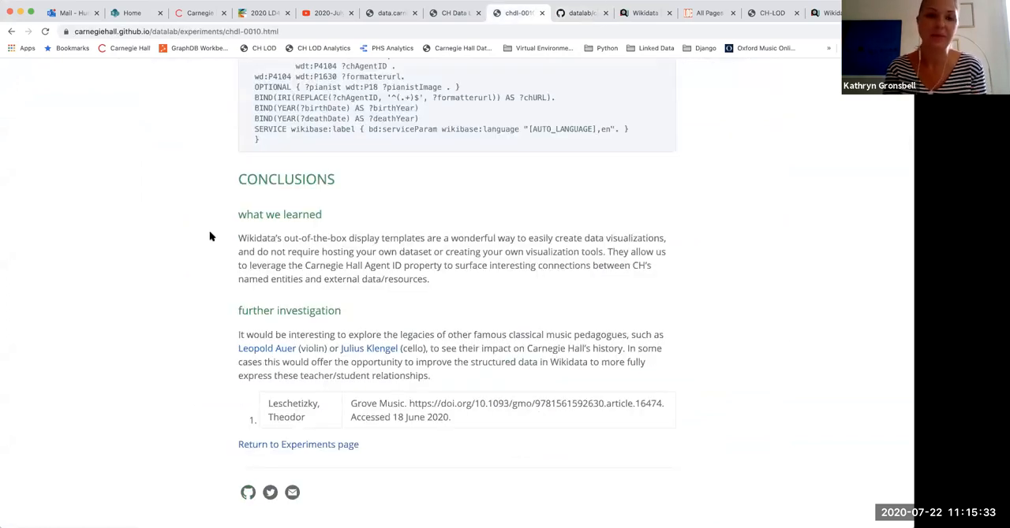
{"action": "scroll", "scroll_direction": "up", "scroll_amount": 3}
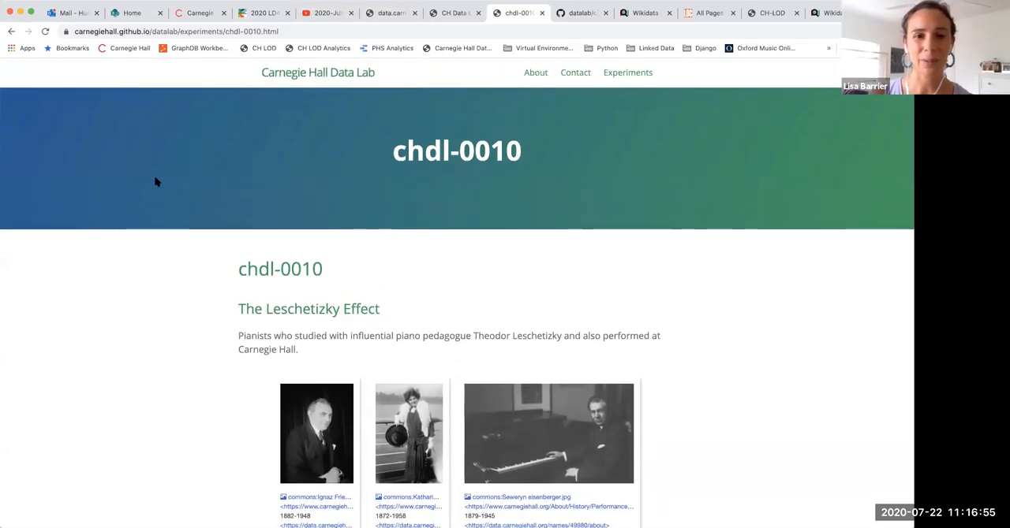
{"action": "mouse_move", "coordinate": [145, 187]}
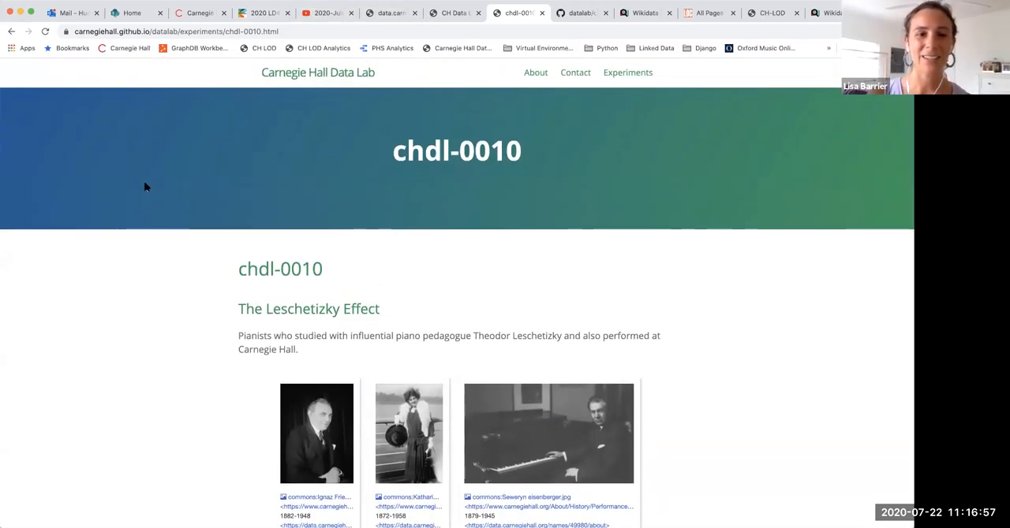
Scroll the Leschetizky Effect page to the first pianist photos with names and life dates
{"action": "scroll", "scroll_direction": "down", "scroll_amount": 3}
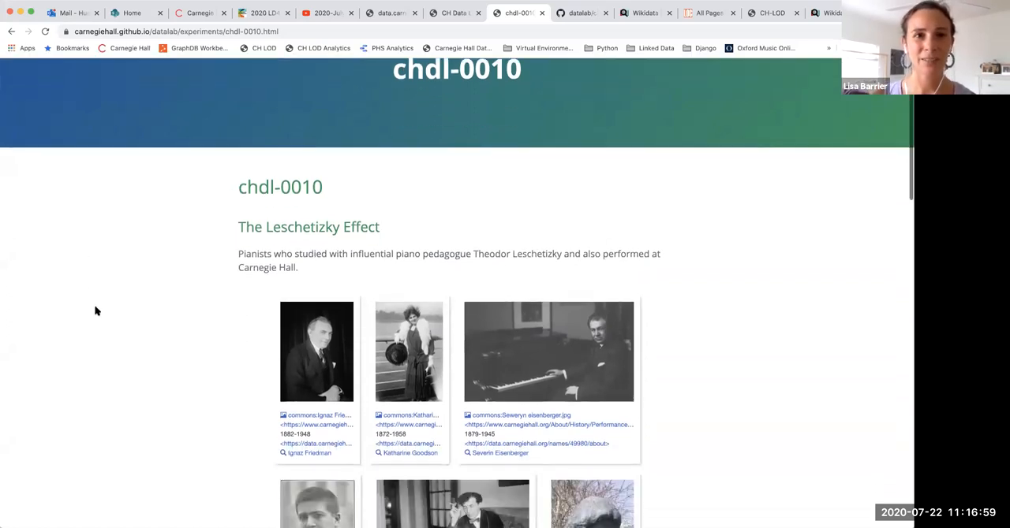
{"action": "scroll", "scroll_direction": "down", "scroll_amount": 3}
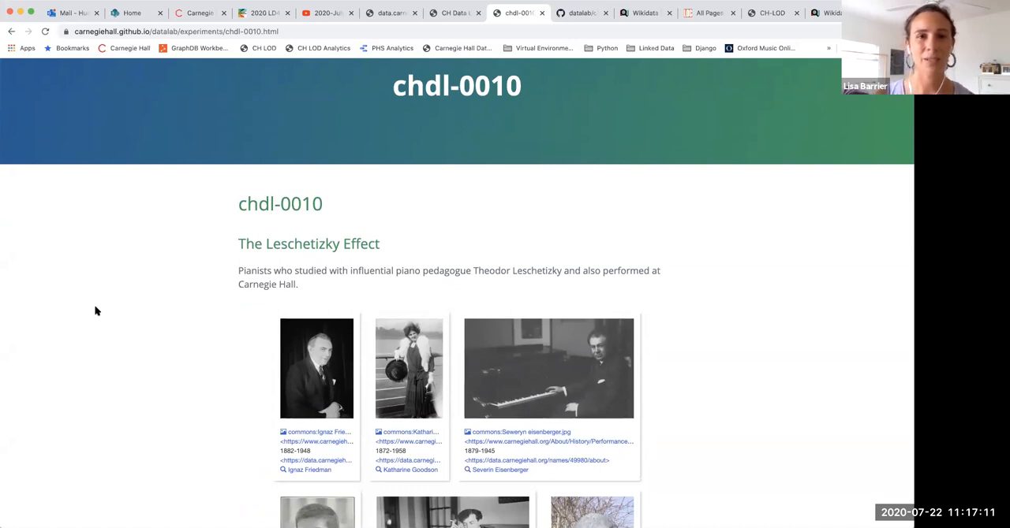
{"action": "mouse_move", "coordinate": [180, 279]}
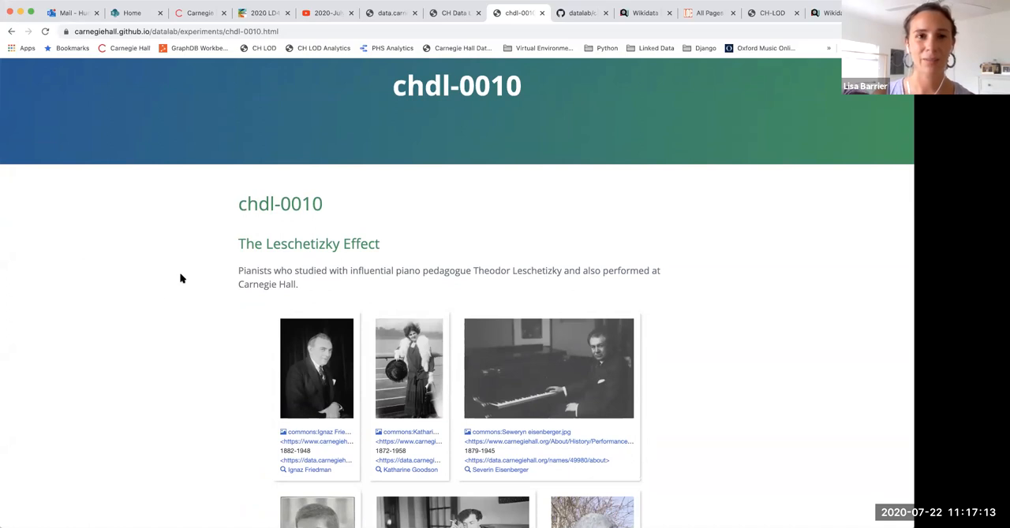
{"action": "mouse_move", "coordinate": [298, 6]}
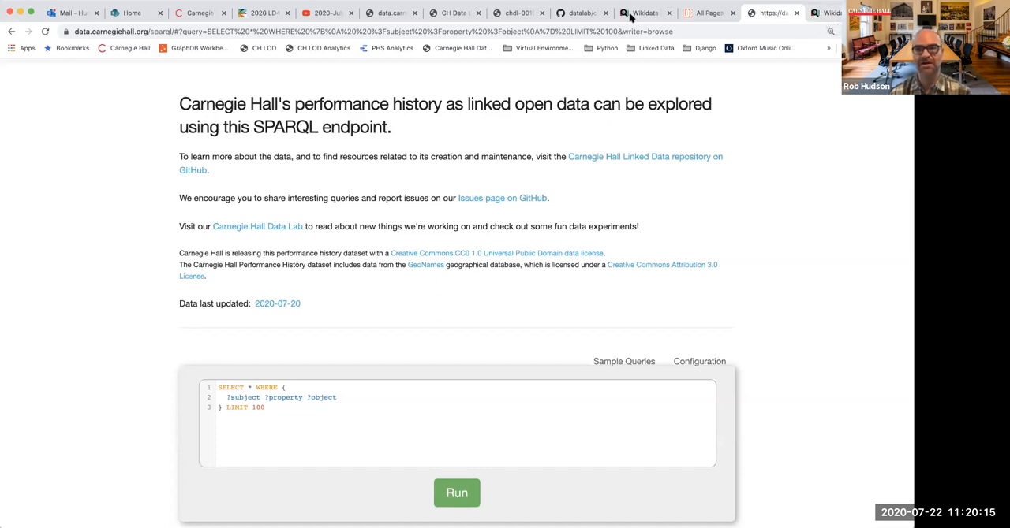
Glance at the Wikidata query and Data Lab blog tabs, then open the SPARQL endpoint tab
{"action": "left_click", "coordinate": [646, 13]}
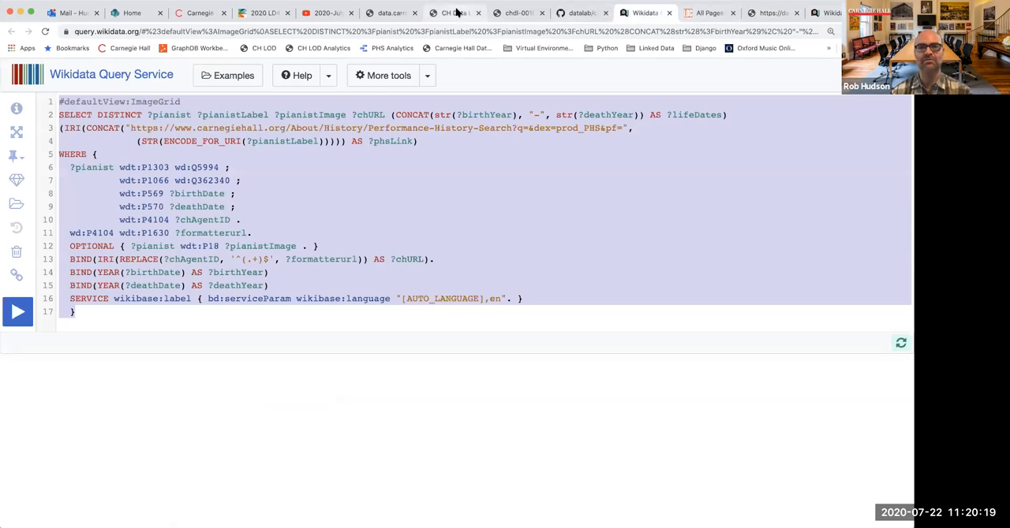
{"action": "left_click", "coordinate": [453, 12]}
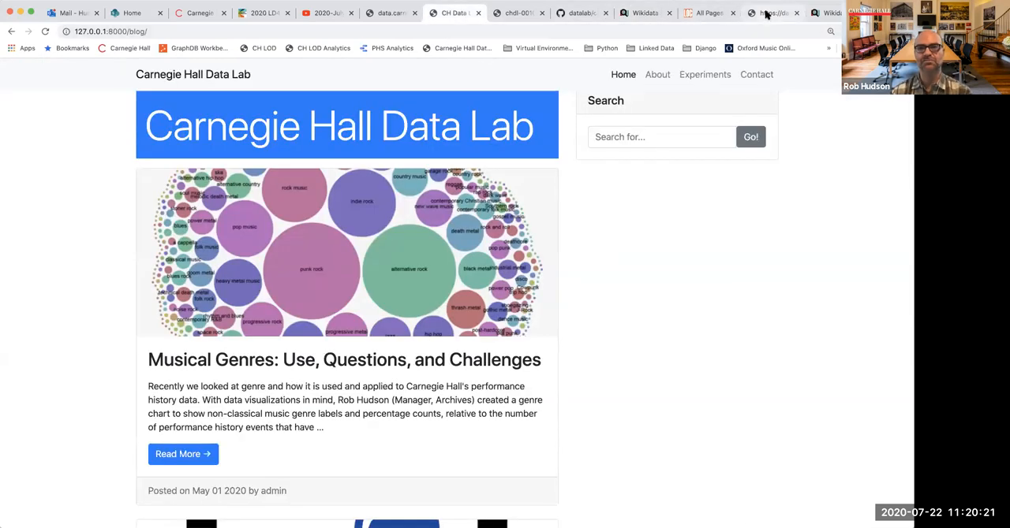
{"action": "left_click", "coordinate": [772, 13]}
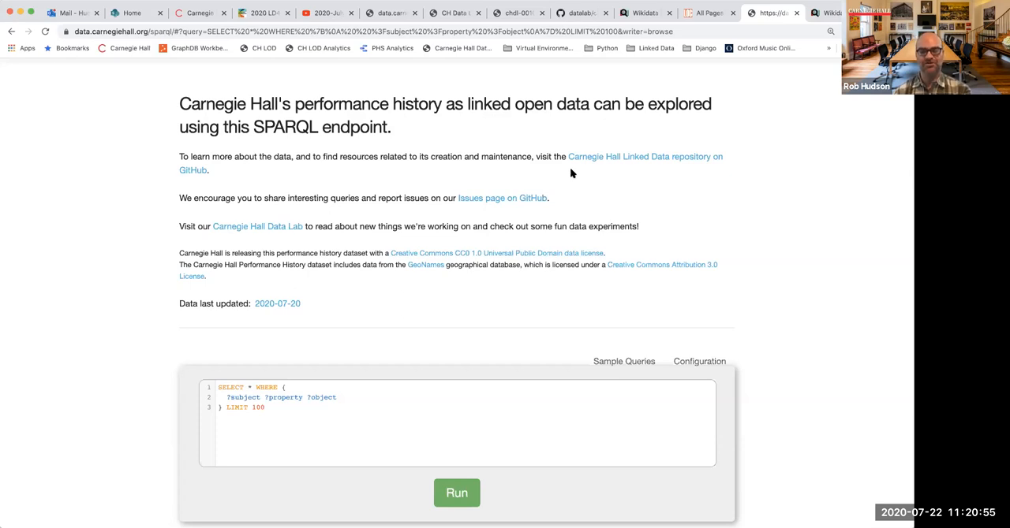
{"action": "mouse_move", "coordinate": [560, 206]}
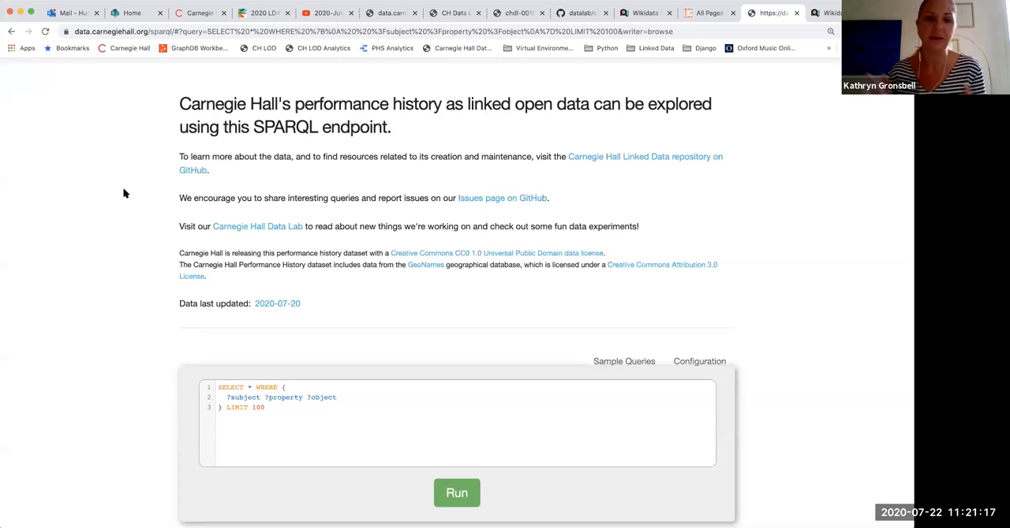
{"action": "mouse_move", "coordinate": [158, 217]}
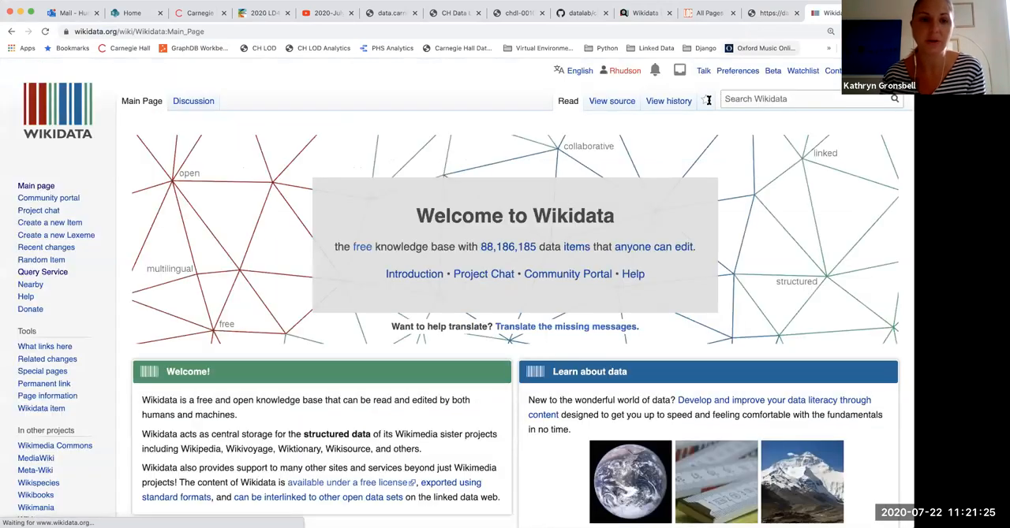
Find Mahler's Symphony No. 5 on Wikidata and open its Carnegie Hall work ID property
{"action": "type", "text": "symphony no. 5"}
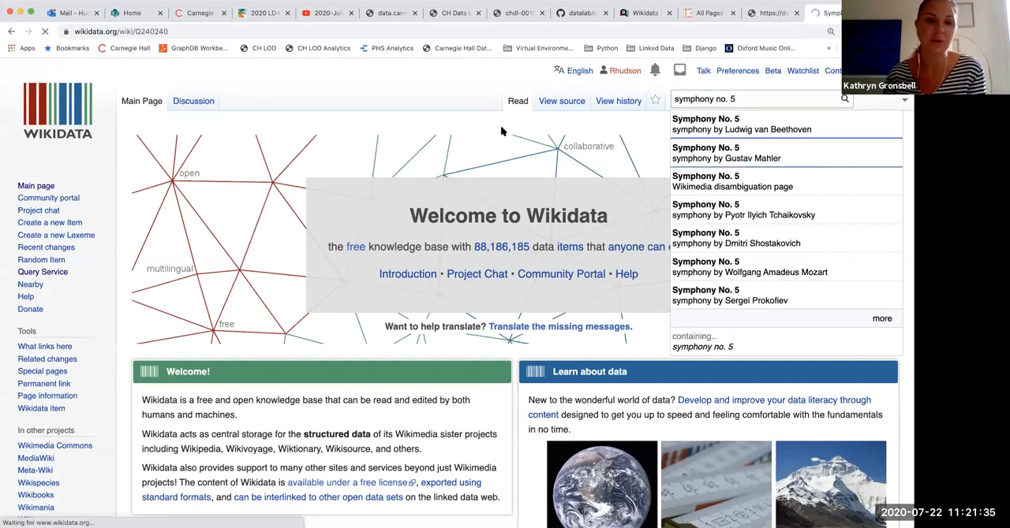
{"action": "left_click", "coordinate": [725, 153]}
{"action": "type", "text": "carn"}
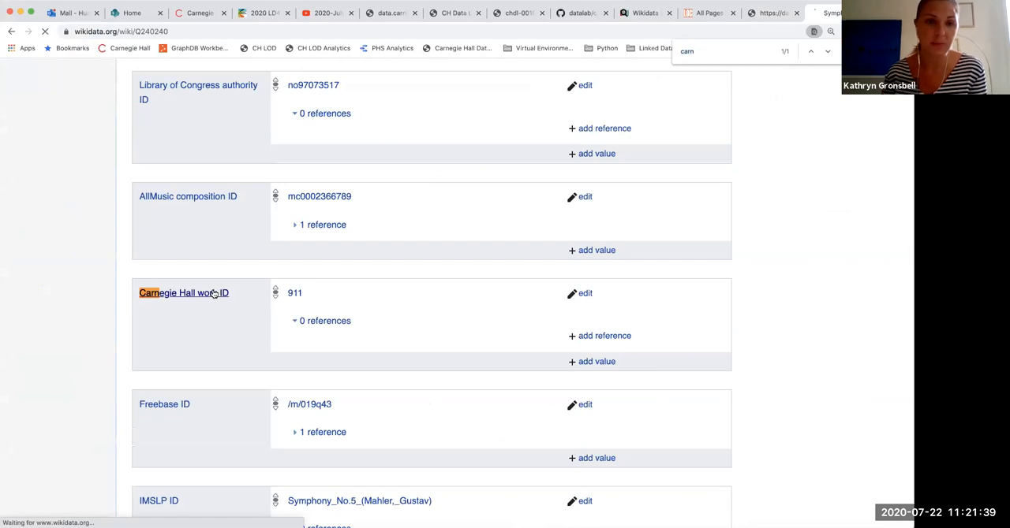
{"action": "left_click", "coordinate": [183, 293]}
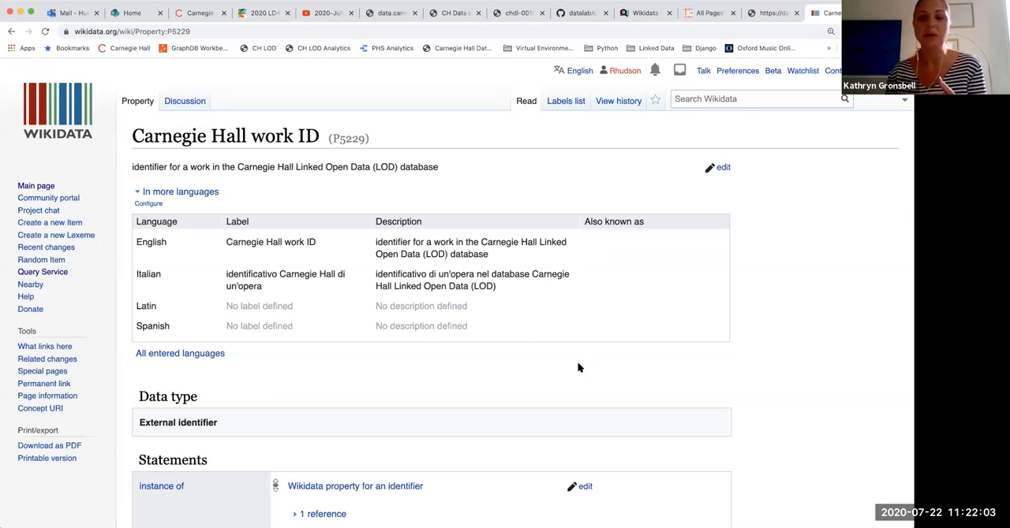
{"action": "mouse_move", "coordinate": [577, 362]}
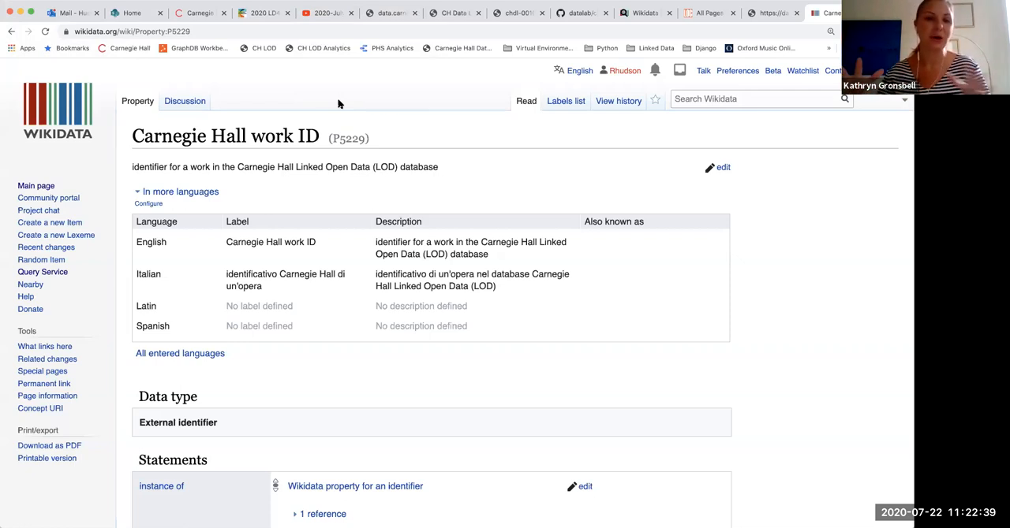
{"action": "mouse_move", "coordinate": [370, 75]}
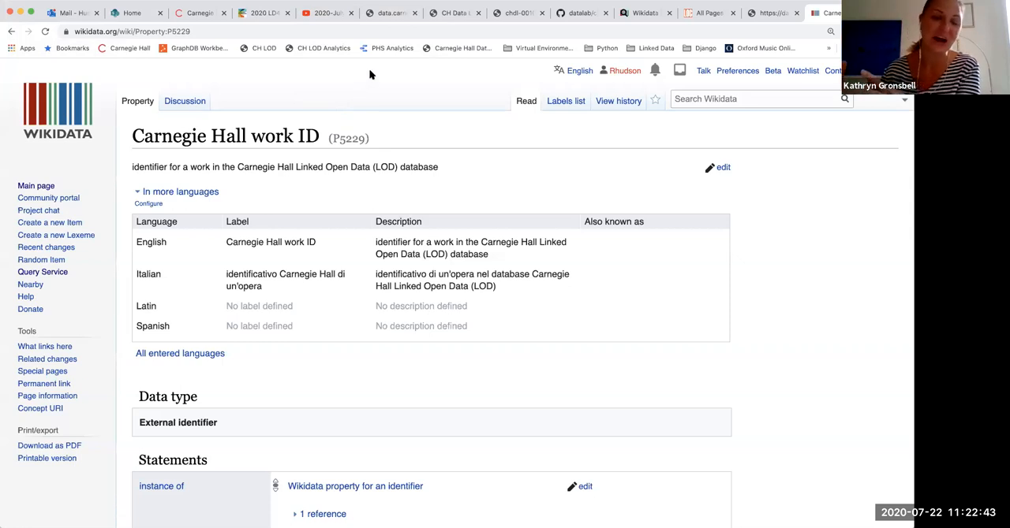
{"action": "mouse_move", "coordinate": [400, 29]}
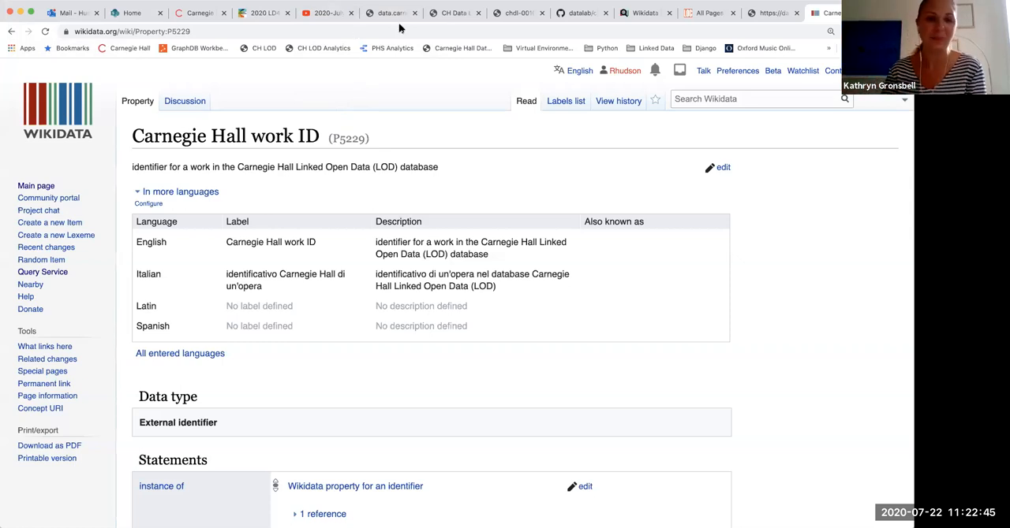
{"action": "mouse_move", "coordinate": [315, 5]}
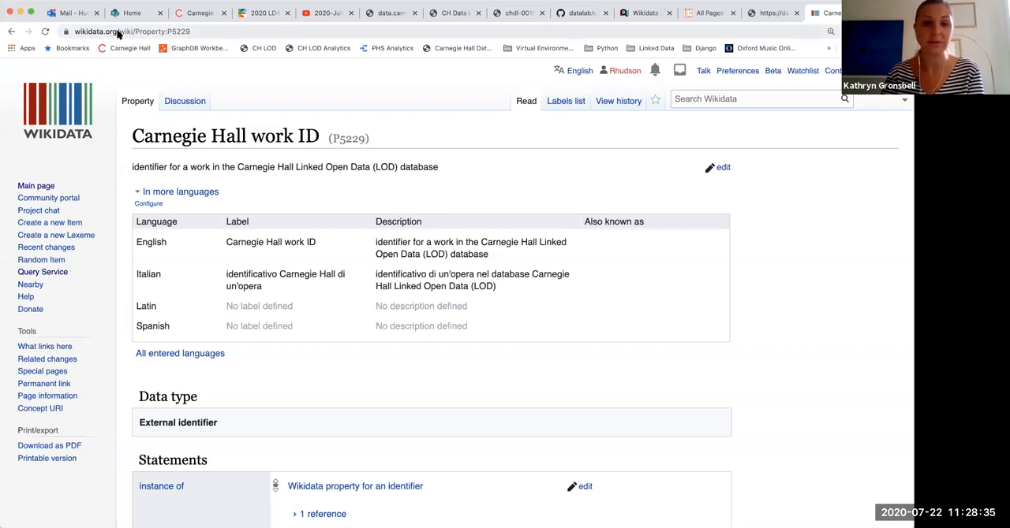
Open Gustav Mahler's page from the composer link on the Symphony No. 5 item
{"action": "left_click", "coordinate": [11, 30]}
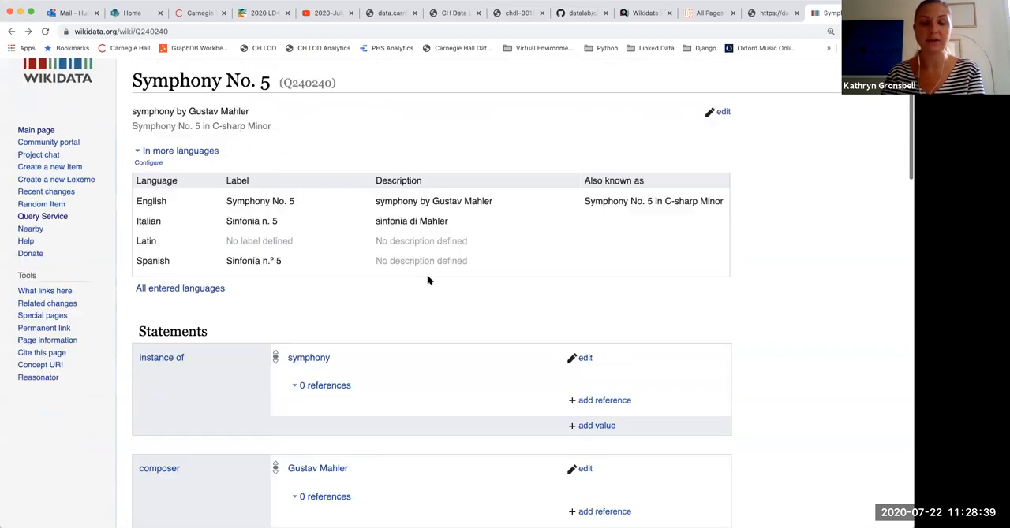
{"action": "scroll", "scroll_direction": "down", "scroll_amount": 3}
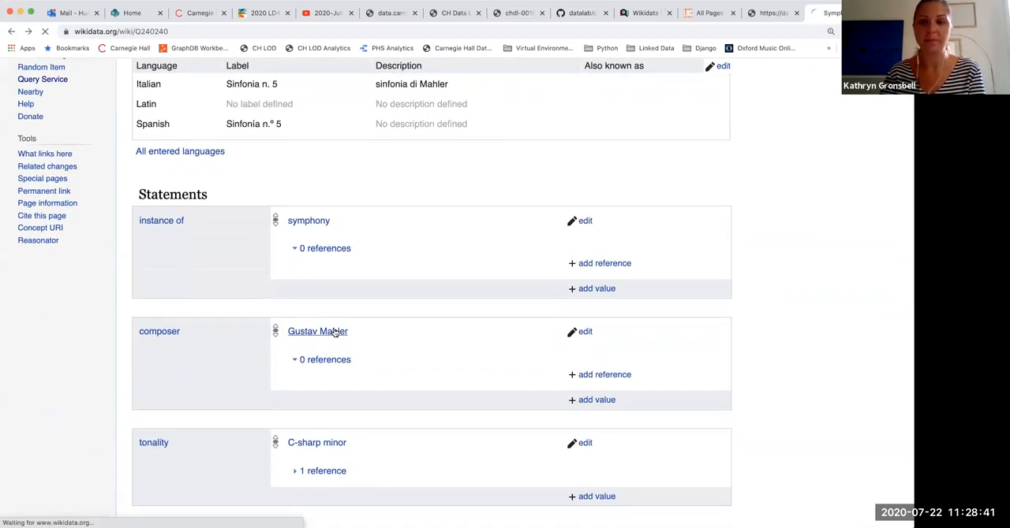
{"action": "left_click", "coordinate": [317, 331]}
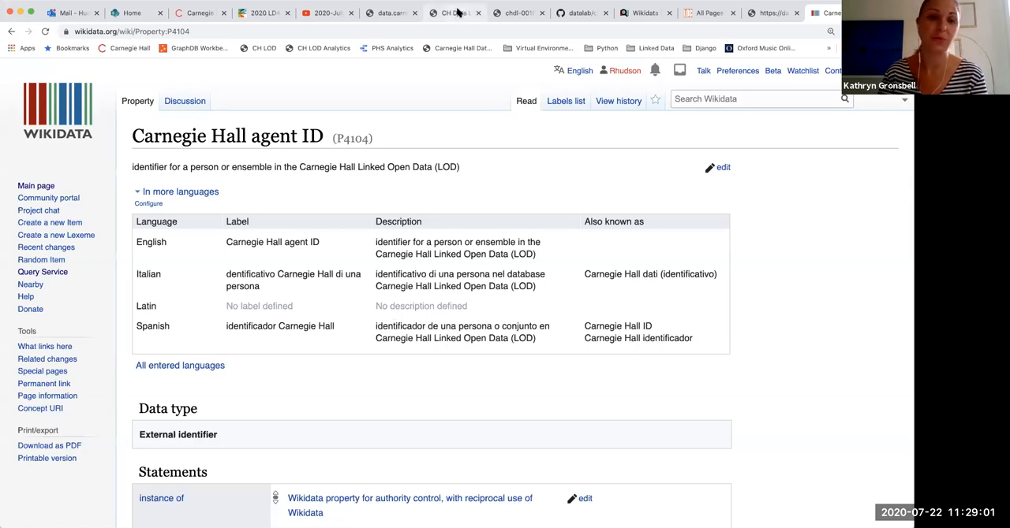
{"action": "mouse_move", "coordinate": [454, 12]}
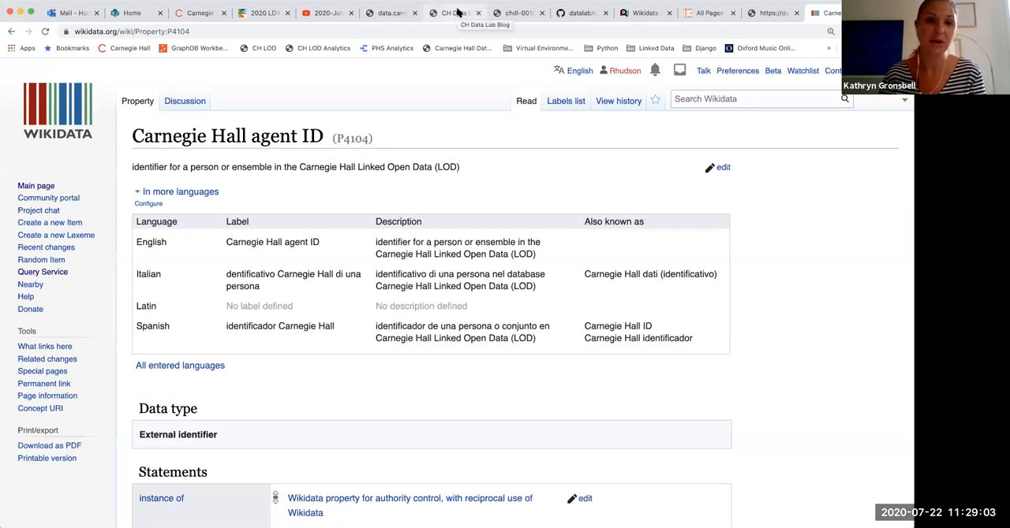
Switch to the CH Data Lab Blog tab headed by the Musical Genres post
{"action": "left_click", "coordinate": [453, 12]}
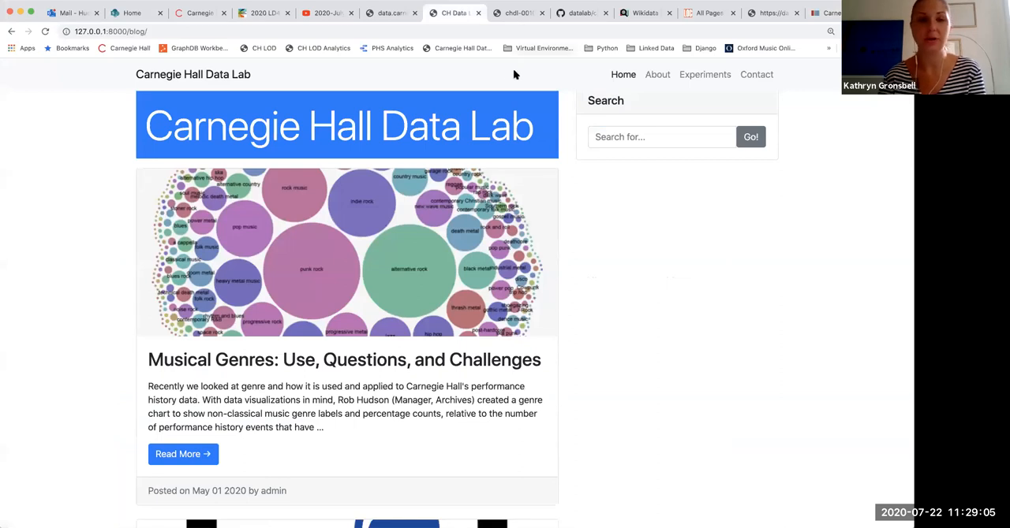
{"action": "mouse_move", "coordinate": [655, 62]}
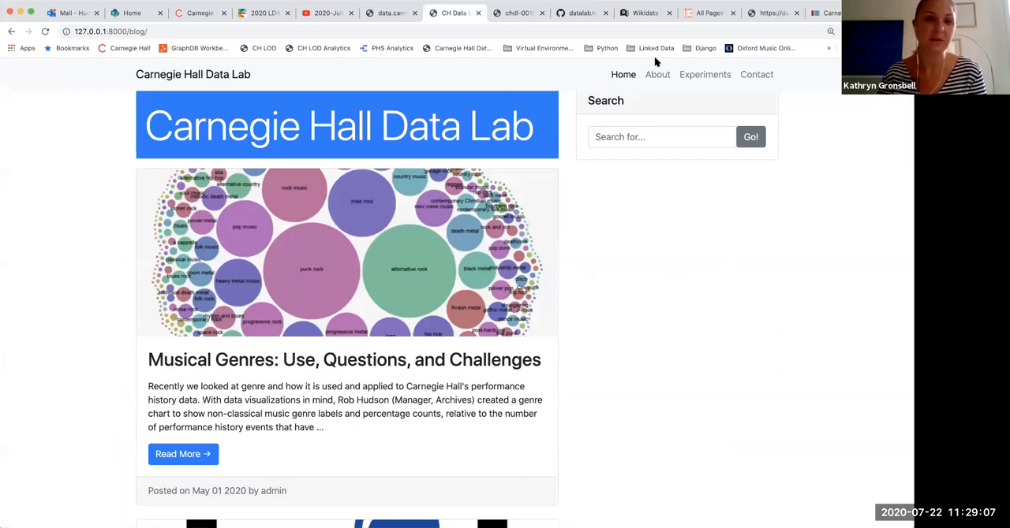
{"action": "mouse_move", "coordinate": [491, 76]}
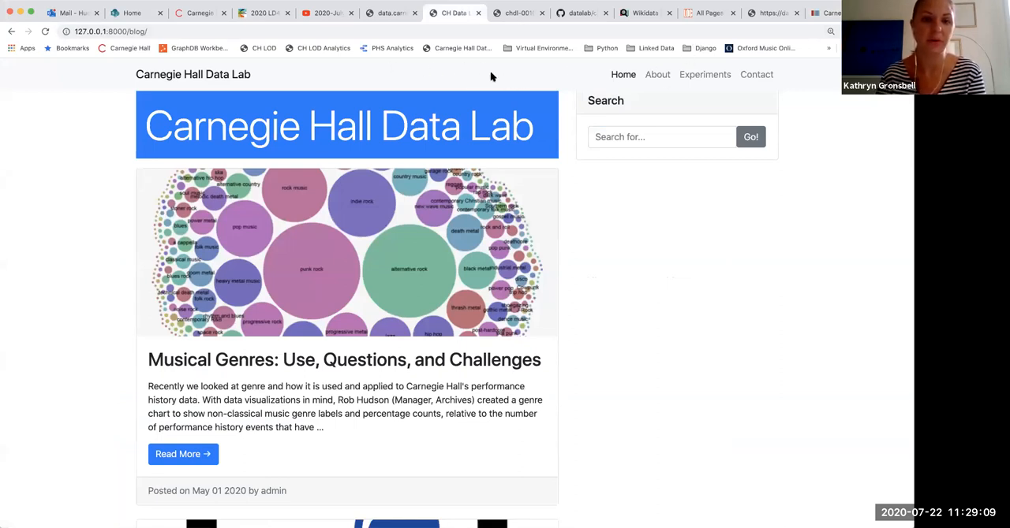
{"action": "mouse_move", "coordinate": [587, 89]}
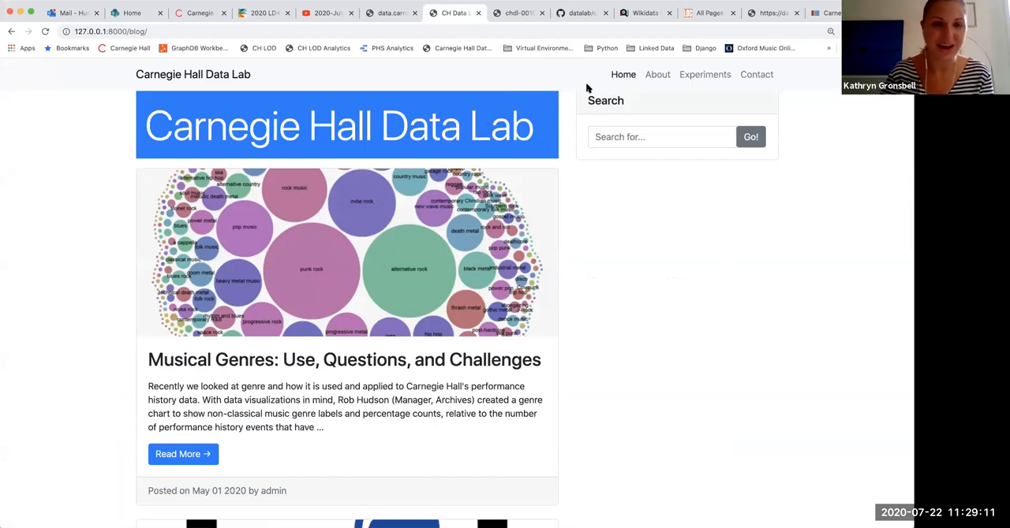
{"action": "mouse_move", "coordinate": [584, 87]}
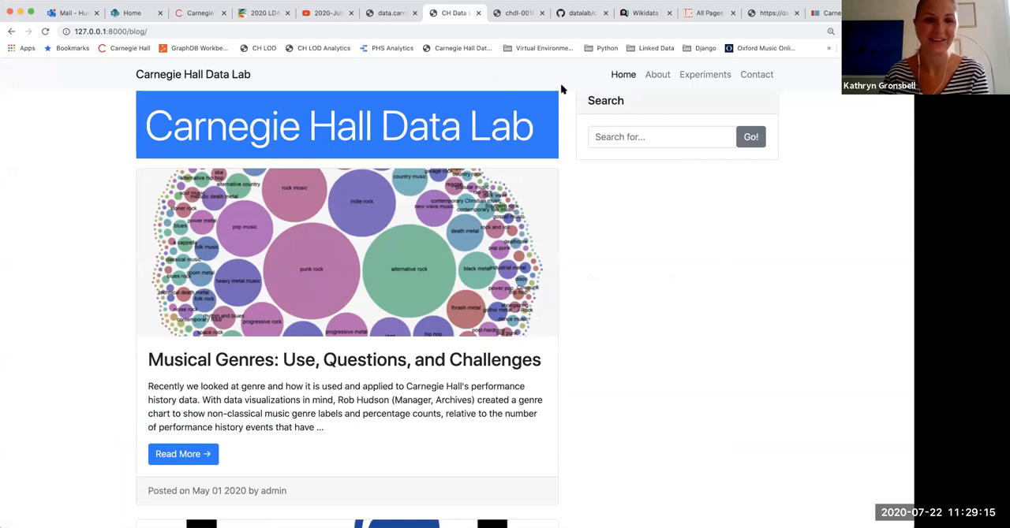
{"action": "mouse_move", "coordinate": [585, 34]}
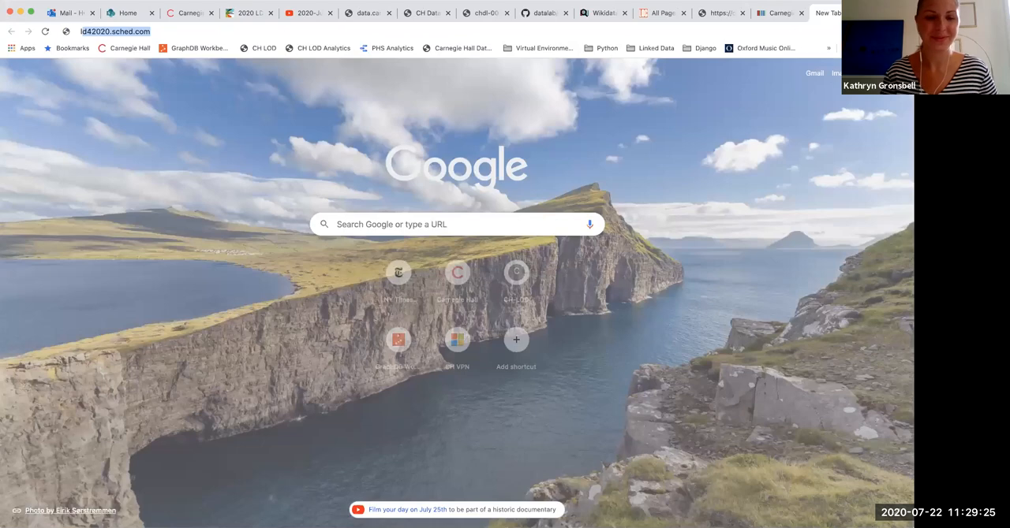
Go to linkedjazz.org in a new tab to show the Linked Jazz homepage
{"action": "type", "text": "linkedjazz.org"}
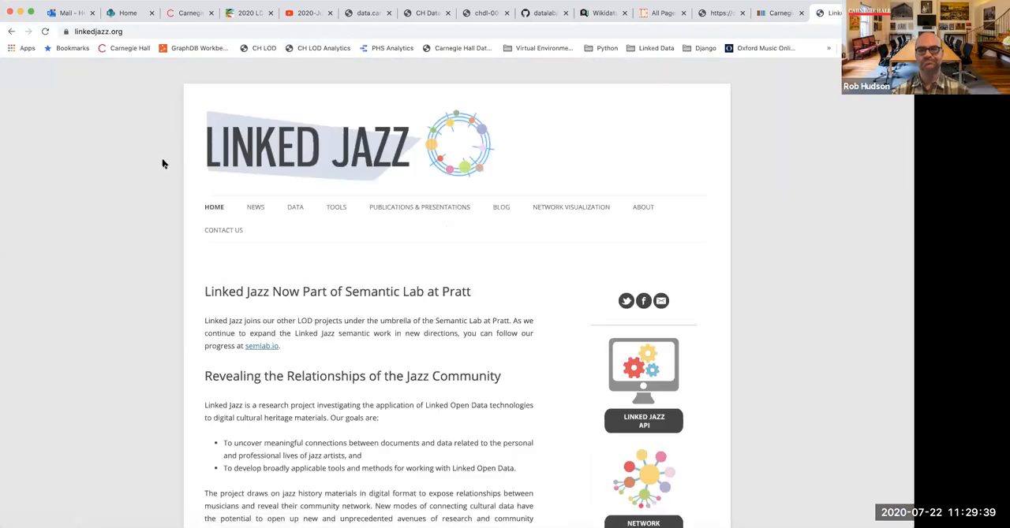
{"action": "mouse_move", "coordinate": [643, 168]}
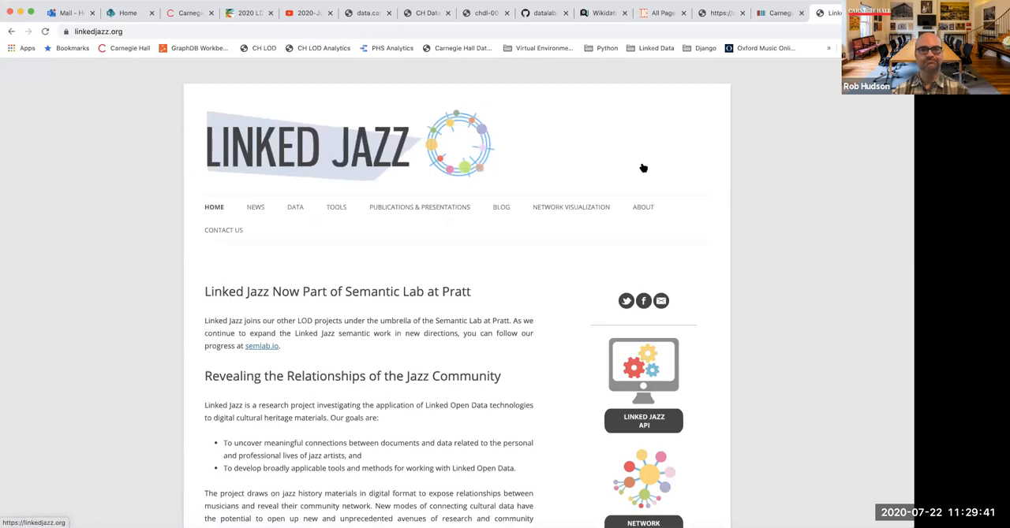
{"action": "mouse_move", "coordinate": [663, 156]}
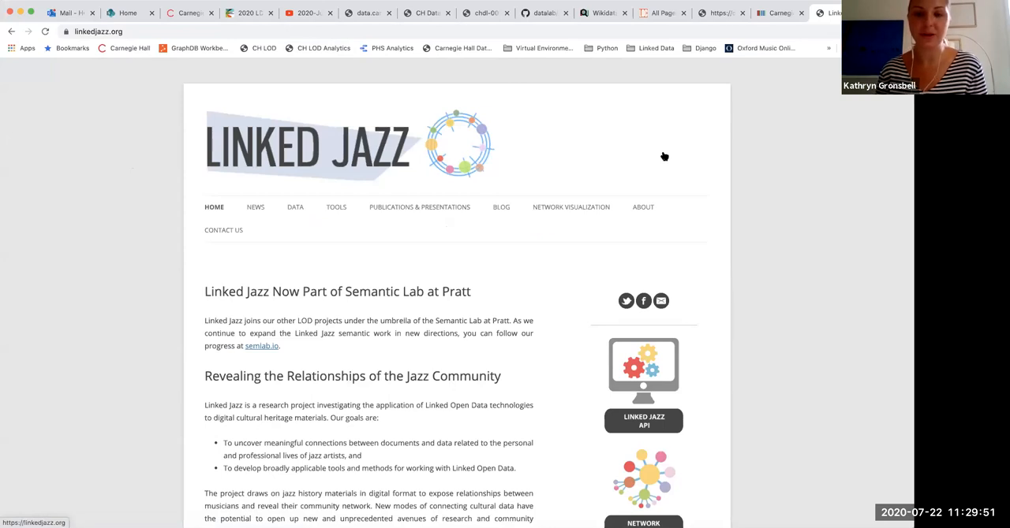
{"action": "mouse_move", "coordinate": [668, 151]}
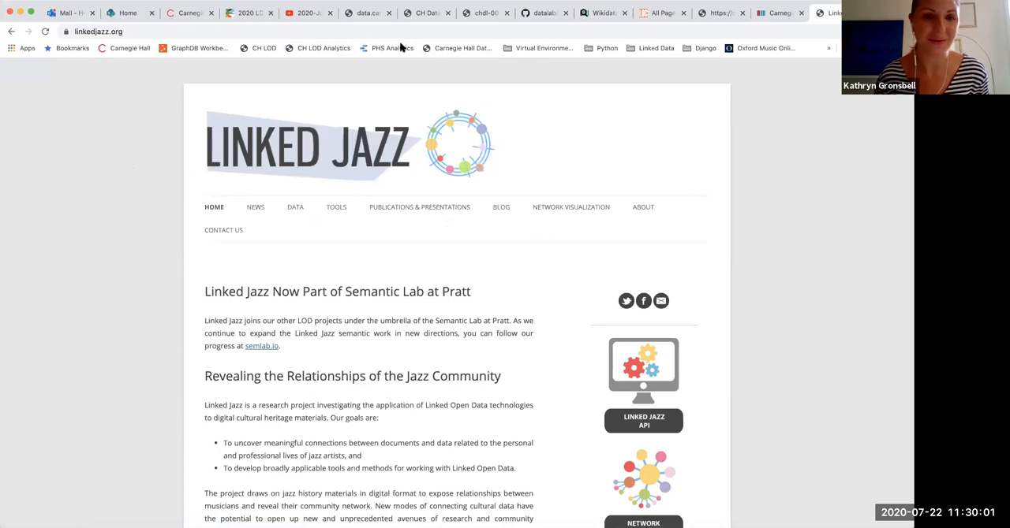
{"action": "mouse_move", "coordinate": [392, 48]}
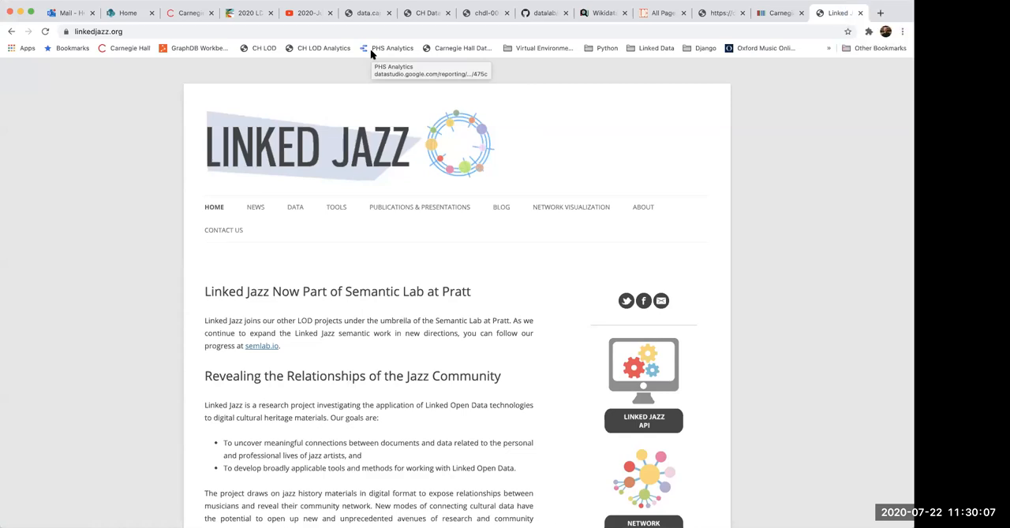
{"action": "mouse_move", "coordinate": [541, 99]}
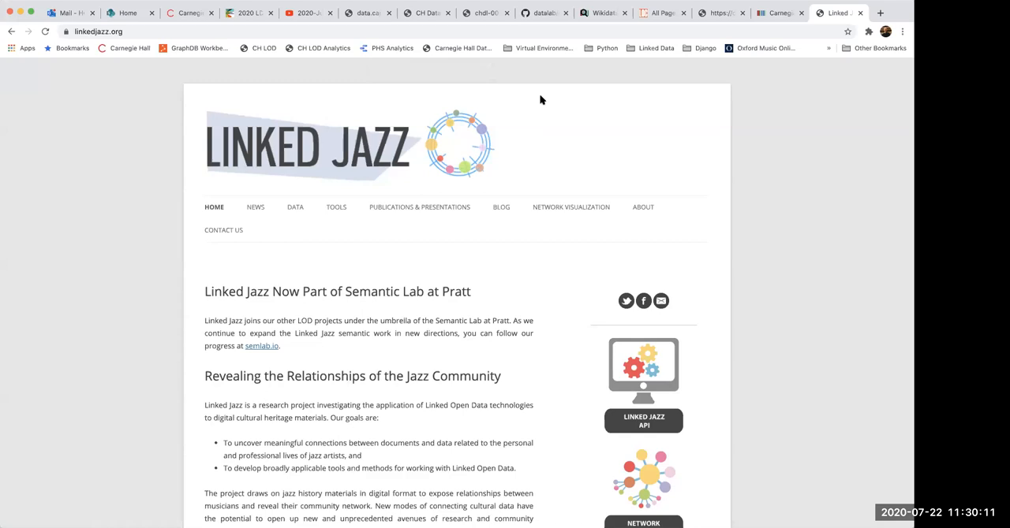
{"action": "mouse_move", "coordinate": [572, 95]}
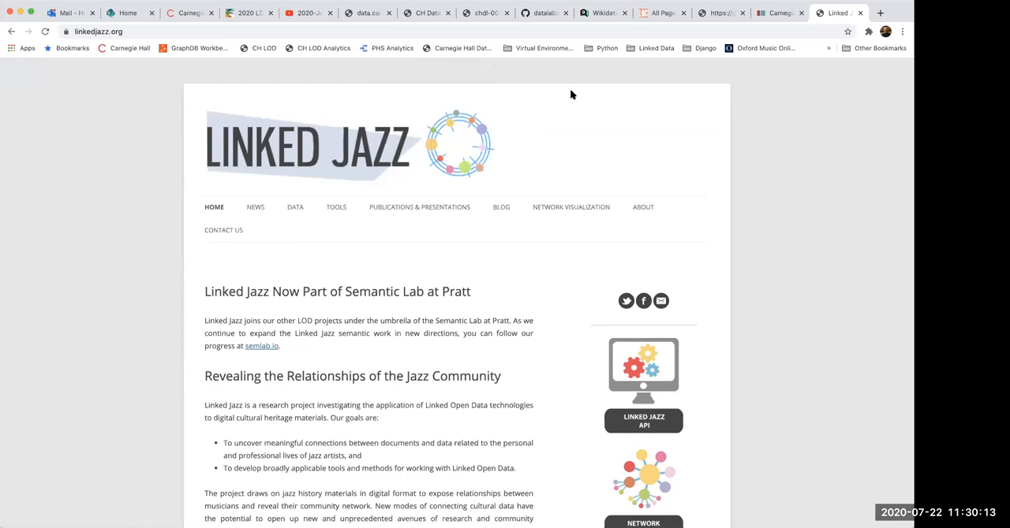
{"action": "mouse_move", "coordinate": [576, 93]}
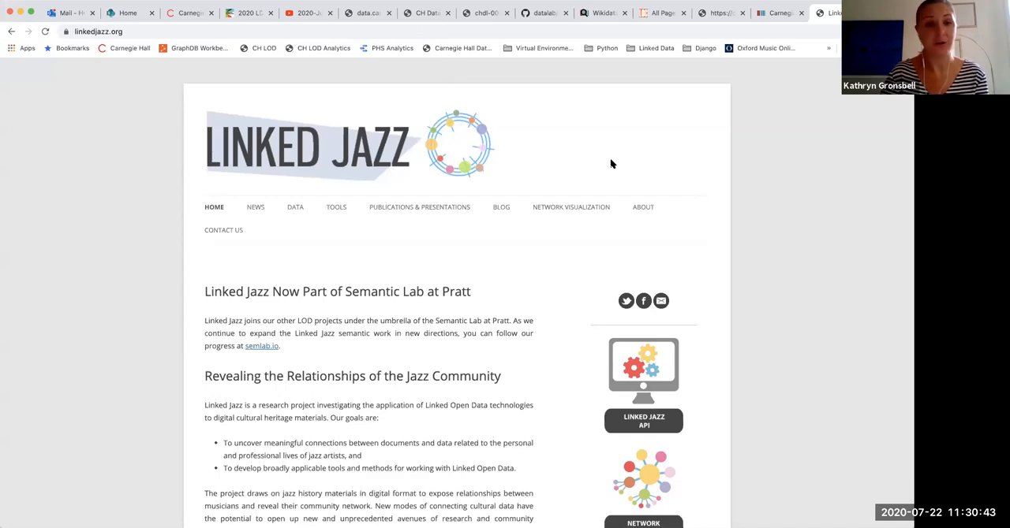
{"action": "mouse_move", "coordinate": [617, 165]}
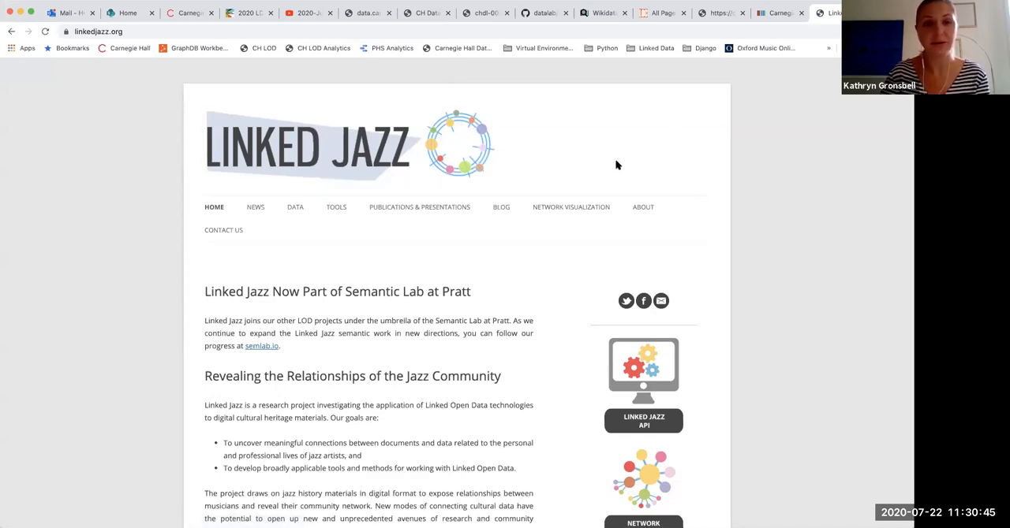
Switch back to the Carnegie Hall Data Lab homepage tab listing recent posts
{"action": "left_click", "coordinate": [485, 13]}
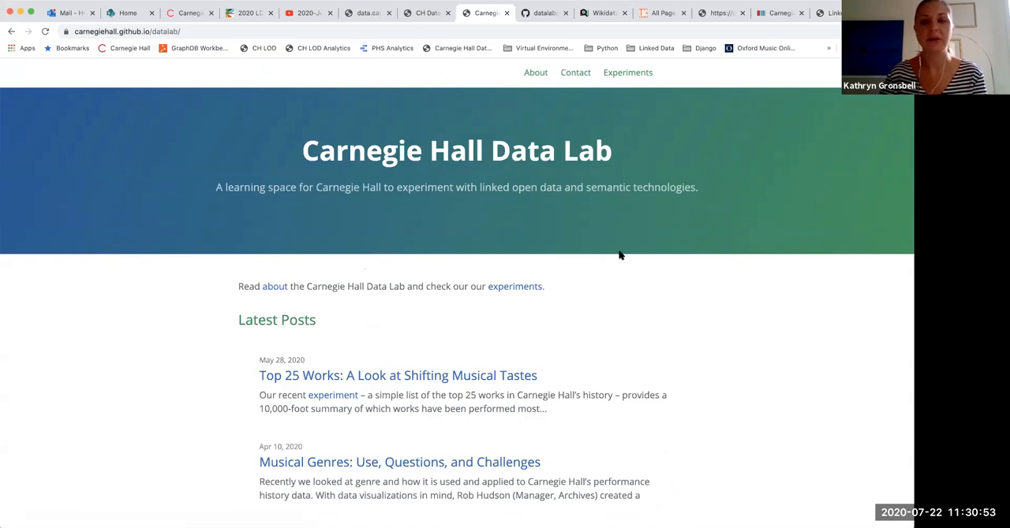
{"action": "mouse_move", "coordinate": [582, 99]}
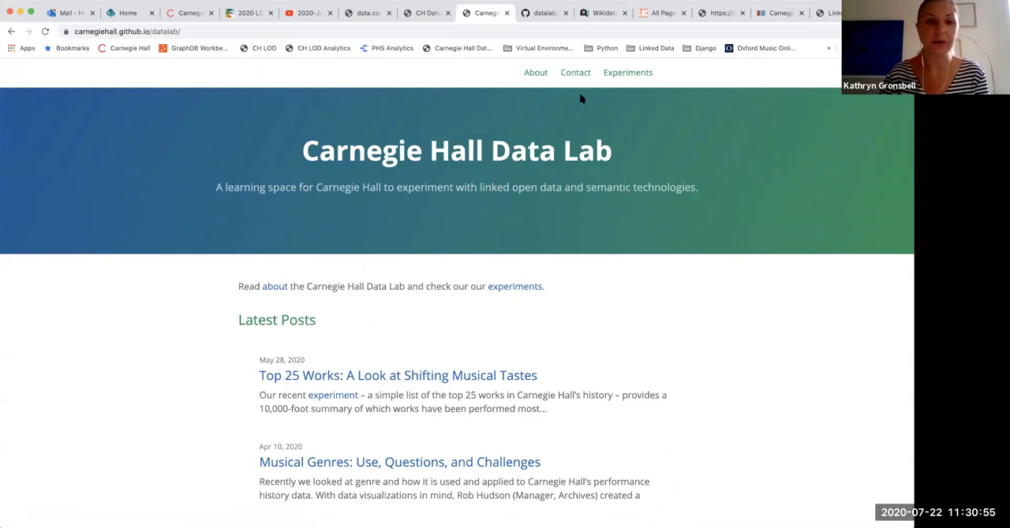
Open the Data Lab Contact page and highlight the archives contact email address
{"action": "left_click", "coordinate": [575, 72]}
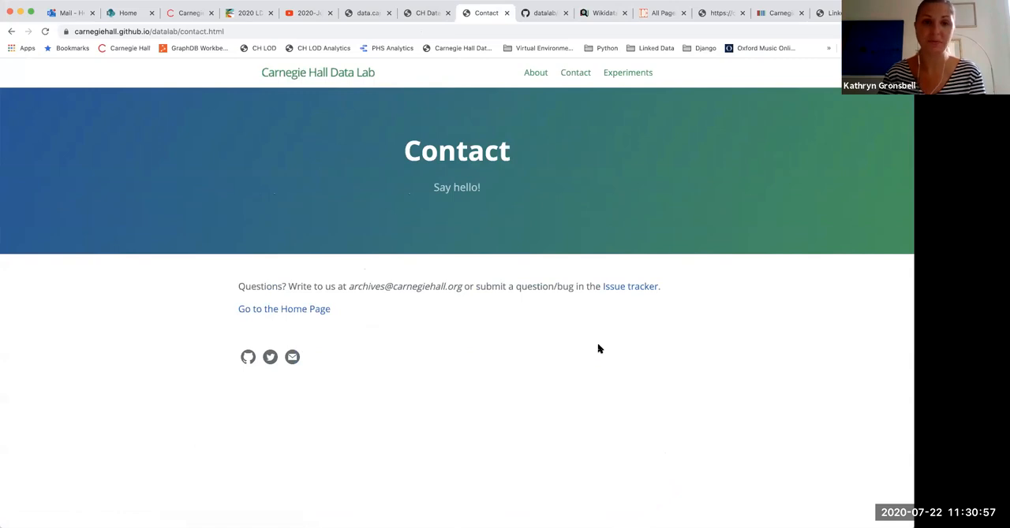
{"action": "mouse_move", "coordinate": [599, 349]}
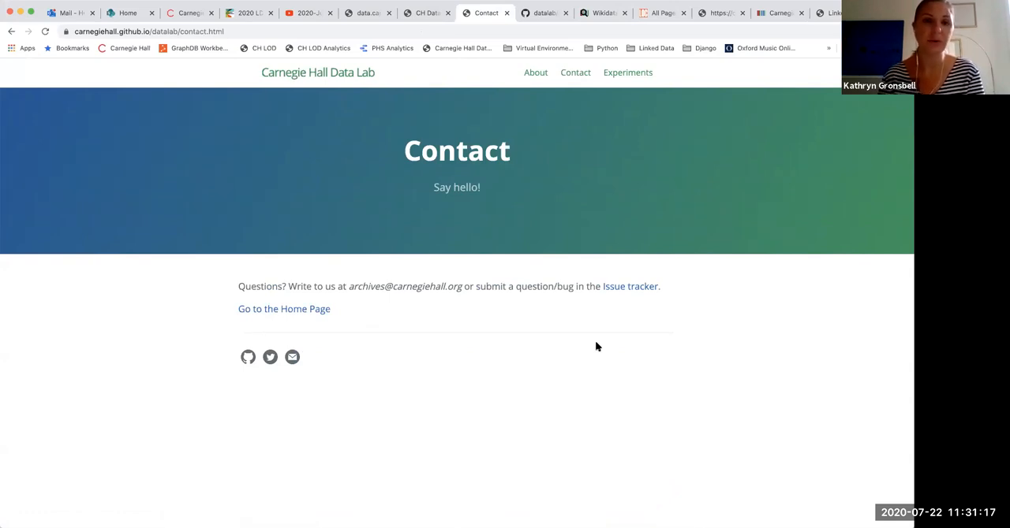
{"action": "mouse_move", "coordinate": [615, 370]}
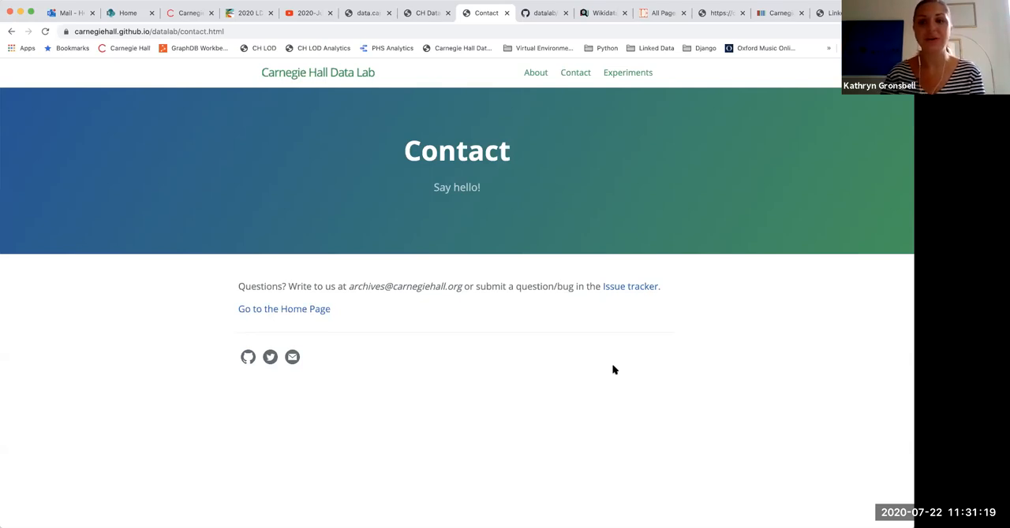
{"action": "mouse_move", "coordinate": [499, 113]}
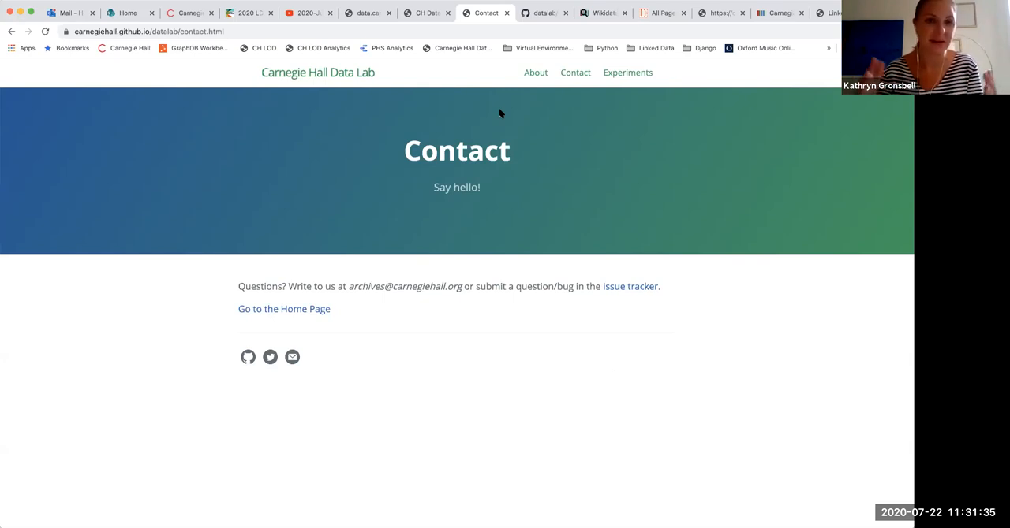
{"action": "mouse_move", "coordinate": [547, 24]}
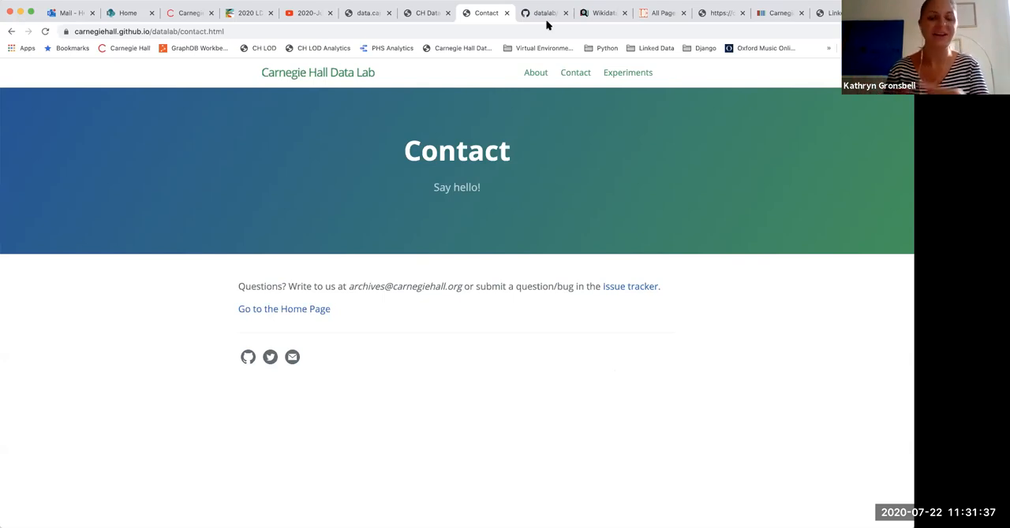
{"action": "mouse_move", "coordinate": [544, 13]}
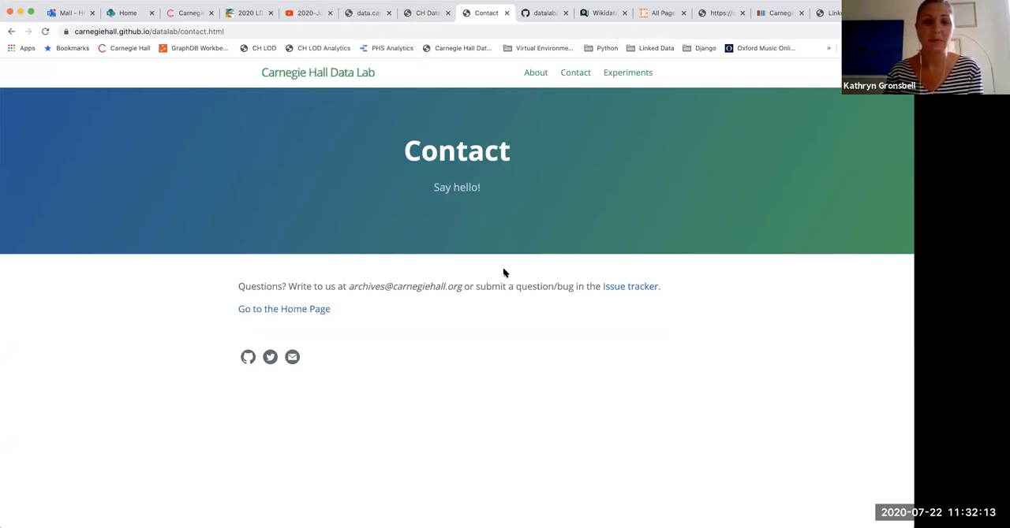
{"action": "mouse_move", "coordinate": [520, 272]}
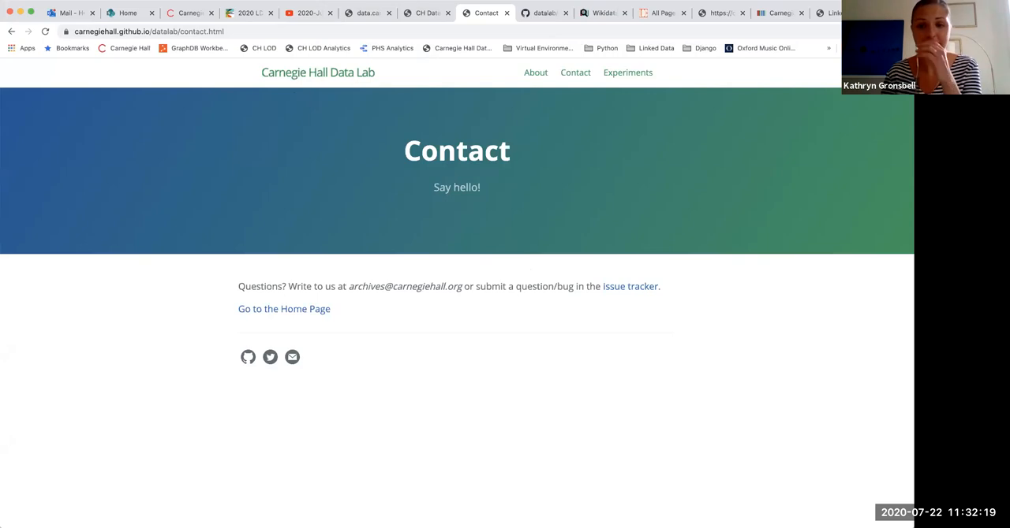
{"action": "mouse_move", "coordinate": [321, 127]}
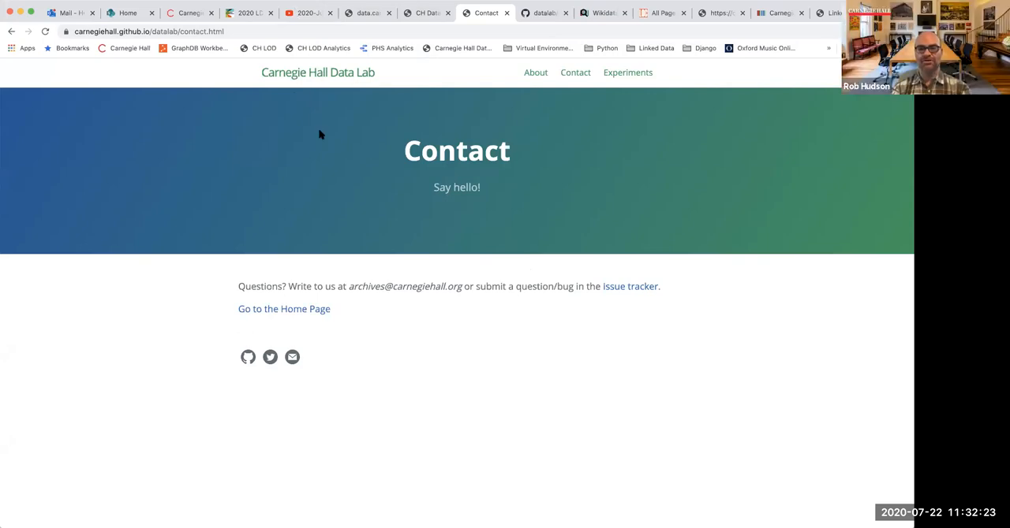
{"action": "mouse_move", "coordinate": [318, 128]}
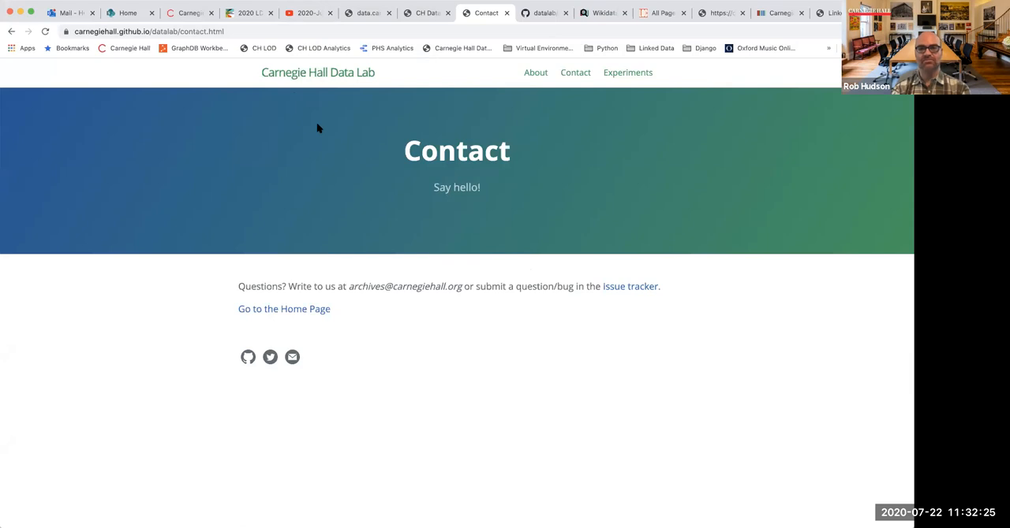
{"action": "mouse_move", "coordinate": [422, 187]}
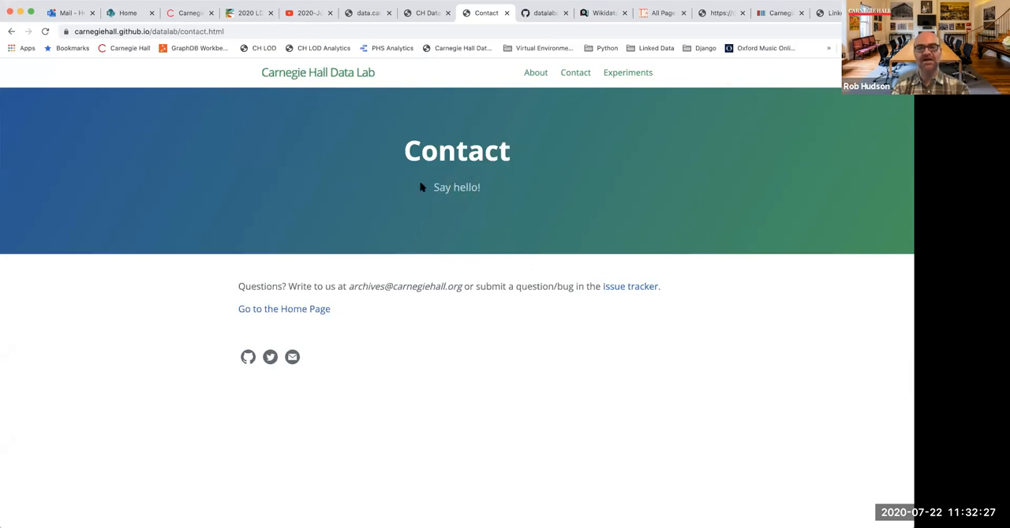
{"action": "mouse_move", "coordinate": [353, 296]}
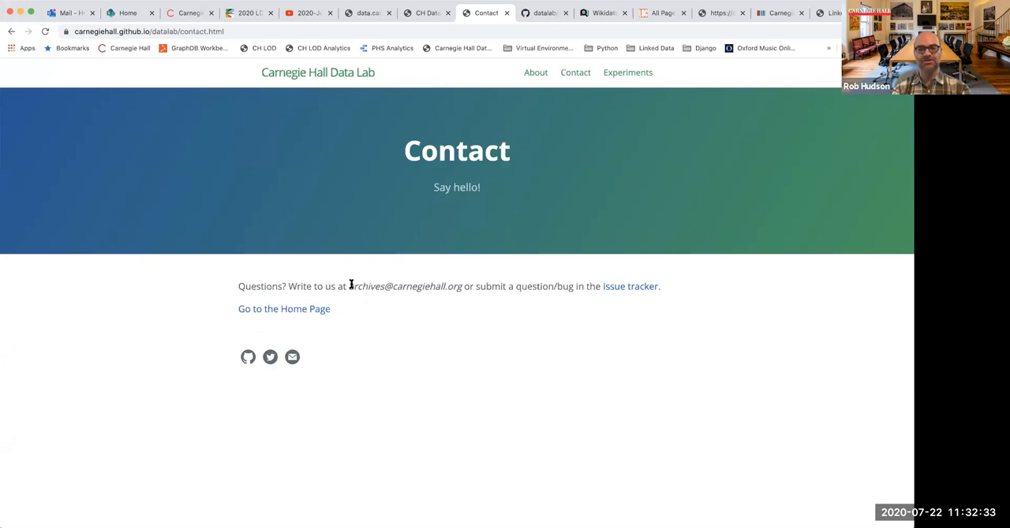
{"action": "double_click", "coordinate": [404, 287]}
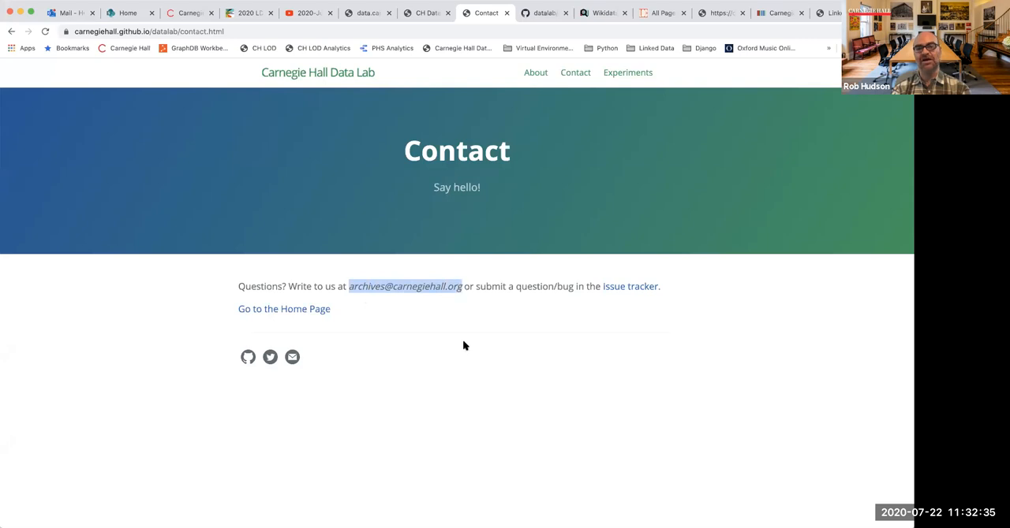
{"action": "mouse_move", "coordinate": [454, 320]}
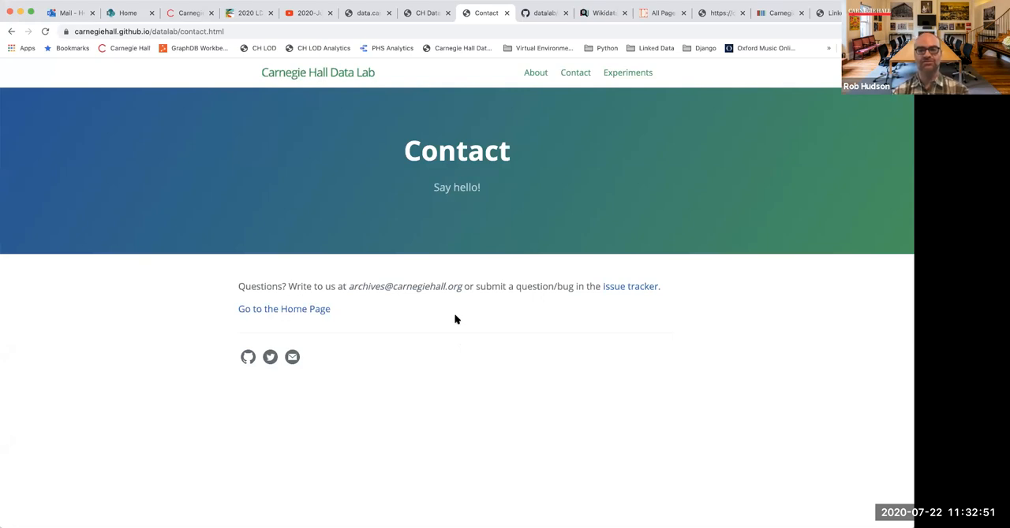
{"action": "mouse_move", "coordinate": [459, 304]}
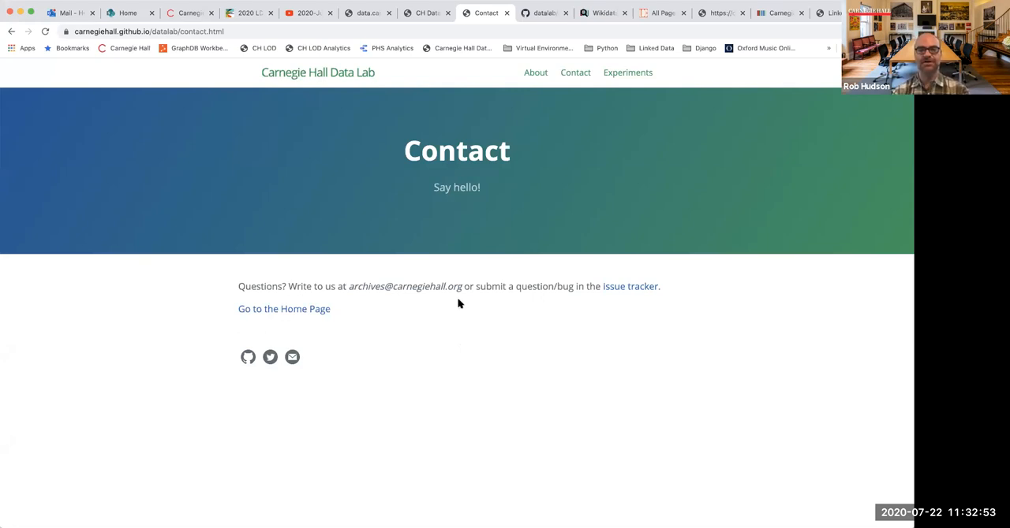
{"action": "mouse_move", "coordinate": [455, 310]}
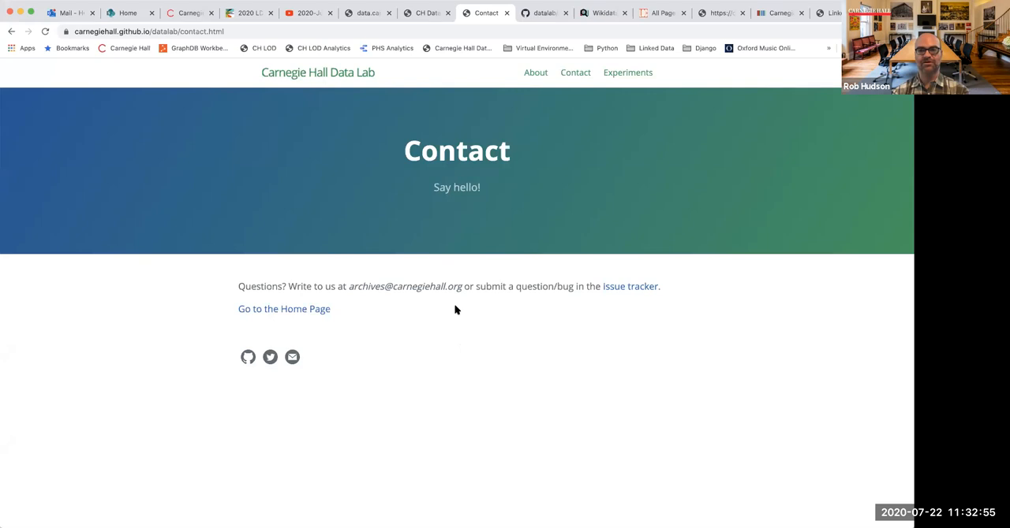